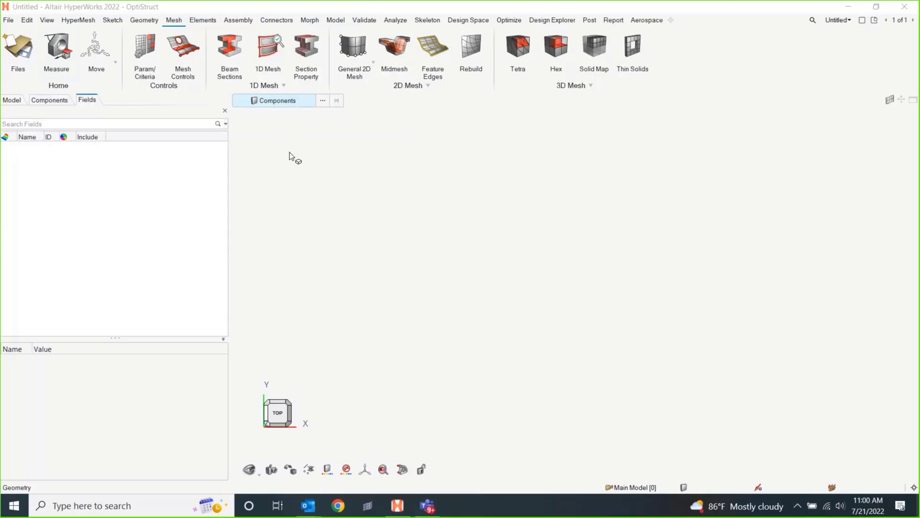
{"action": "mouse_move", "coordinate": [302, 158]}
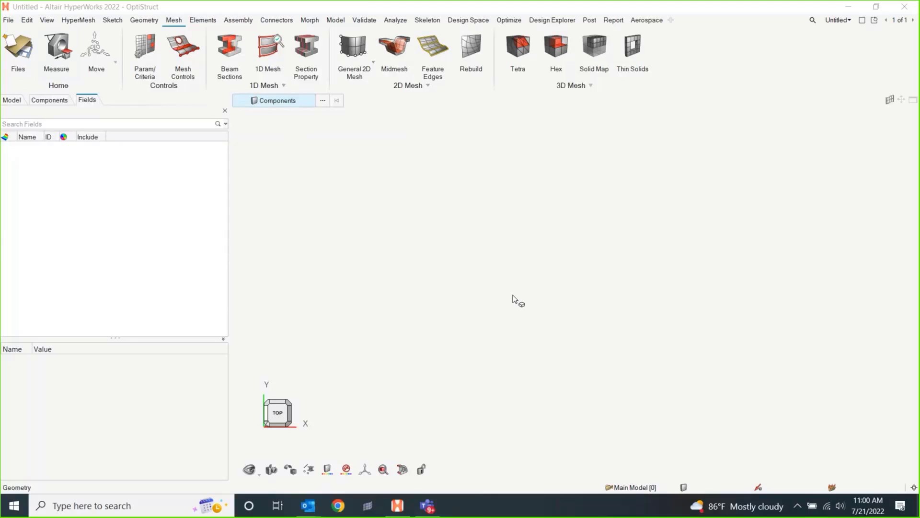
{"action": "mouse_move", "coordinate": [502, 261]}
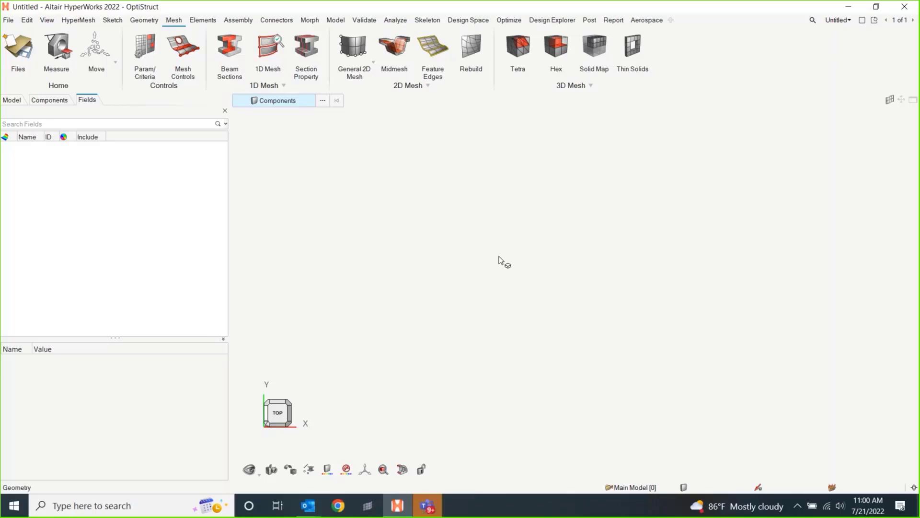
{"action": "mouse_move", "coordinate": [506, 238]}
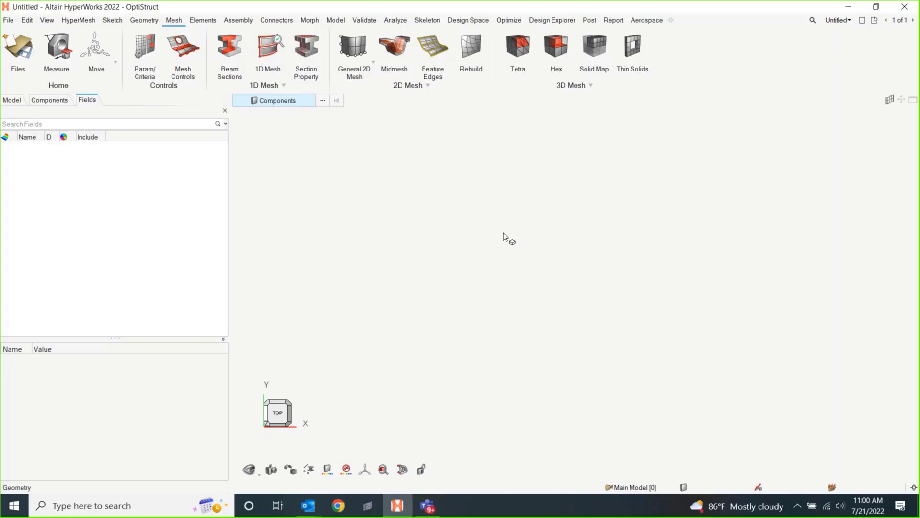
- Start from a new, empty model after opening the door surround geometry file
{"action": "left_click", "coordinate": [8, 20]}
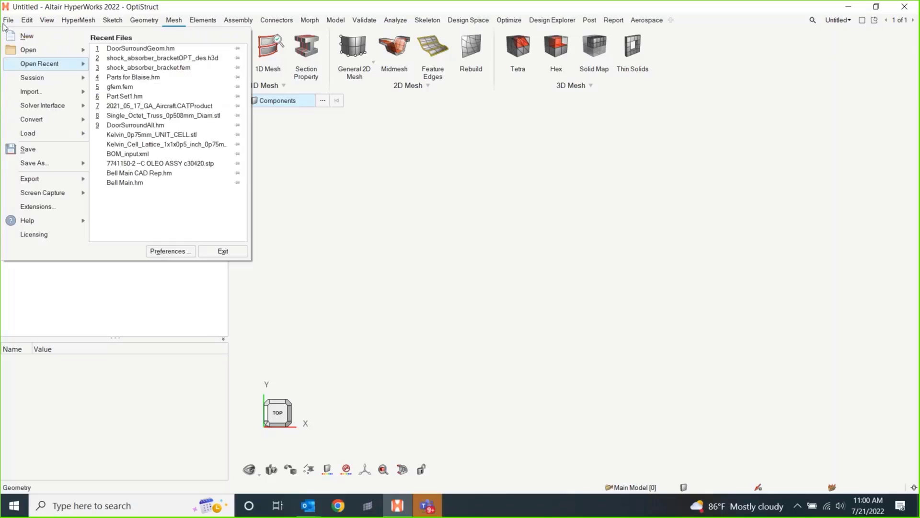
{"action": "left_click", "coordinate": [118, 48]}
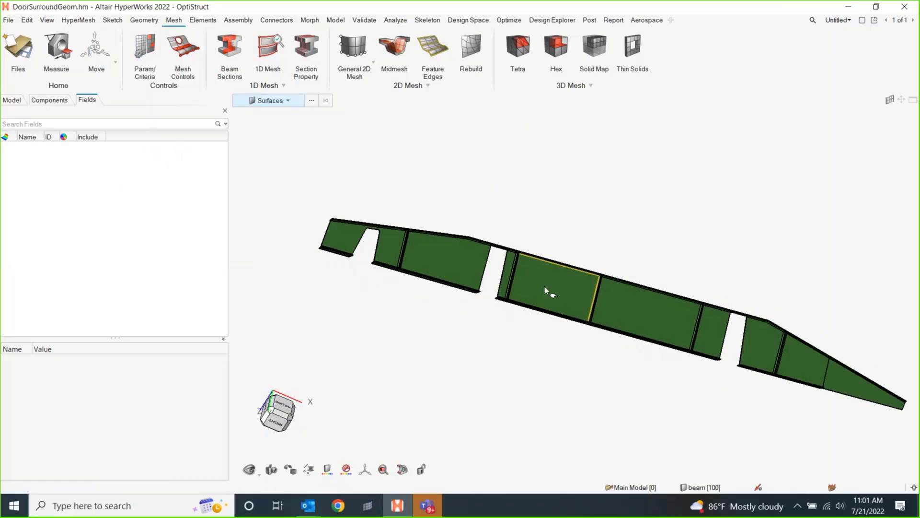
{"action": "left_click", "coordinate": [547, 295]}
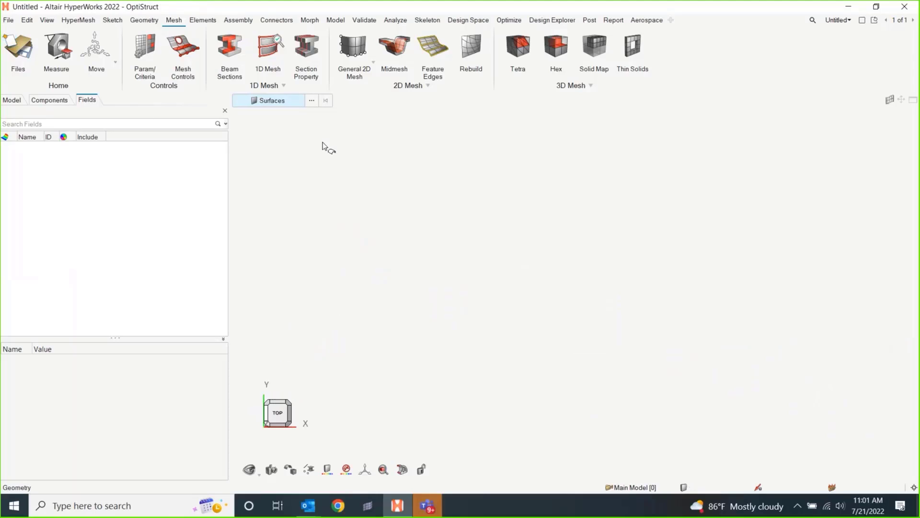
- Sketch a rectangular plate with a circle at its centre and delete the circular disc
{"action": "left_click", "coordinate": [144, 20]}
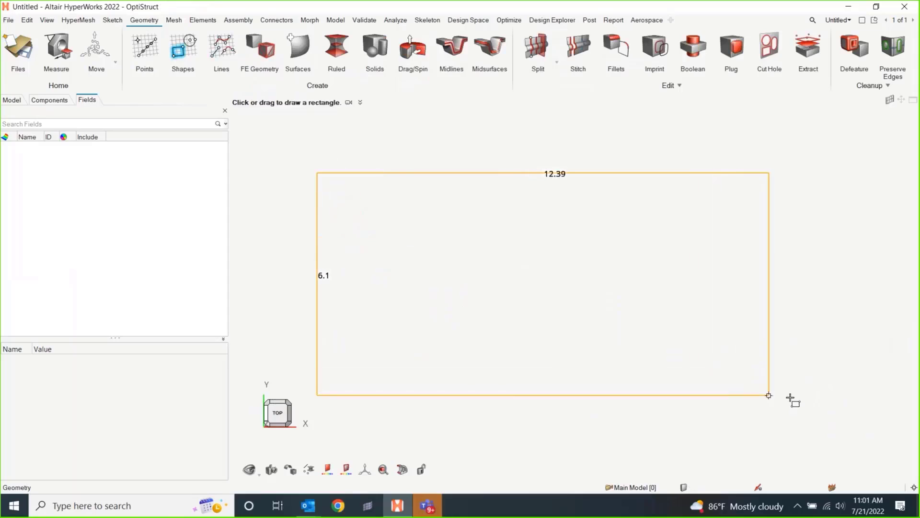
{"action": "left_click", "coordinate": [768, 395]}
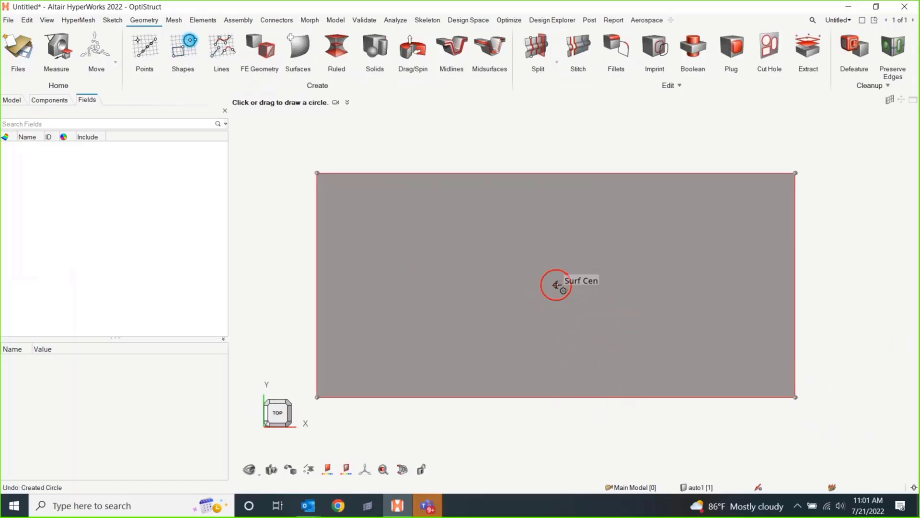
{"action": "left_click_drag", "start_coordinate": [556, 286], "coordinate": [599, 286]}
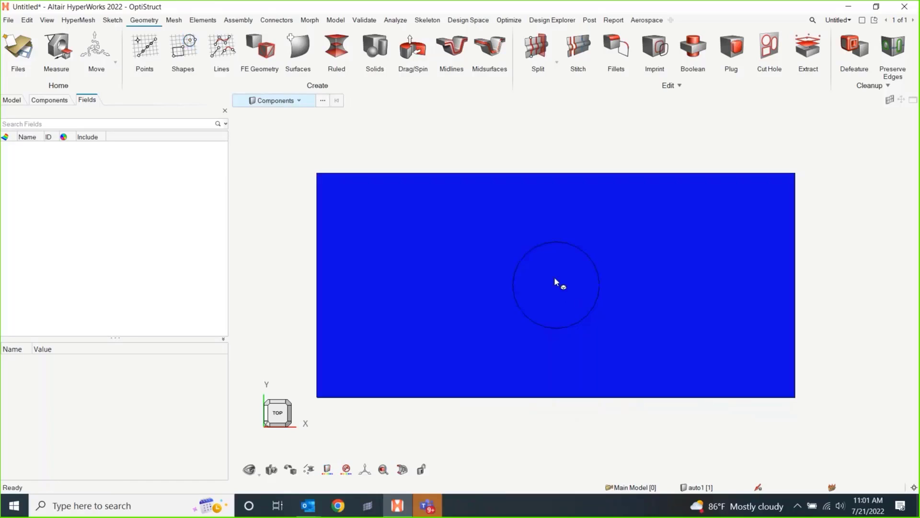
{"action": "mouse_move", "coordinate": [368, 140]}
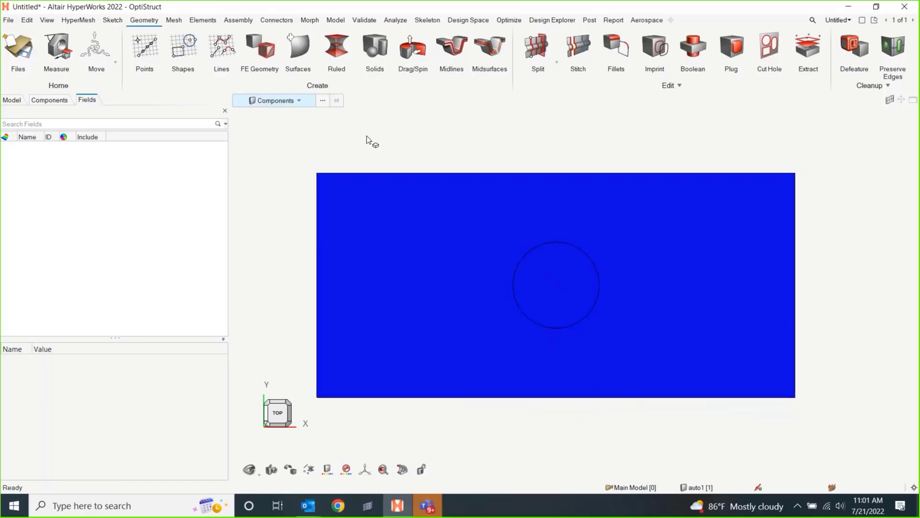
{"action": "left_click", "coordinate": [557, 287]}
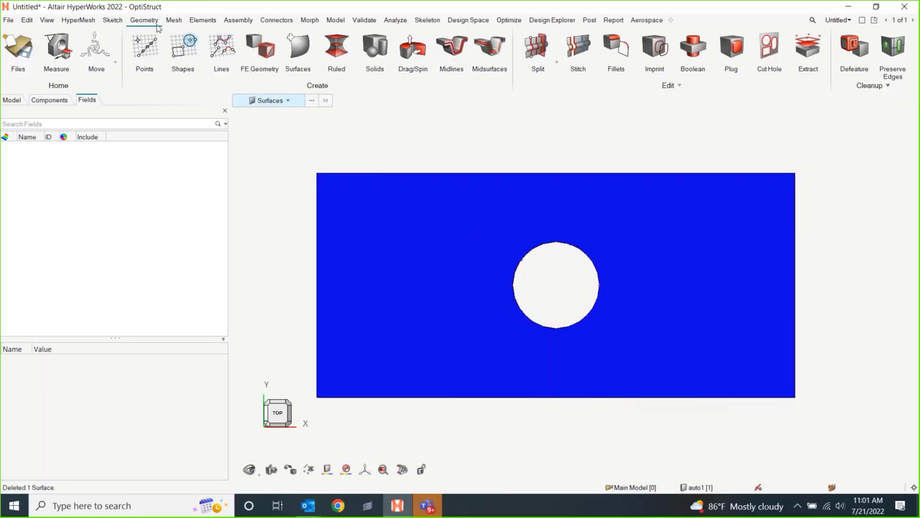
- Mesh the holed plate with 0.5-size quad elements, giving 301 elements
{"action": "left_click", "coordinate": [199, 20]}
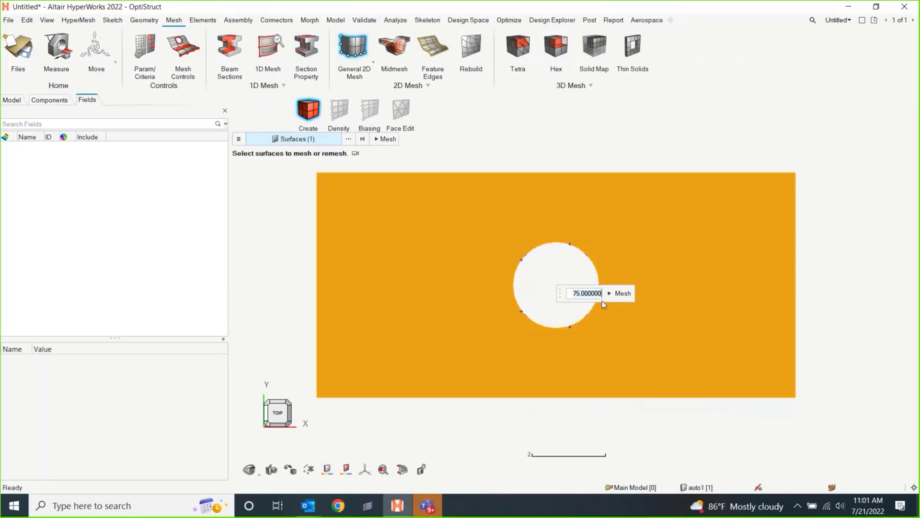
{"action": "type", "text": "0.5"}
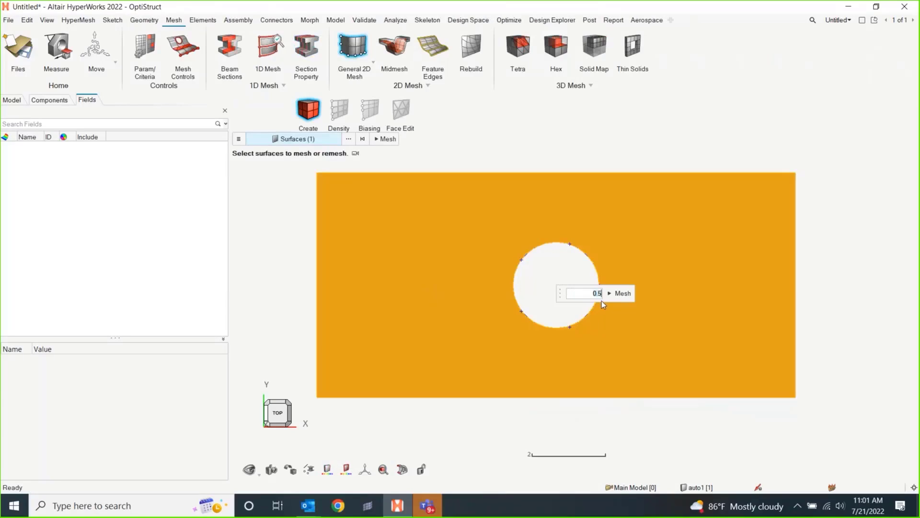
{"action": "left_click", "coordinate": [622, 294]}
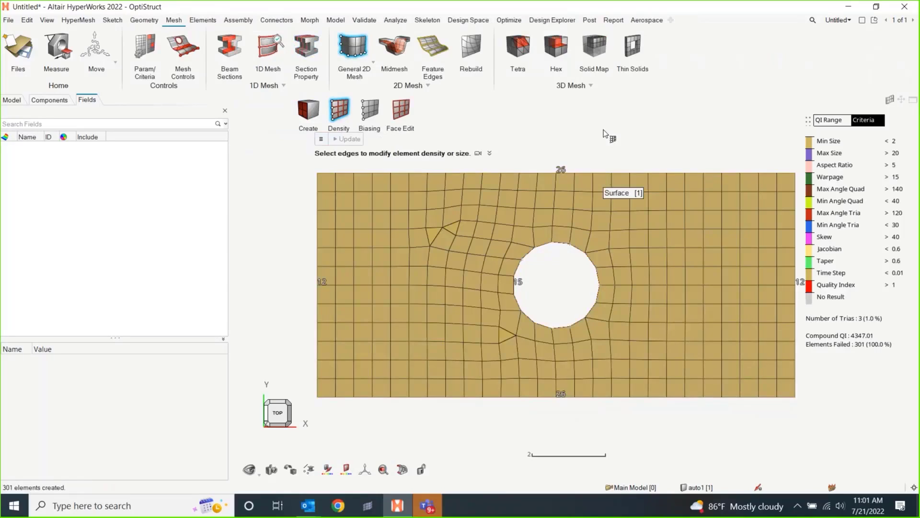
{"action": "left_click", "coordinate": [309, 110]}
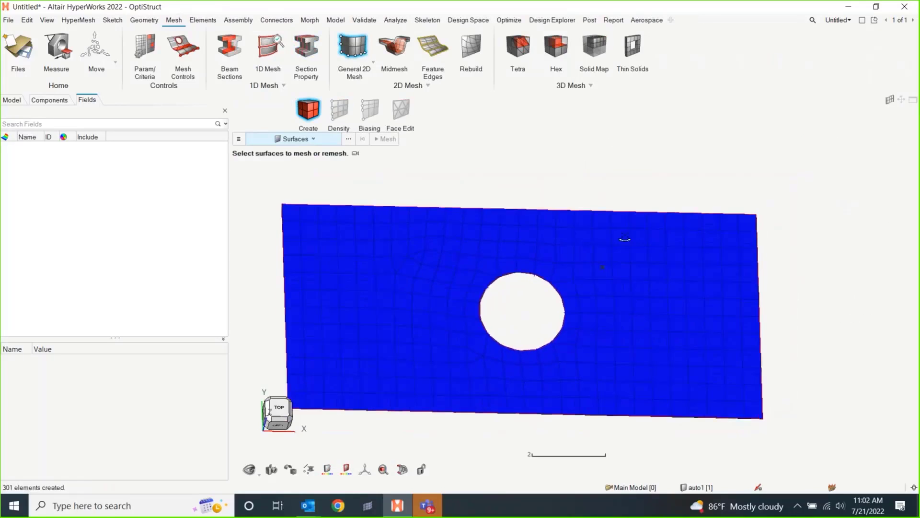
{"action": "left_click_drag", "start_coordinate": [625, 237], "coordinate": [603, 256]}
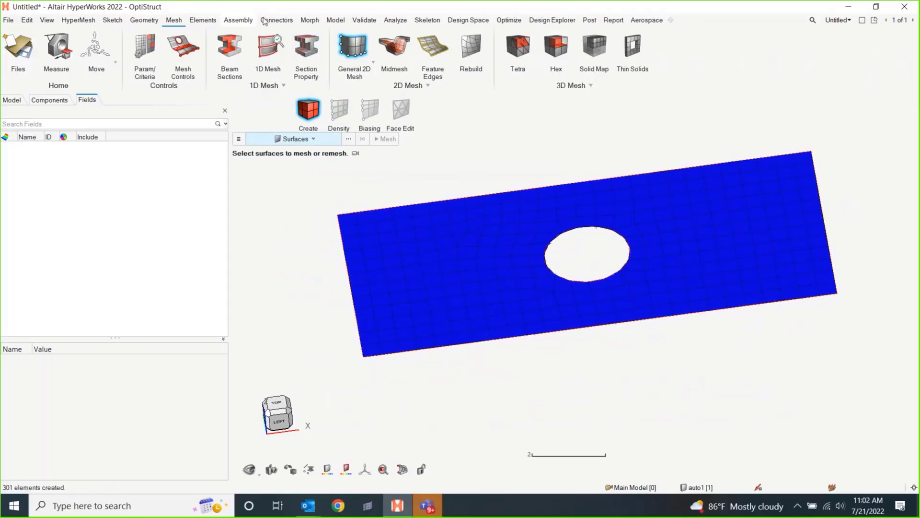
{"action": "mouse_move", "coordinate": [364, 19]}
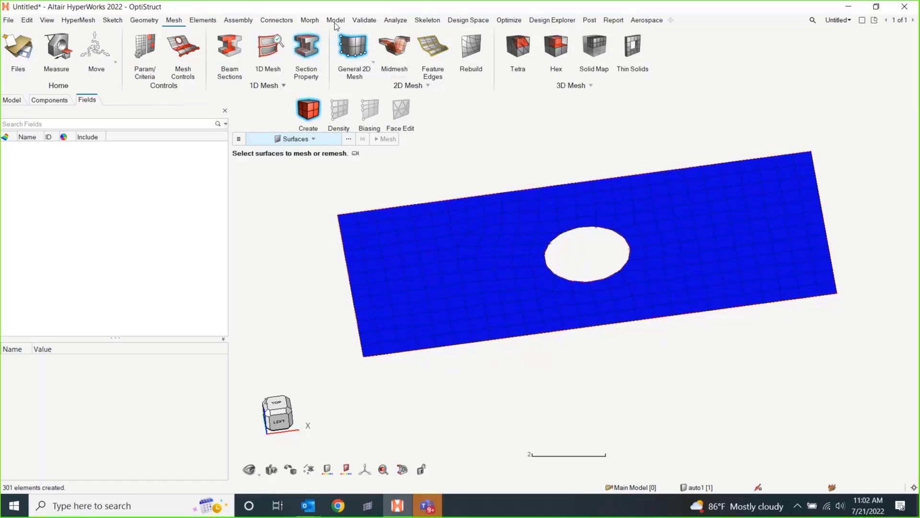
{"action": "mouse_move", "coordinate": [336, 25]}
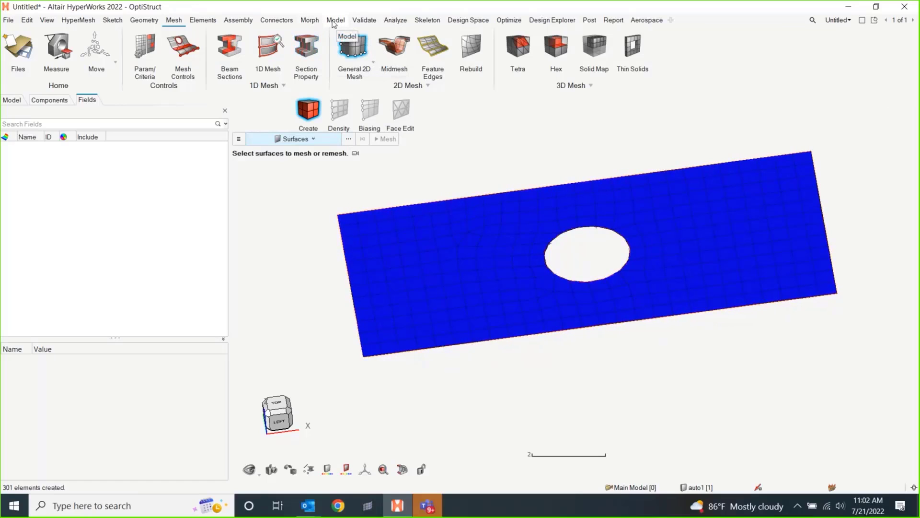
{"action": "left_click", "coordinate": [395, 19]}
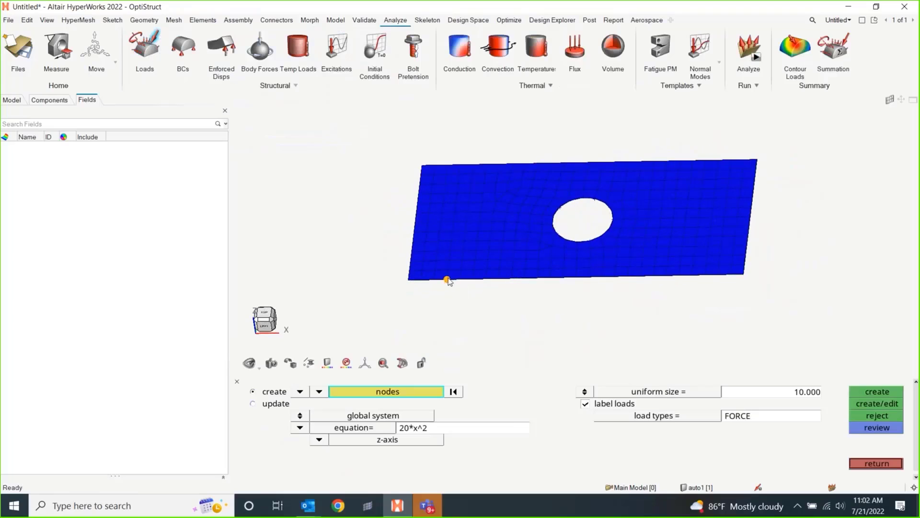
- Box-select the 58 lower-edge nodes and create 20*x^2 equation-driven FORCE loads on them
{"action": "left_click", "coordinate": [513, 251]}
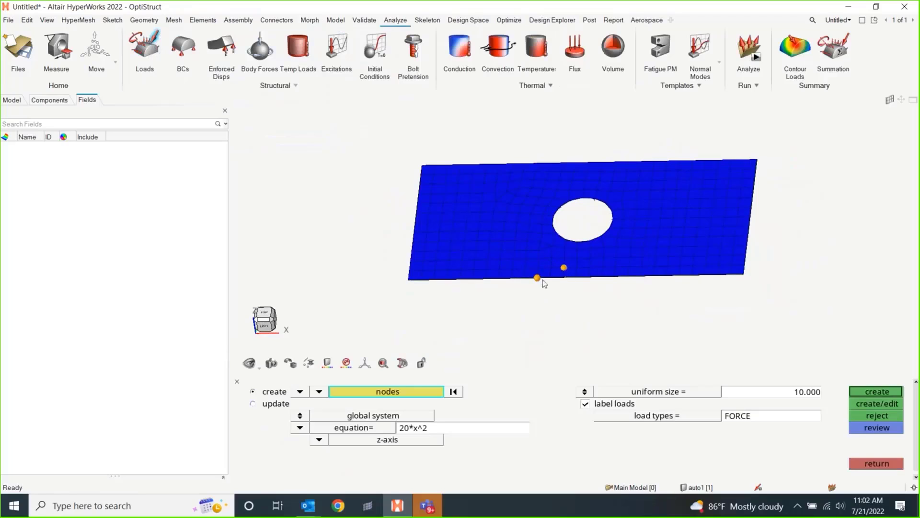
{"action": "left_click", "coordinate": [453, 391]}
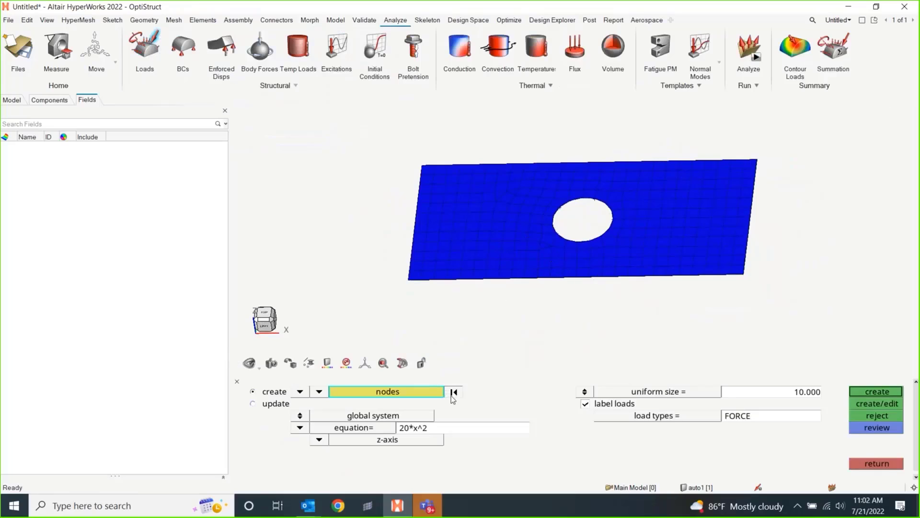
{"action": "left_click_drag", "start_coordinate": [500, 254], "coordinate": [759, 295]}
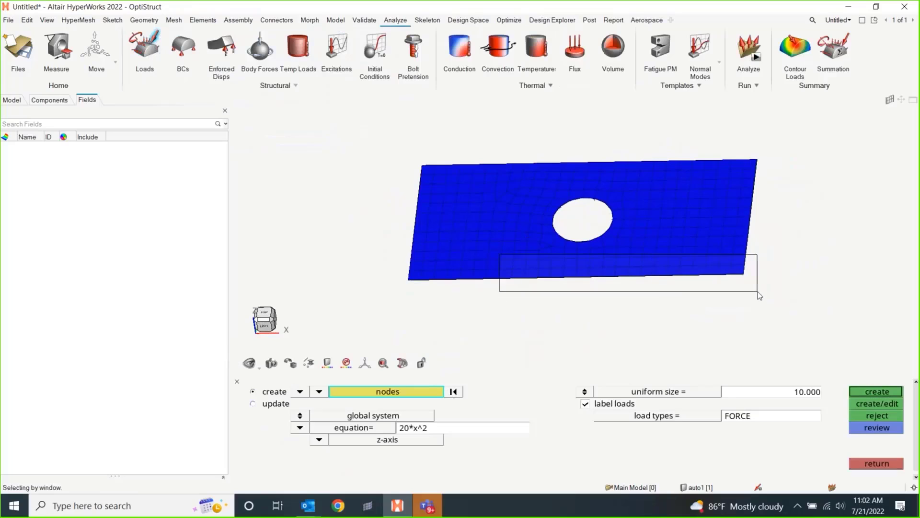
{"action": "left_click", "coordinate": [876, 392]}
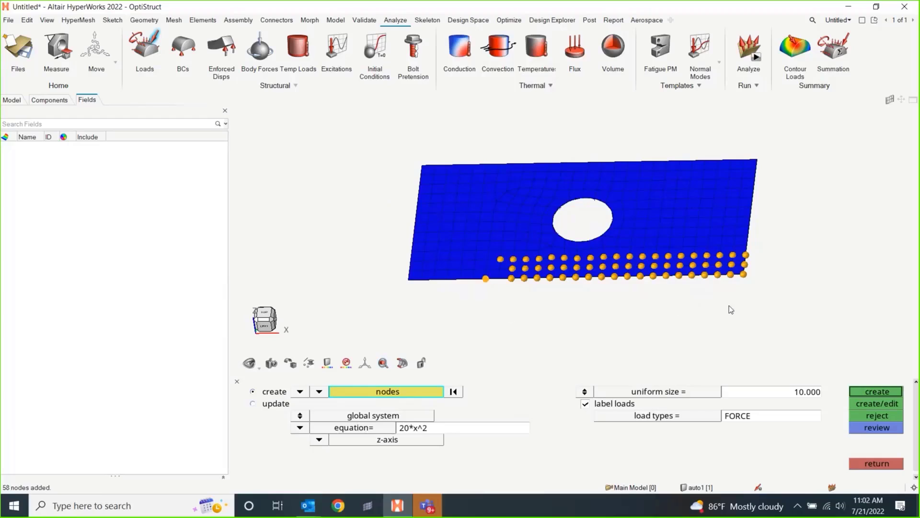
{"action": "mouse_move", "coordinate": [593, 338]}
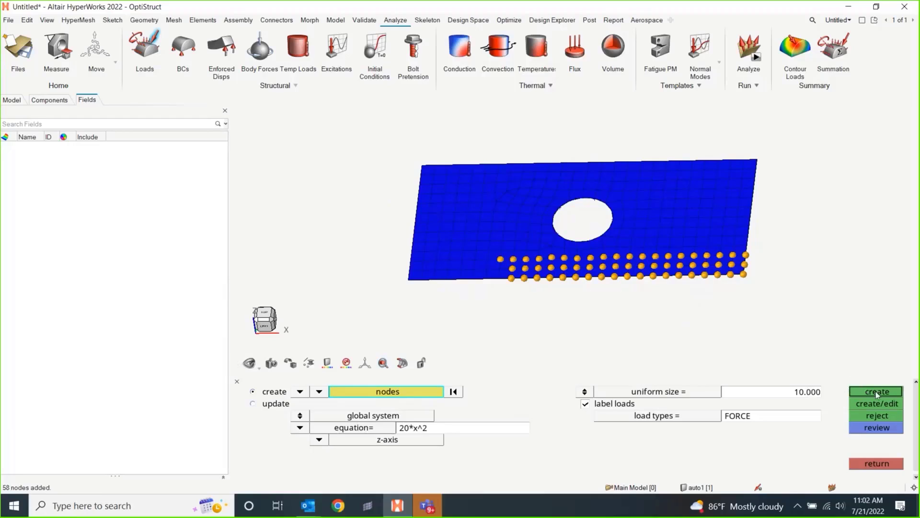
{"action": "mouse_move", "coordinate": [484, 451]}
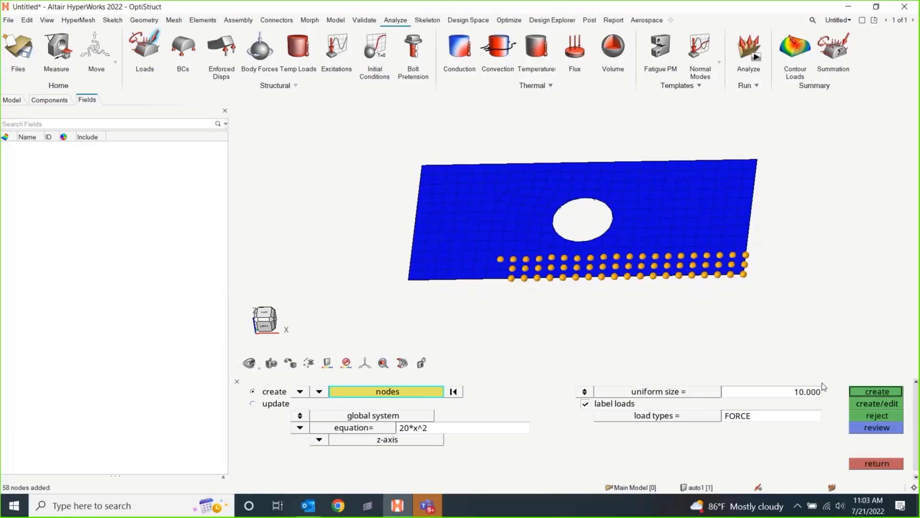
{"action": "left_click", "coordinate": [876, 391]}
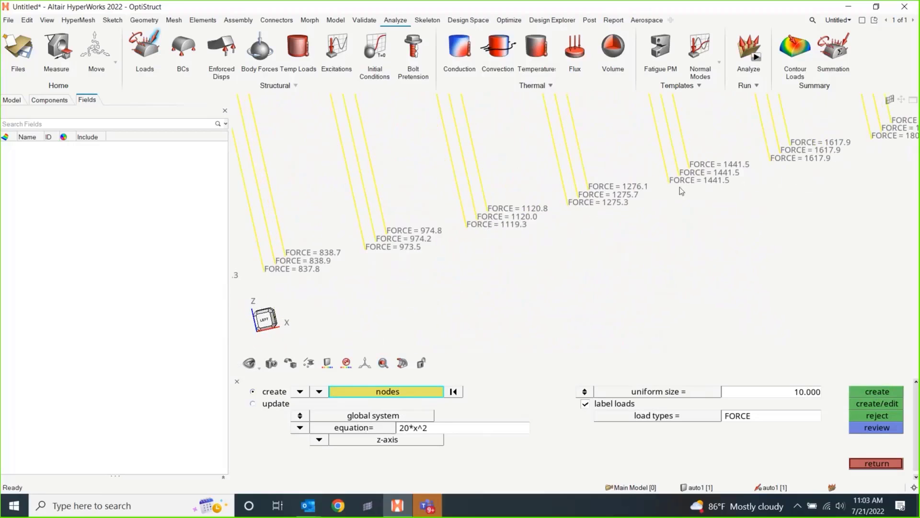
{"action": "mouse_move", "coordinate": [468, 345]}
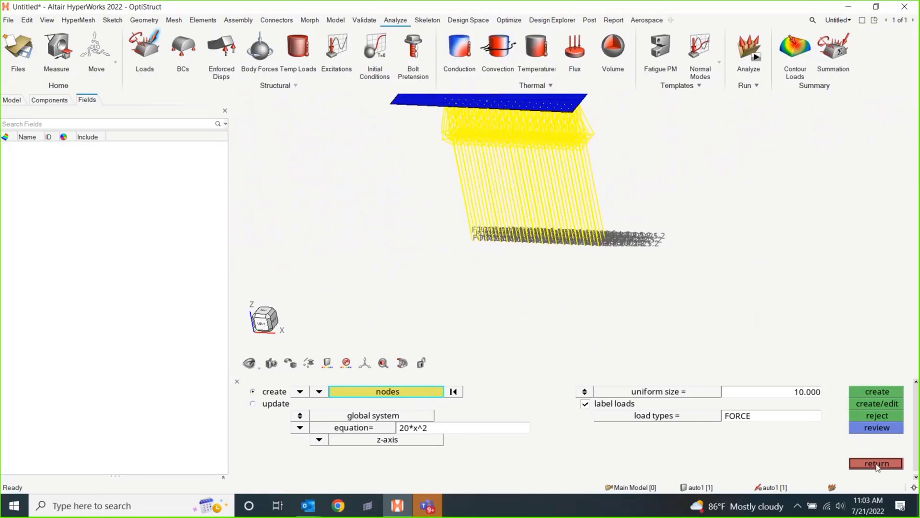
{"action": "left_click", "coordinate": [877, 463]}
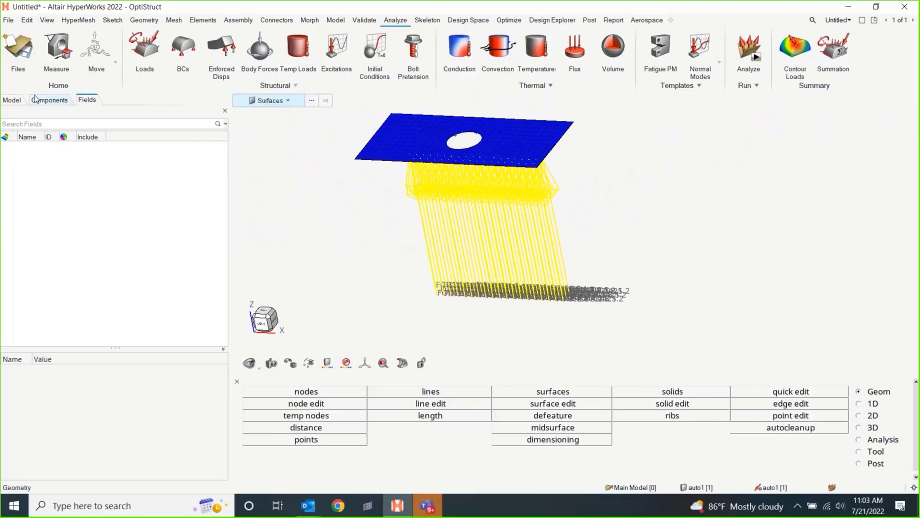
- Show the model tree listing 301 elements, 345 nodes and 58 loads
{"action": "left_click", "coordinate": [11, 99]}
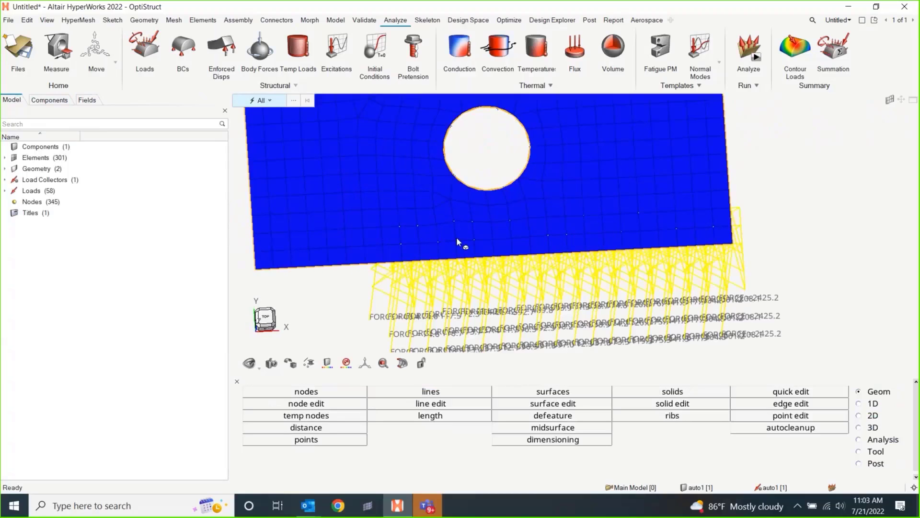
{"action": "mouse_move", "coordinate": [459, 243]}
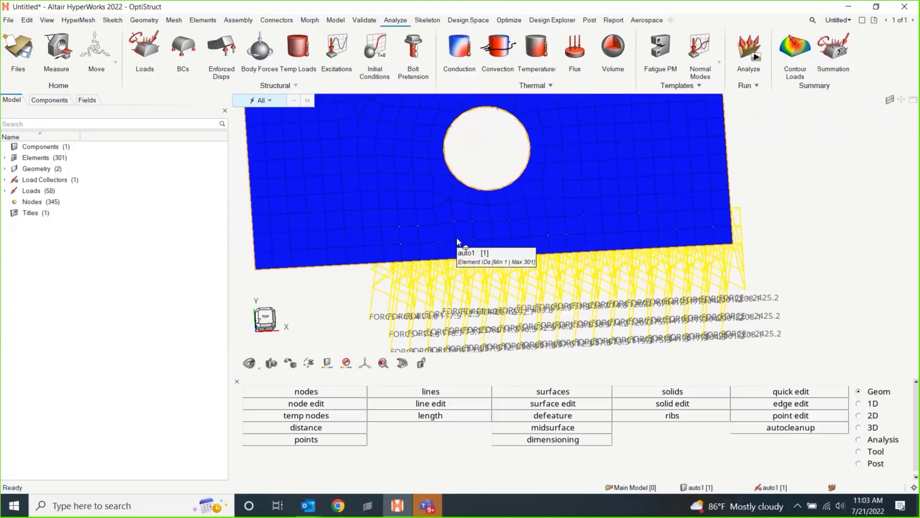
{"action": "mouse_move", "coordinate": [375, 250]}
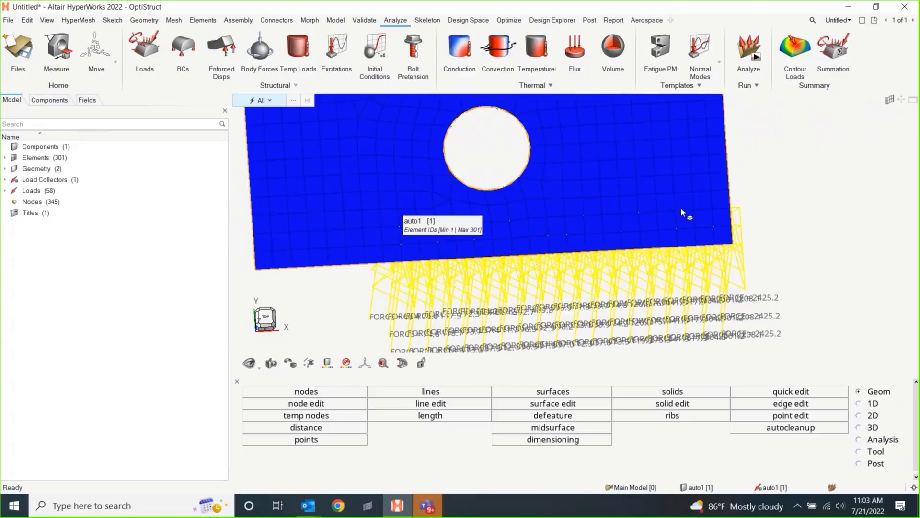
{"action": "mouse_move", "coordinate": [830, 281]}
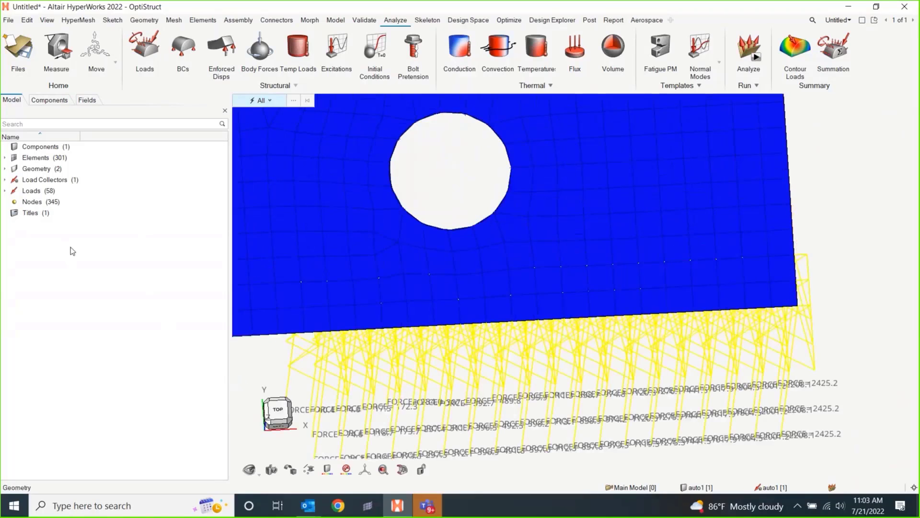
- Create a field named CurrentModelForces, kept continuous, and review its system types
{"action": "right_click", "coordinate": [72, 251]}
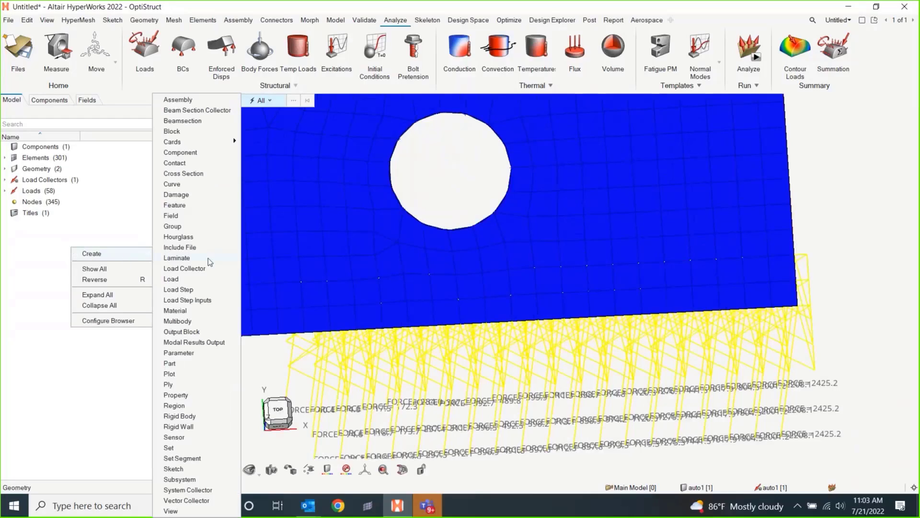
{"action": "mouse_move", "coordinate": [180, 225]}
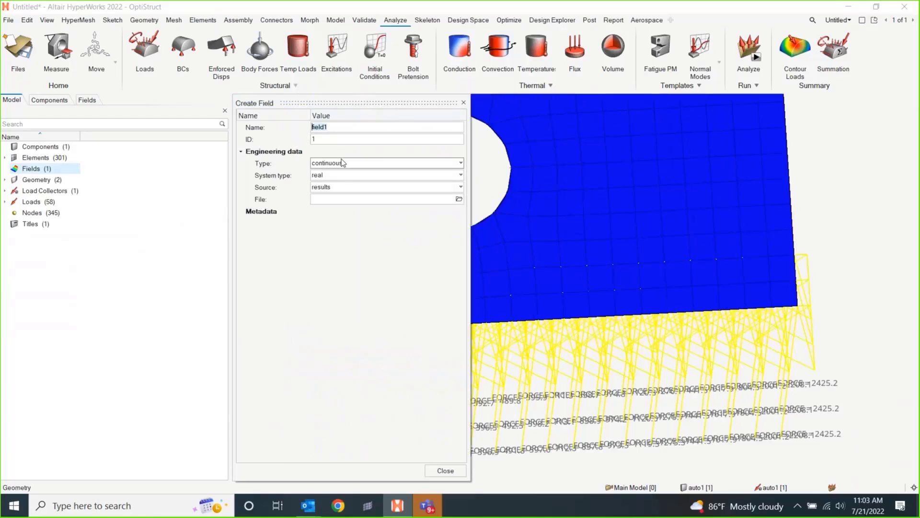
{"action": "type", "text": "CurrentModel"}
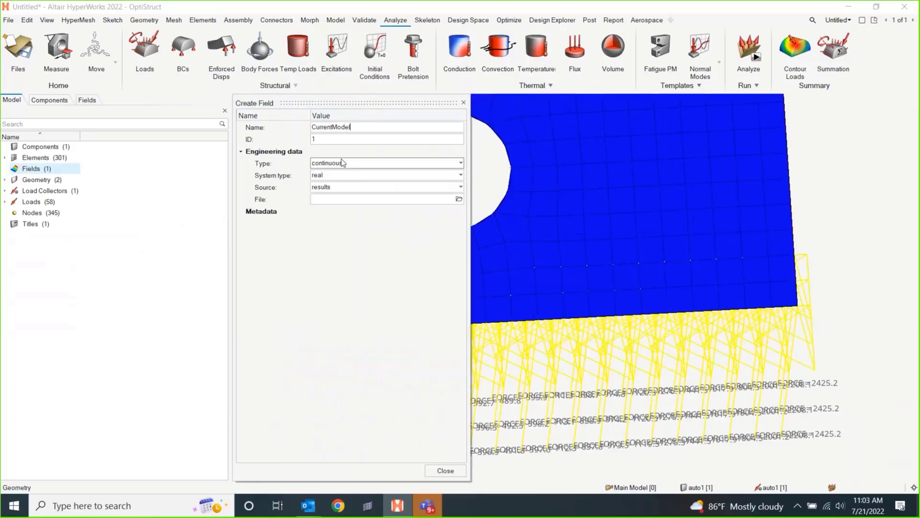
{"action": "type", "text": "Forces"}
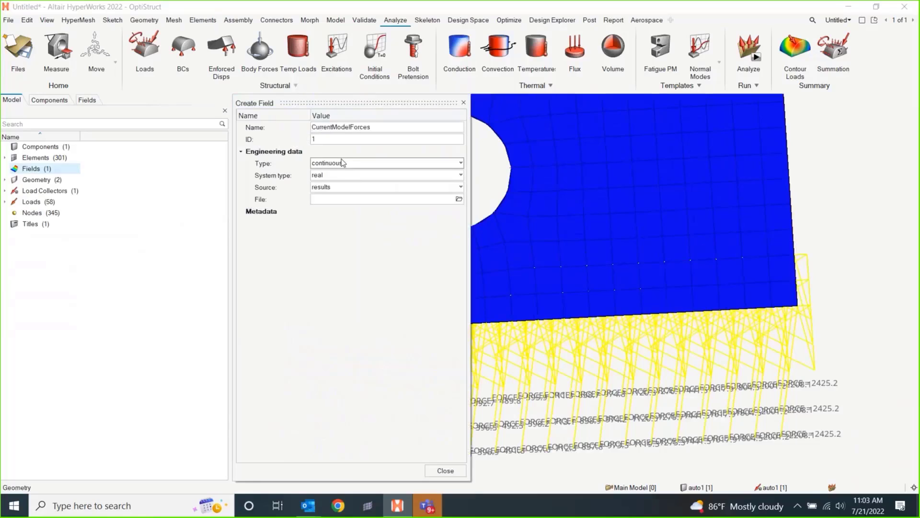
{"action": "mouse_move", "coordinate": [341, 166]}
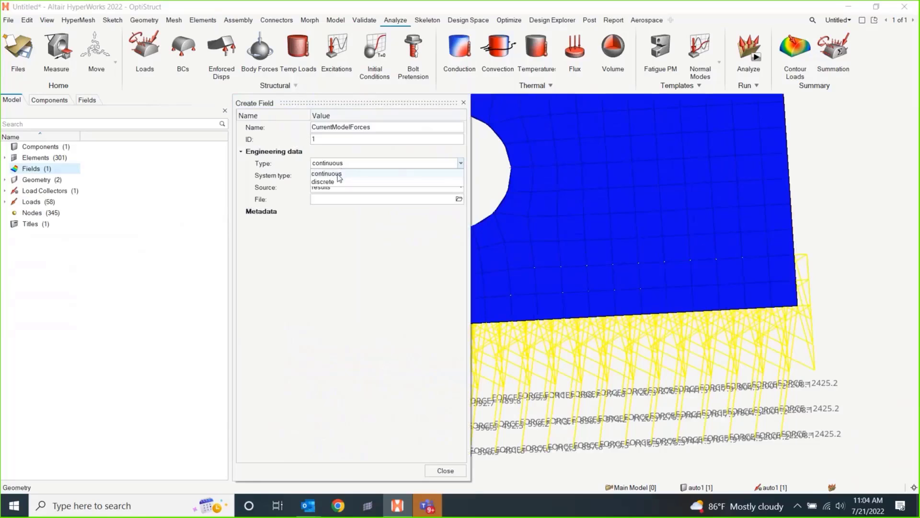
{"action": "left_click", "coordinate": [326, 173]}
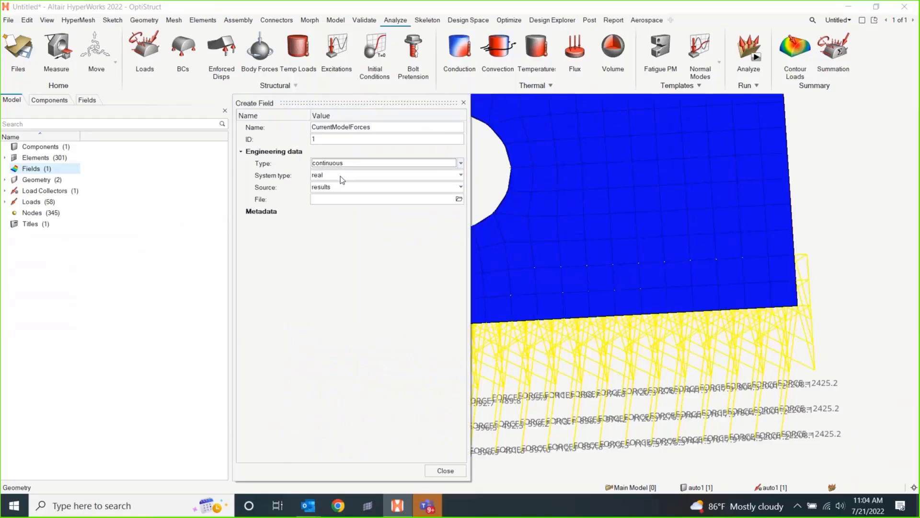
{"action": "left_click", "coordinate": [461, 174]}
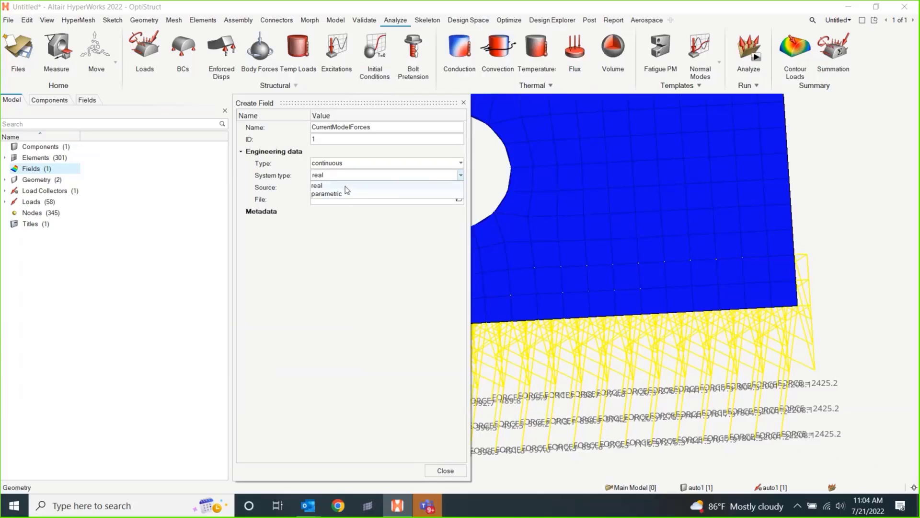
{"action": "mouse_move", "coordinate": [346, 192]}
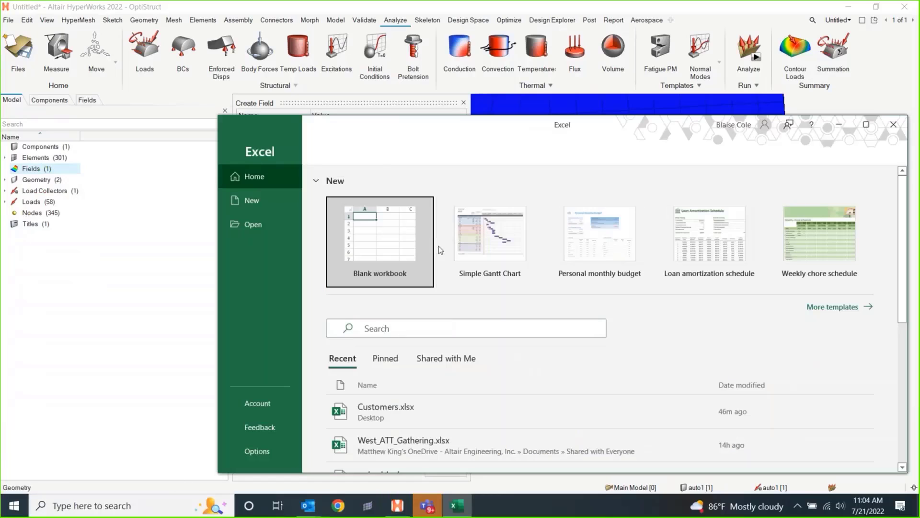
- In a new blank workbook enter positions 0 to 1 across row 1 and down column A
{"action": "left_click", "coordinate": [379, 236]}
{"action": "type", "text": "0"}
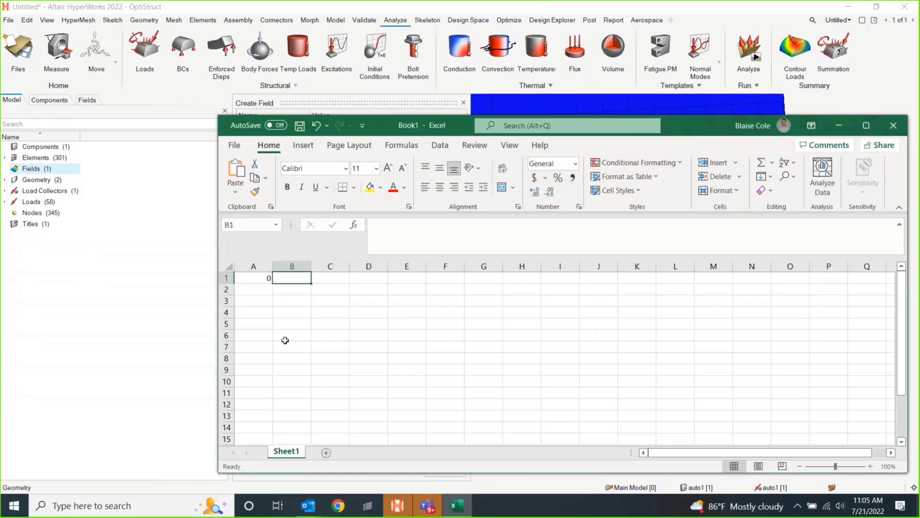
{"action": "type", "text": ".25"}
{"action": "left_click", "coordinate": [330, 278]}
{"action": "type", "text": ".5"}
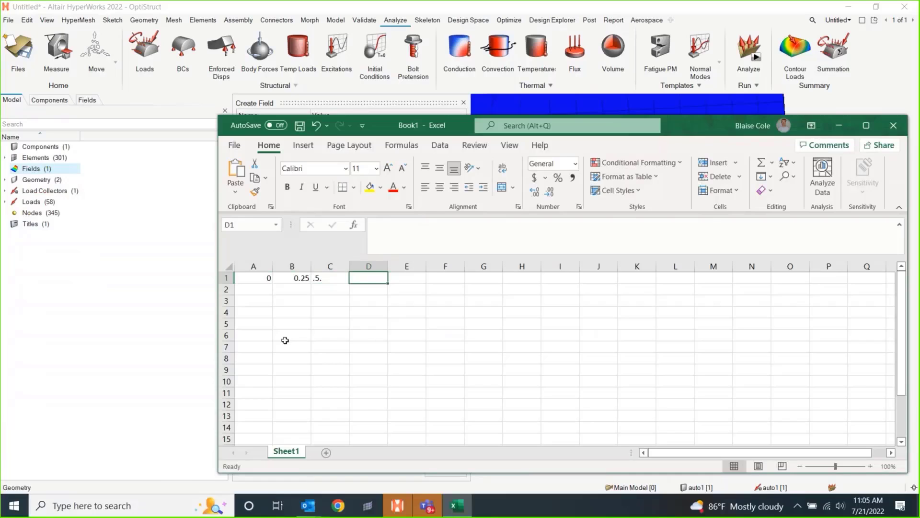
{"action": "type", "text": ".5"}
{"action": "left_click", "coordinate": [407, 278]}
{"action": "type", "text": "1"}
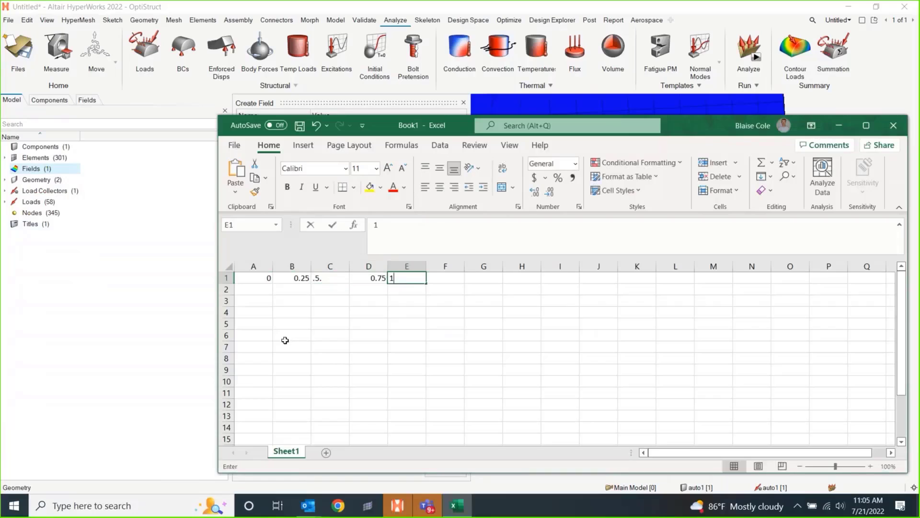
{"action": "key", "text": "Enter"}
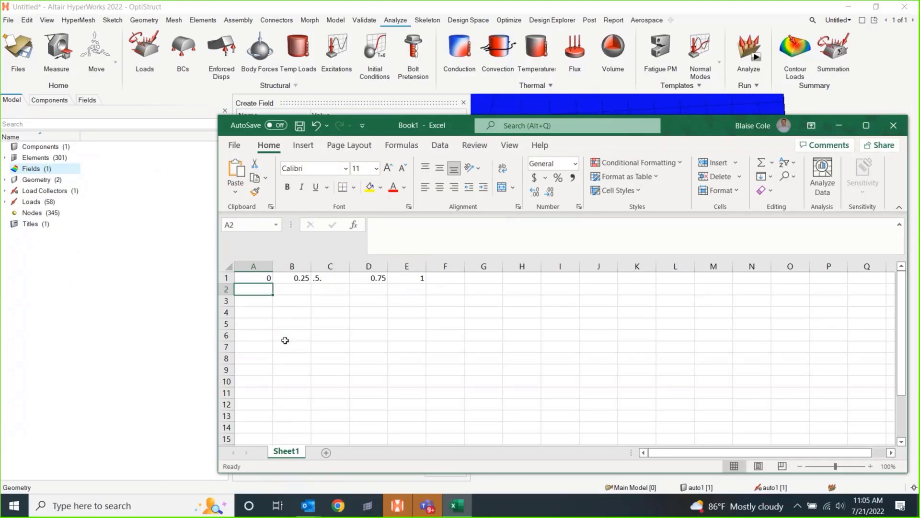
{"action": "type", "text": "0.5"}
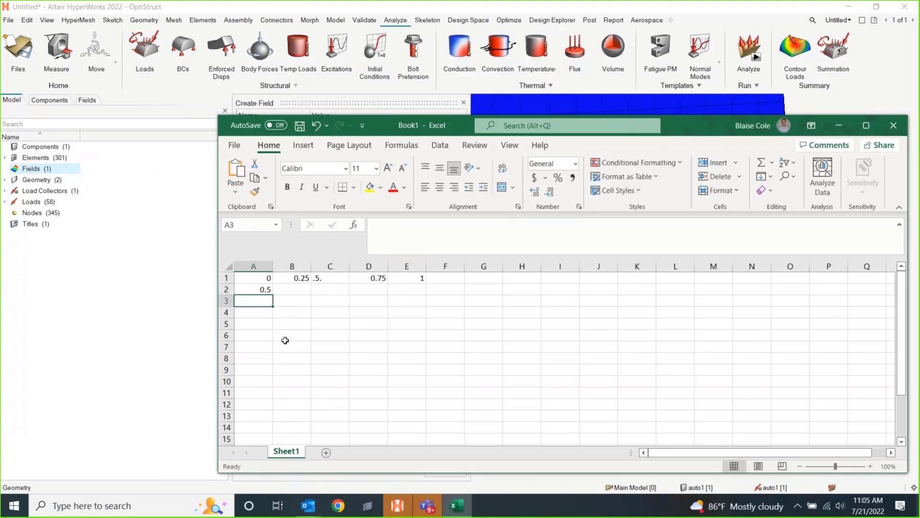
{"action": "left_click", "coordinate": [292, 290]}
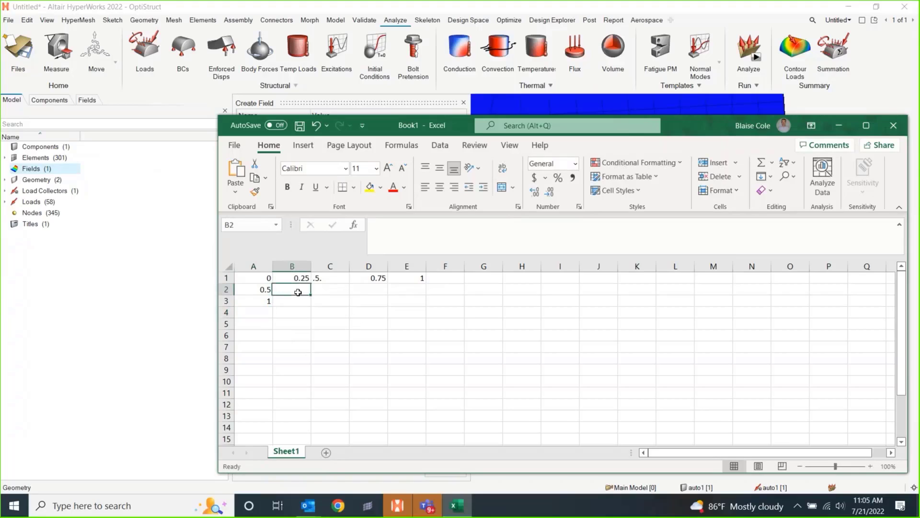
{"action": "mouse_move", "coordinate": [319, 294]}
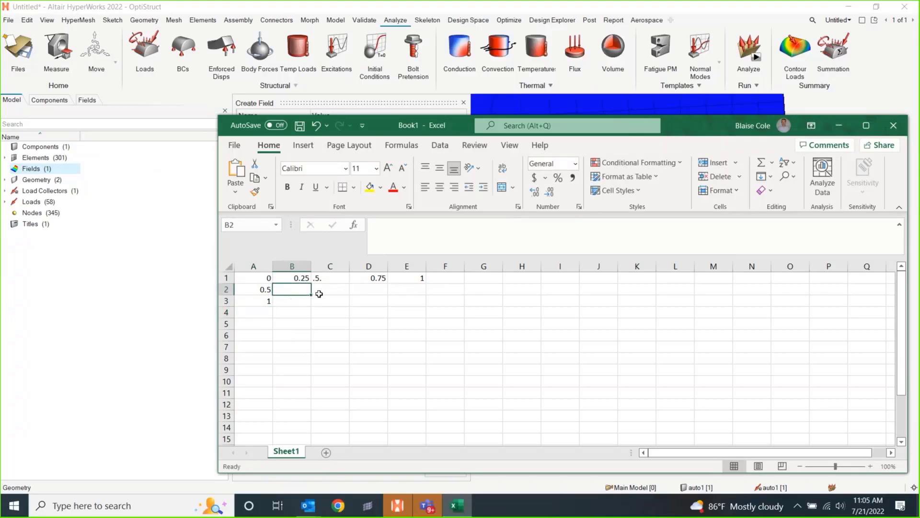
- Fill the interior cells with force values 1000, 5000, 1200, 200 and close the workbook
{"action": "type", "text": "1000"}
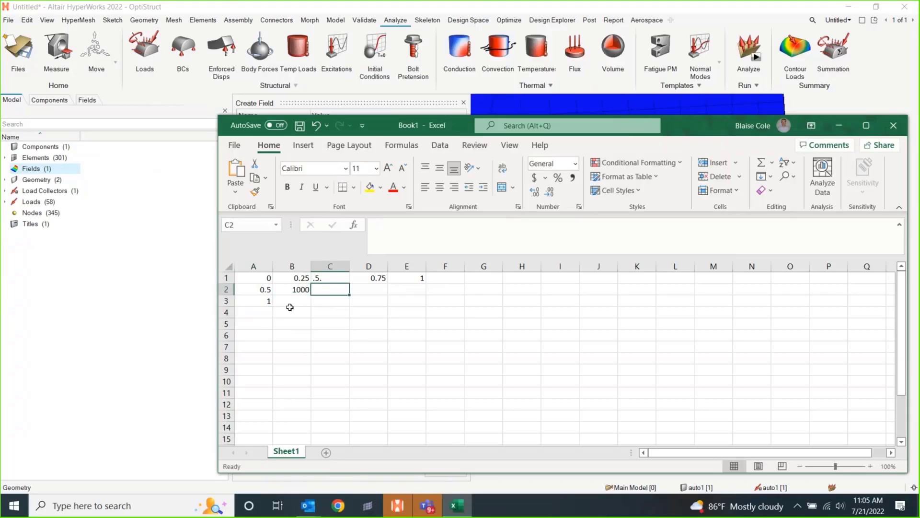
{"action": "type", "text": "5000"}
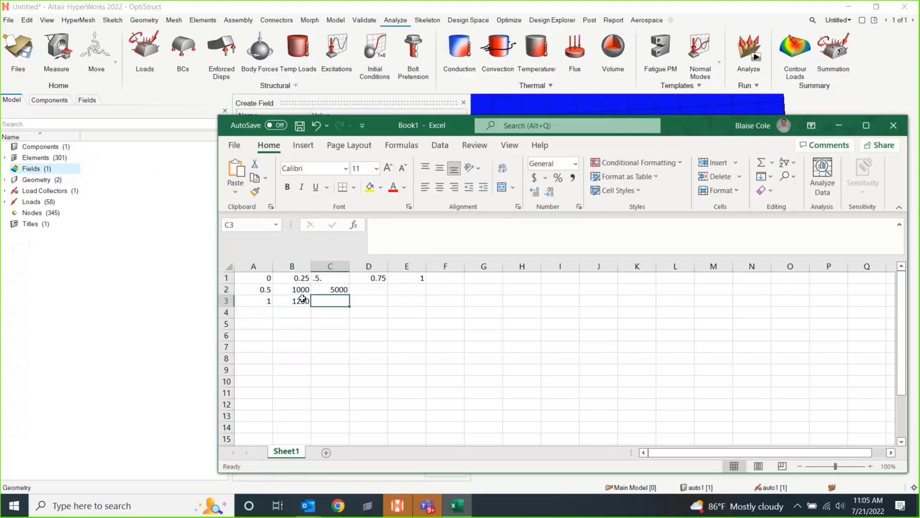
{"action": "type", "text": "200"}
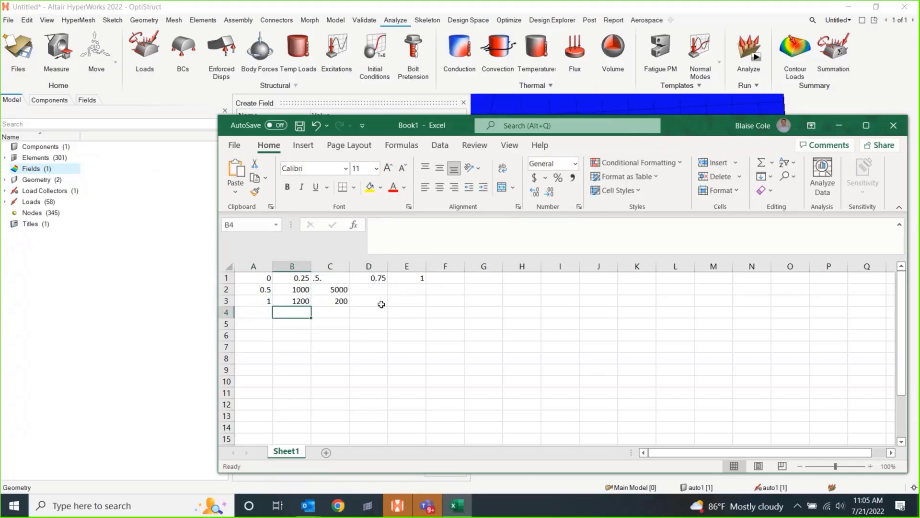
{"action": "left_click_drag", "start_coordinate": [253, 278], "coordinate": [445, 346]}
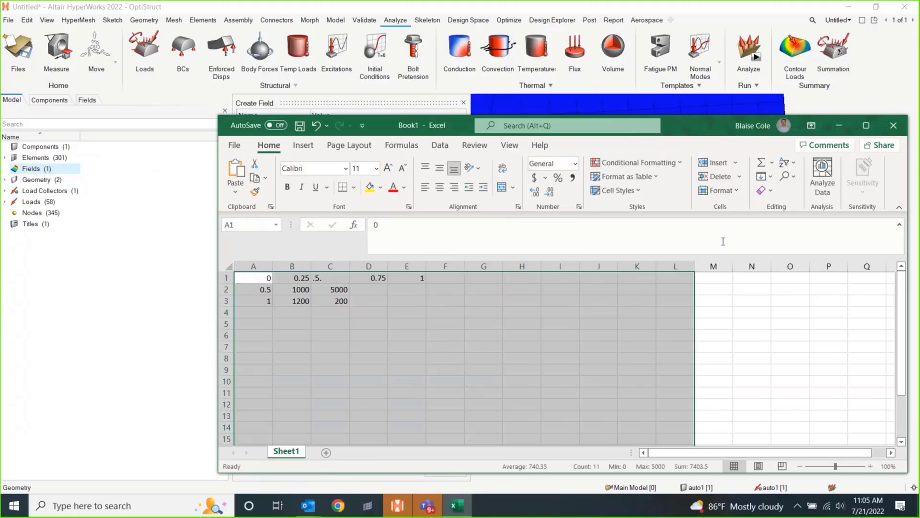
{"action": "left_click", "coordinate": [894, 125]}
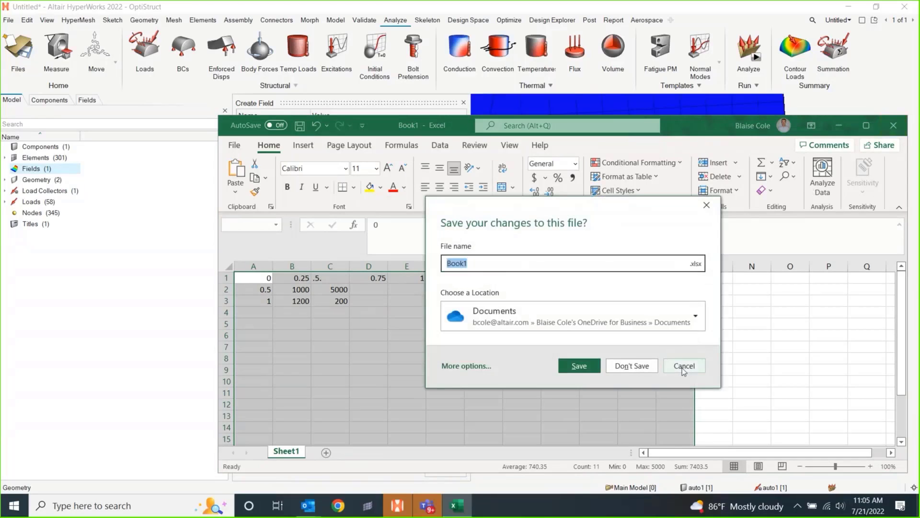
- Cancel closing the unsaved workbook and return to the field's Source choices
{"action": "left_click", "coordinate": [685, 365]}
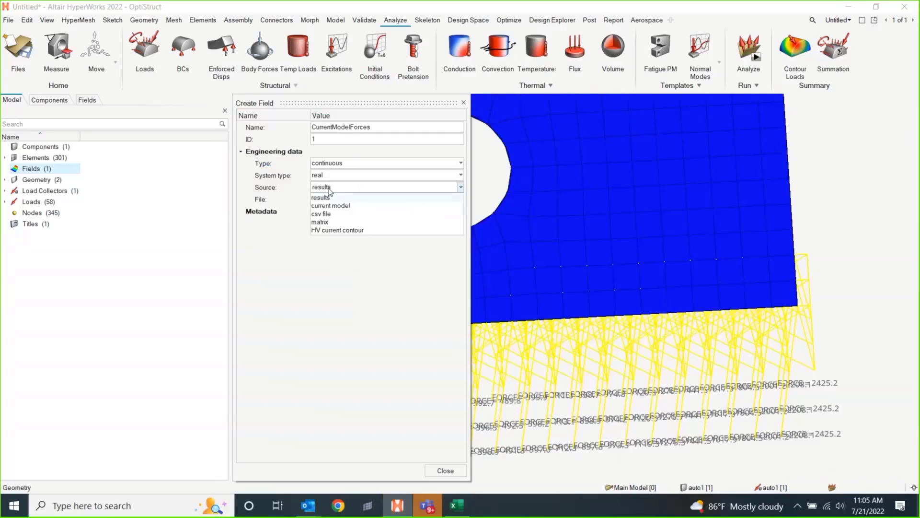
{"action": "mouse_move", "coordinate": [318, 212]}
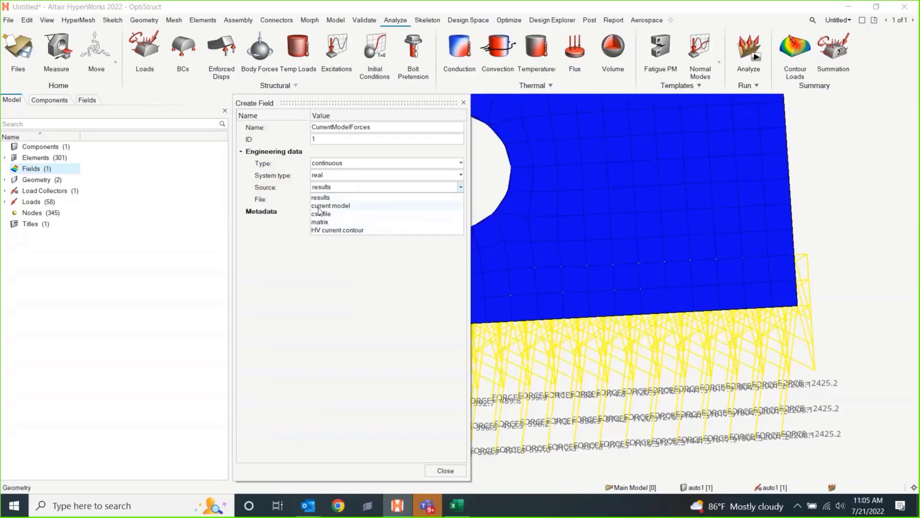
{"action": "mouse_move", "coordinate": [355, 211]}
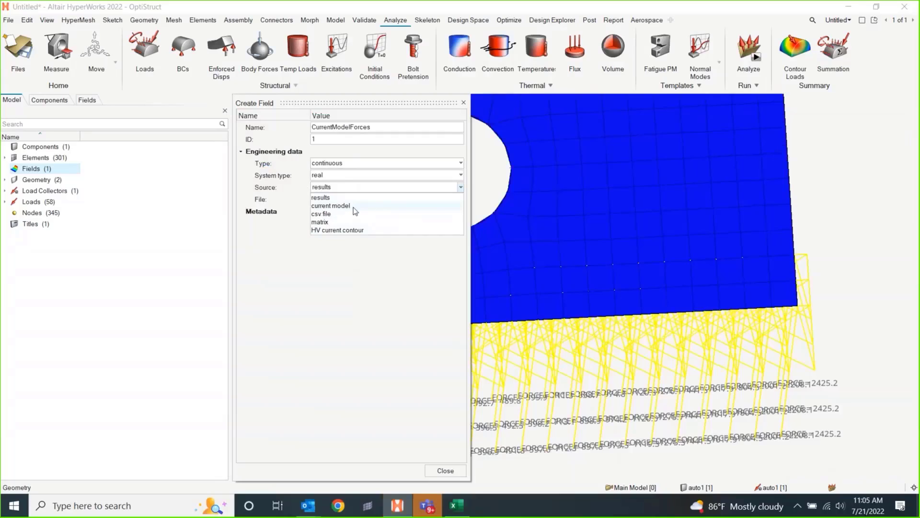
{"action": "mouse_move", "coordinate": [327, 216]}
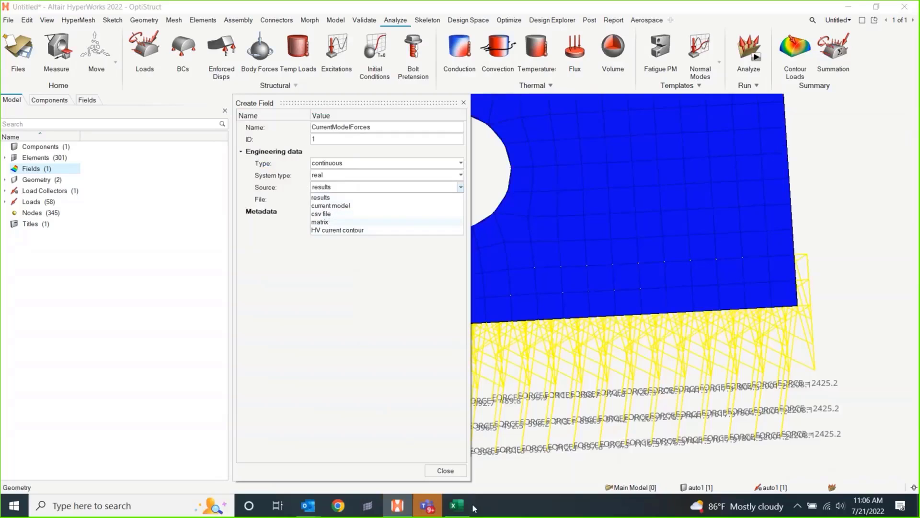
- Add headers X, Y, Z, ForceX, ForceY across row 7 of the spreadsheet
{"action": "left_click", "coordinate": [457, 504]}
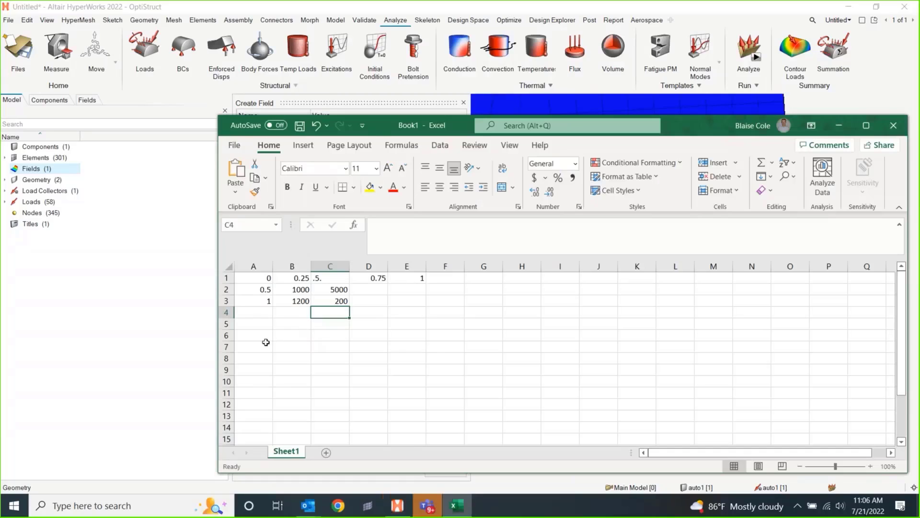
{"action": "left_click", "coordinate": [253, 347]}
{"action": "type", "text": "X"}
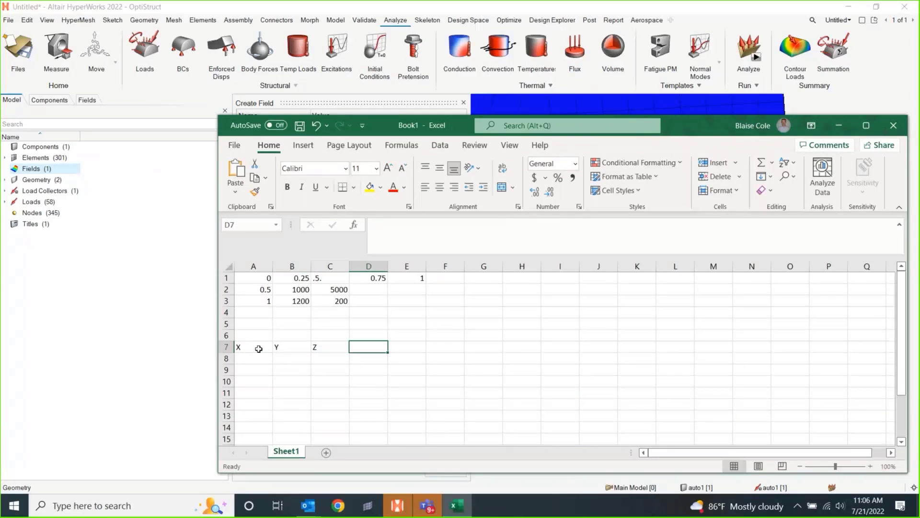
{"action": "type", "text": "fOCE"}
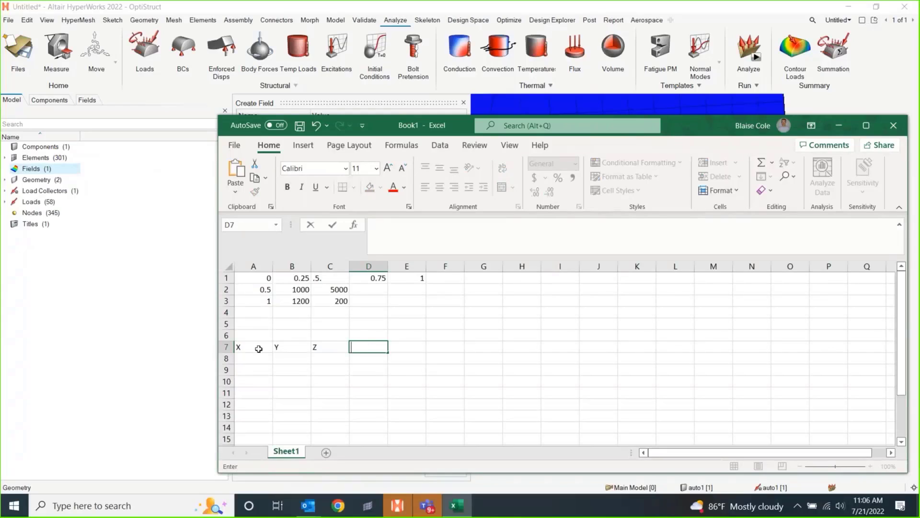
{"action": "type", "text": "ForceX"}
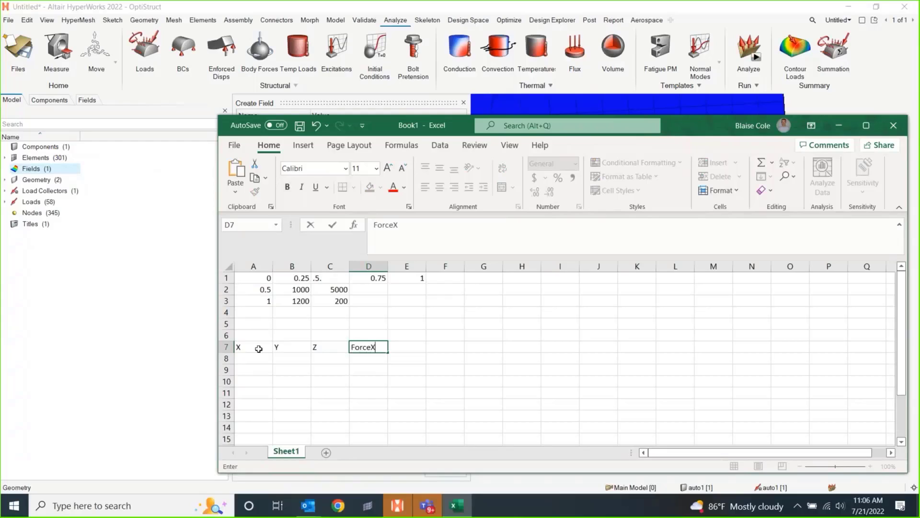
{"action": "type", "text": "ForceY"}
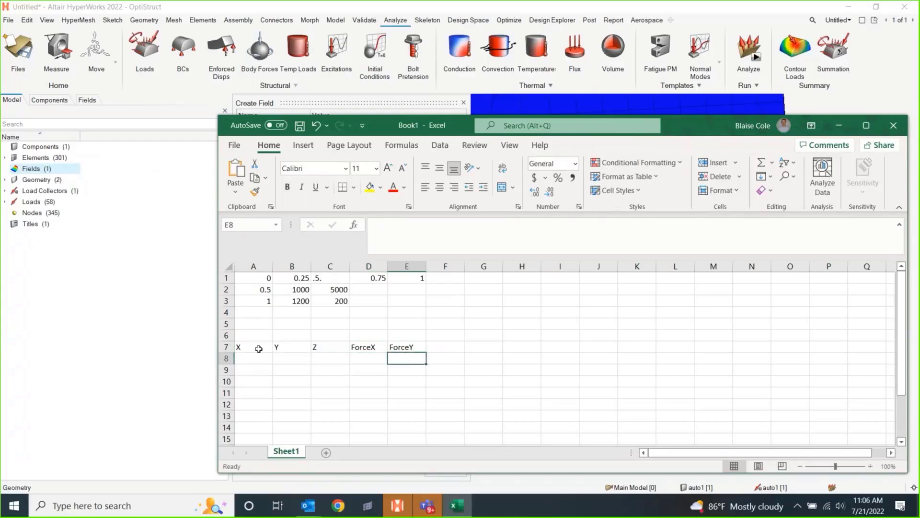
- List Temp, DispX, materials and props as alternative data columns, then return to HyperWorks
{"action": "type", "text": "Temp"}
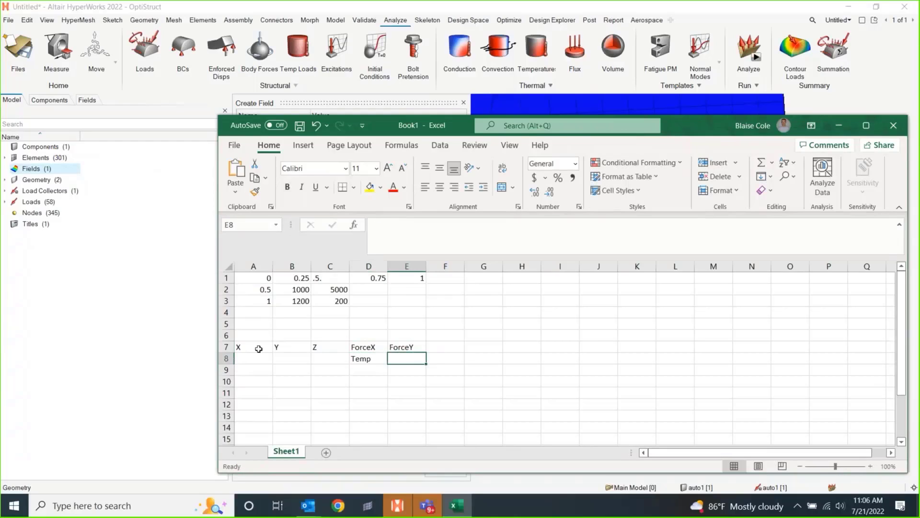
{"action": "type", "text": "DispX"}
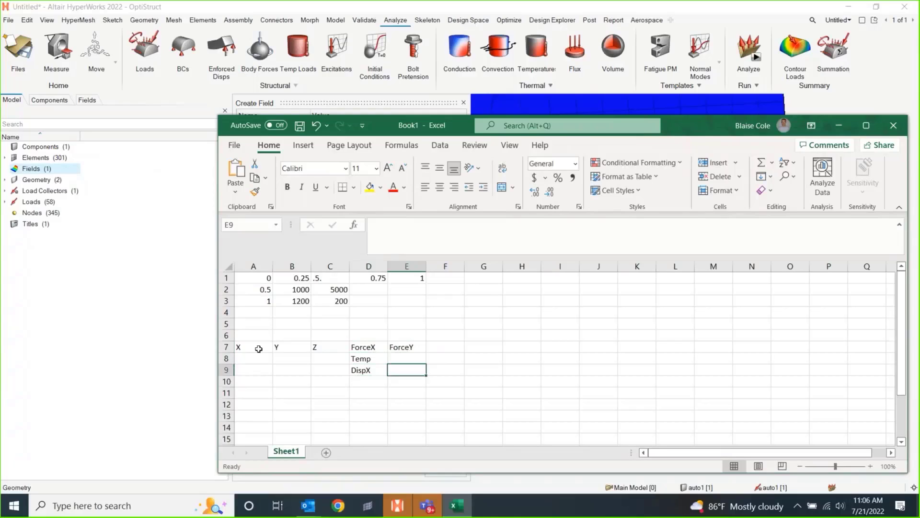
{"action": "left_click", "coordinate": [369, 381]}
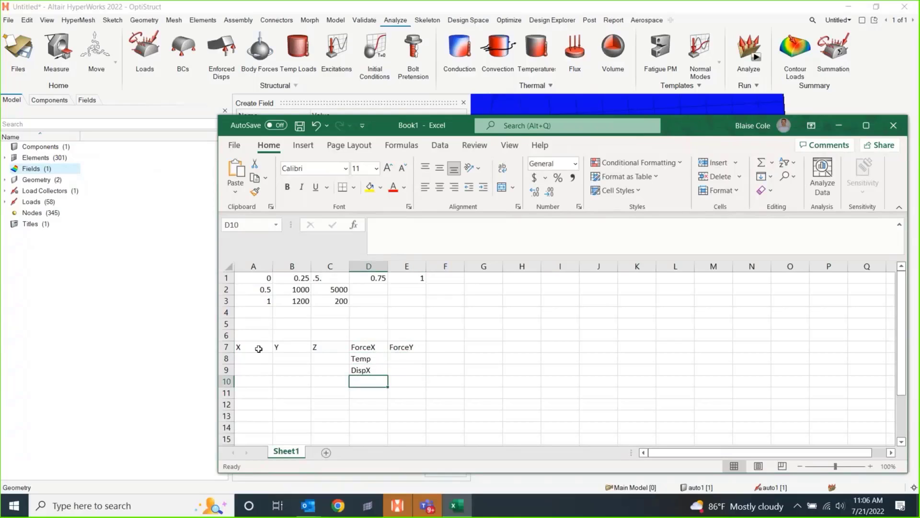
{"action": "type", "text": "materials"}
{"action": "left_click", "coordinate": [369, 393]}
{"action": "type", "text": "props"}
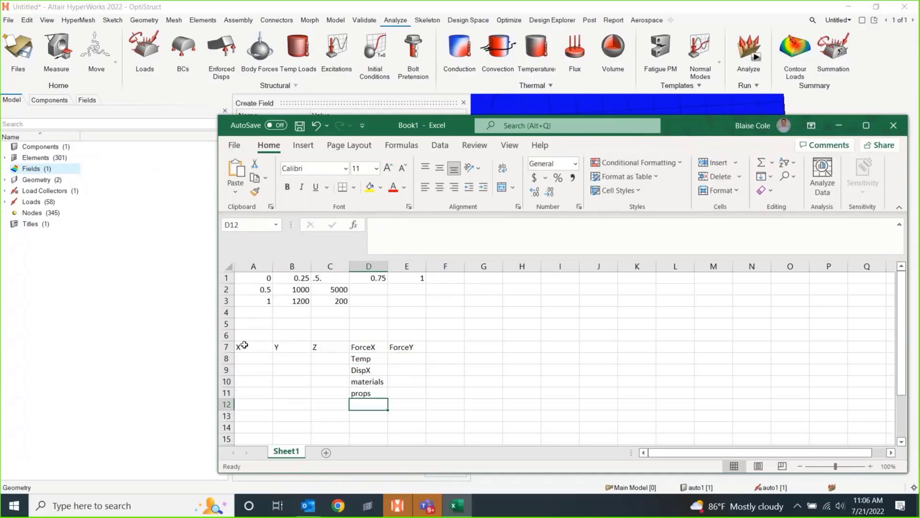
{"action": "left_click", "coordinate": [445, 416]}
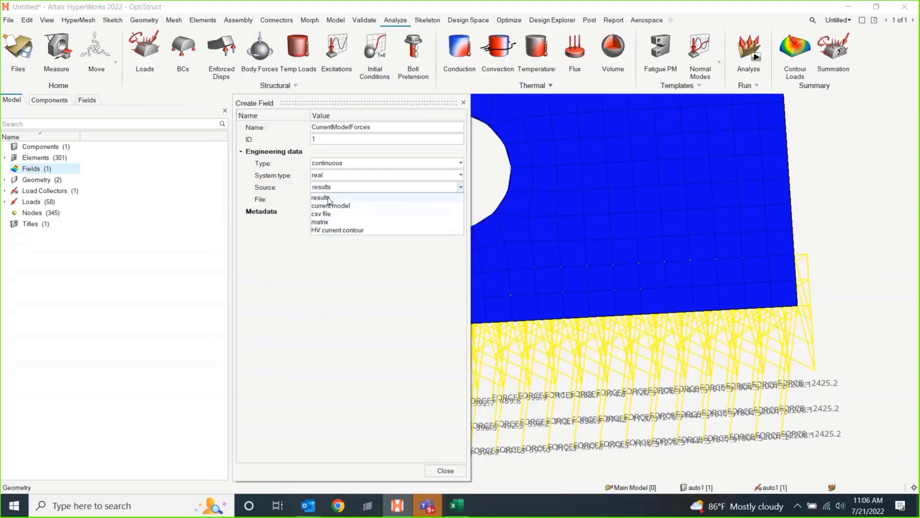
{"action": "left_click", "coordinate": [322, 198]}
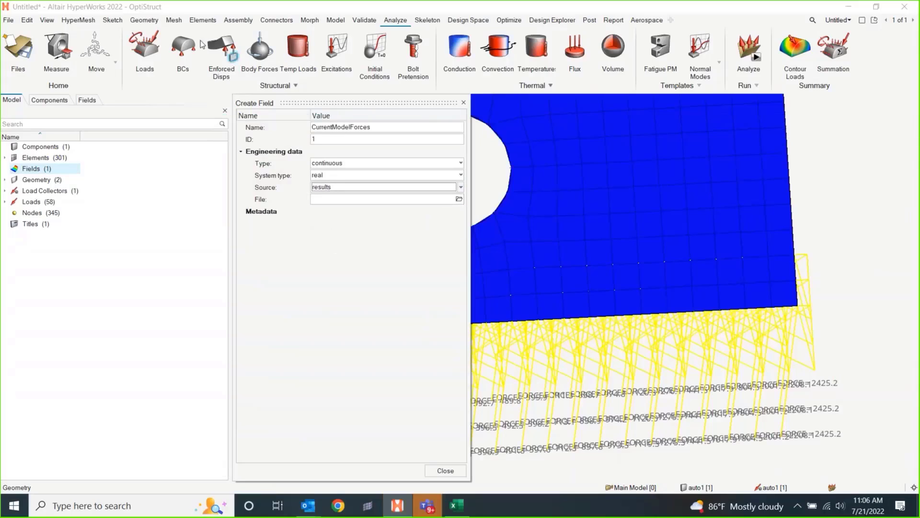
{"action": "mouse_move", "coordinate": [369, 282]}
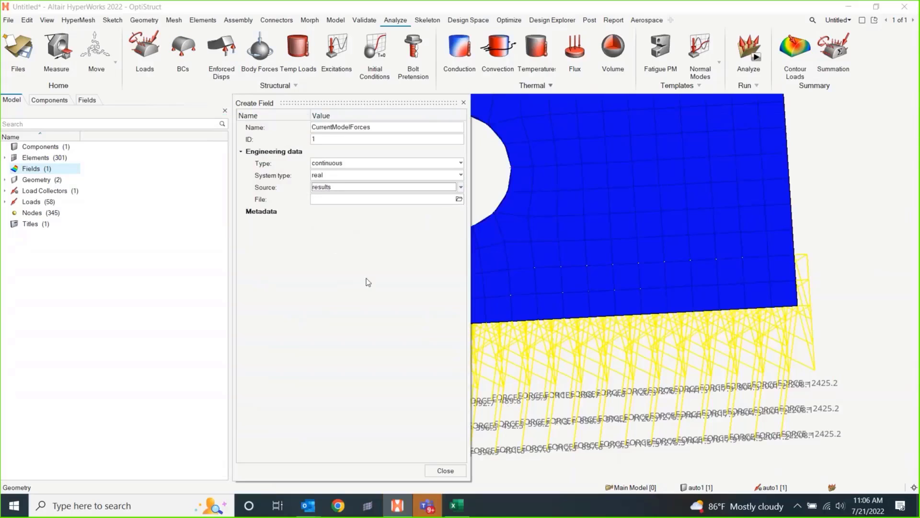
{"action": "mouse_move", "coordinate": [359, 228]}
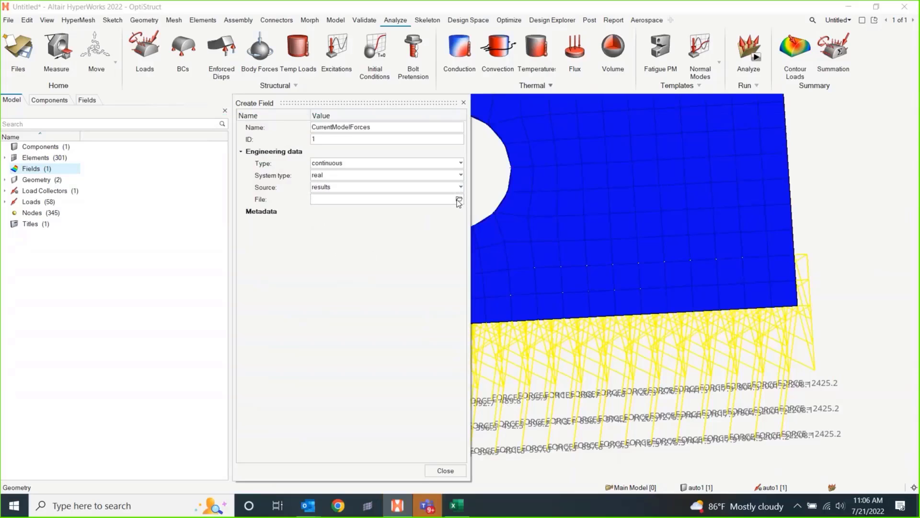
{"action": "left_click", "coordinate": [458, 199]}
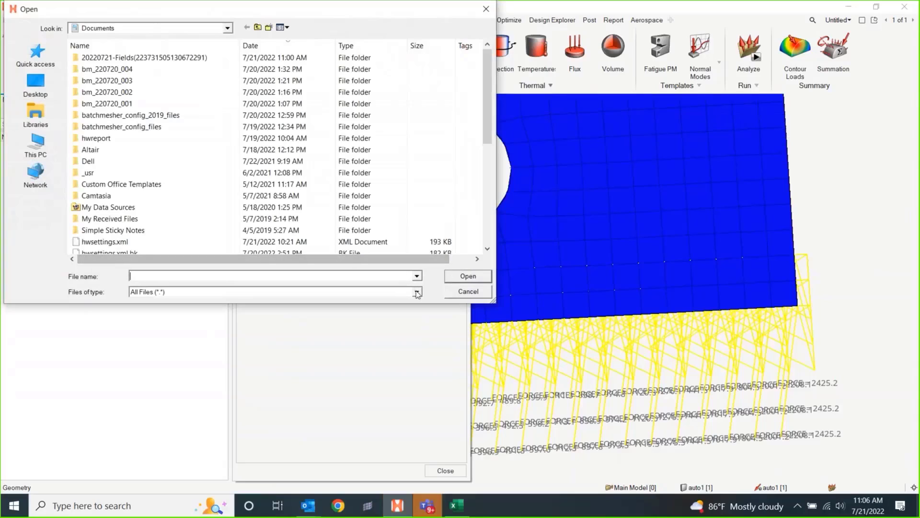
{"action": "left_click", "coordinate": [468, 291]}
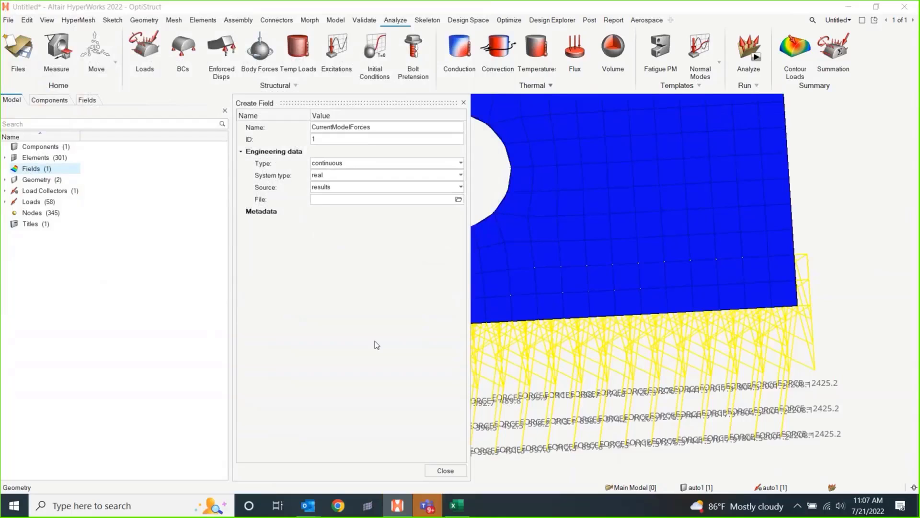
{"action": "left_click", "coordinate": [382, 199]}
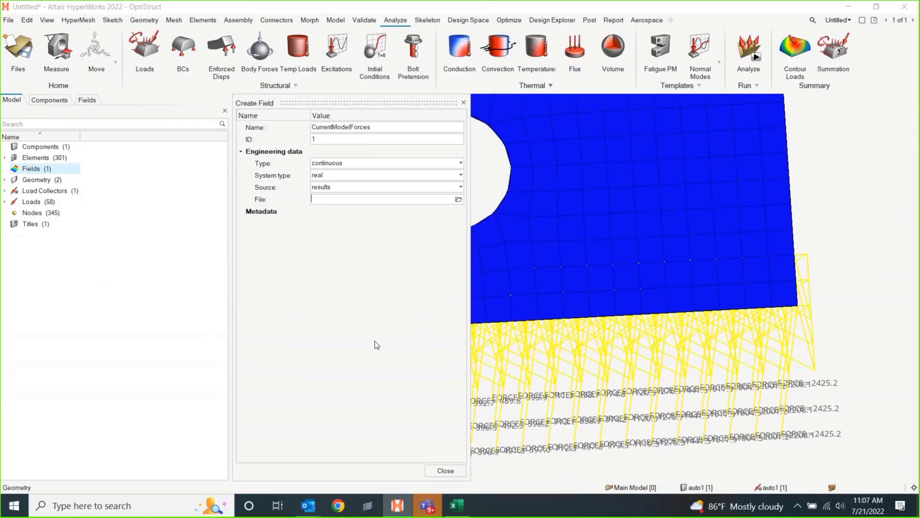
{"action": "left_click", "coordinate": [459, 187]}
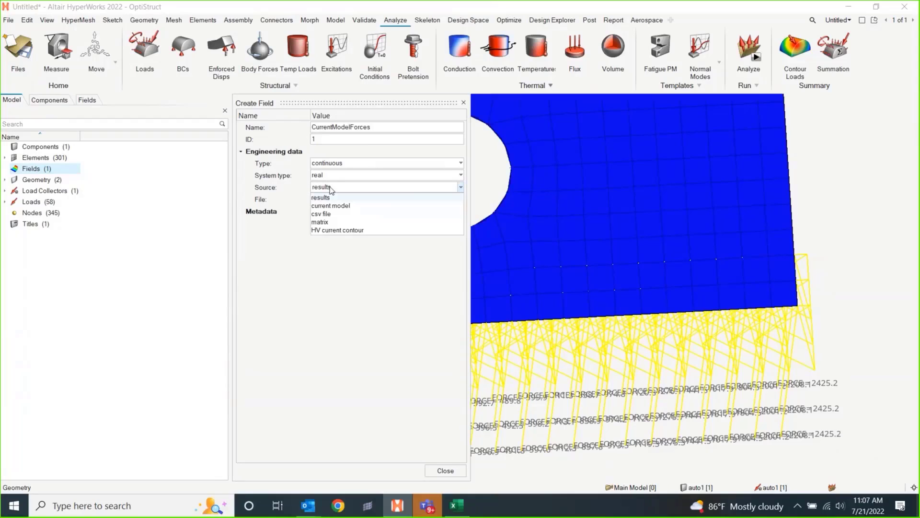
- Set the field Source to current model with forces as the data source type
{"action": "left_click", "coordinate": [320, 198]}
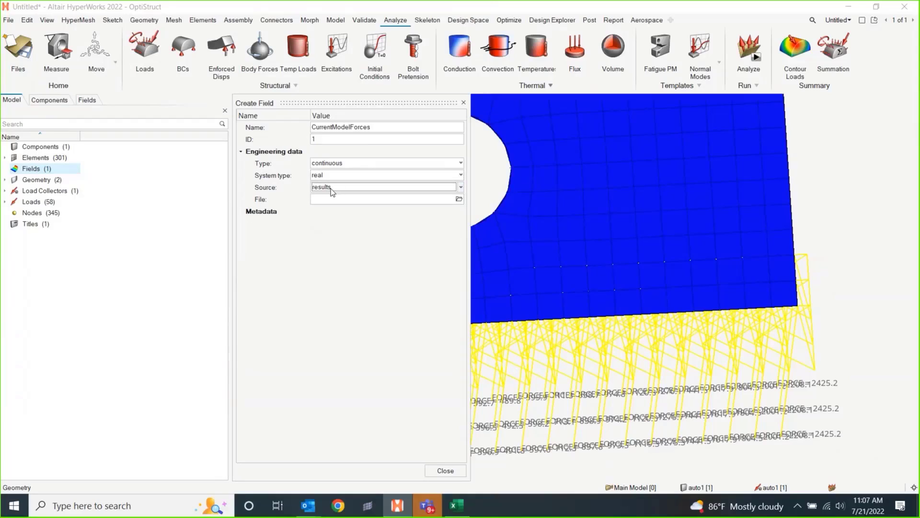
{"action": "left_click", "coordinate": [460, 187]}
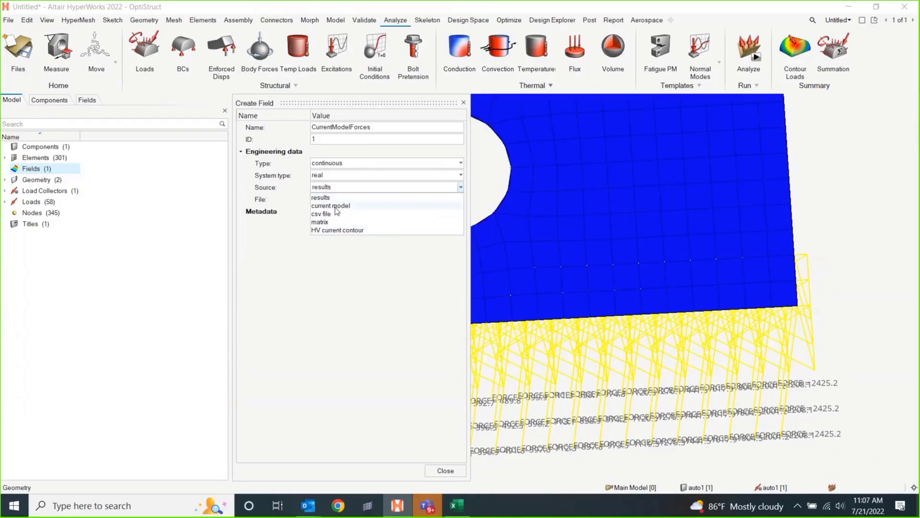
{"action": "left_click", "coordinate": [329, 206]}
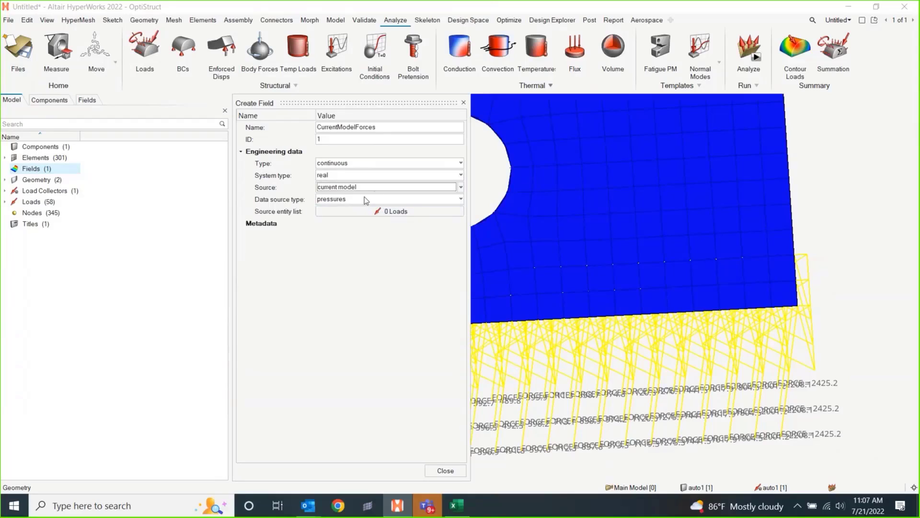
{"action": "left_click", "coordinate": [461, 200]}
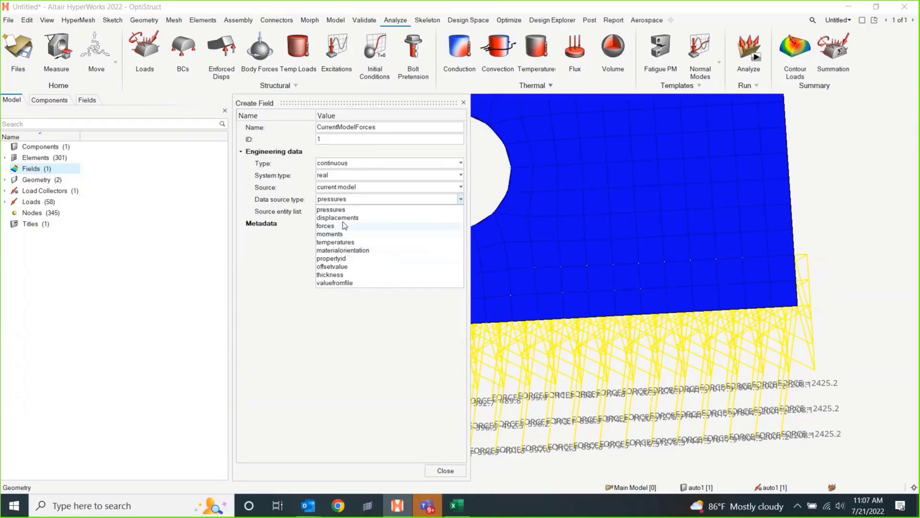
{"action": "left_click", "coordinate": [325, 225]}
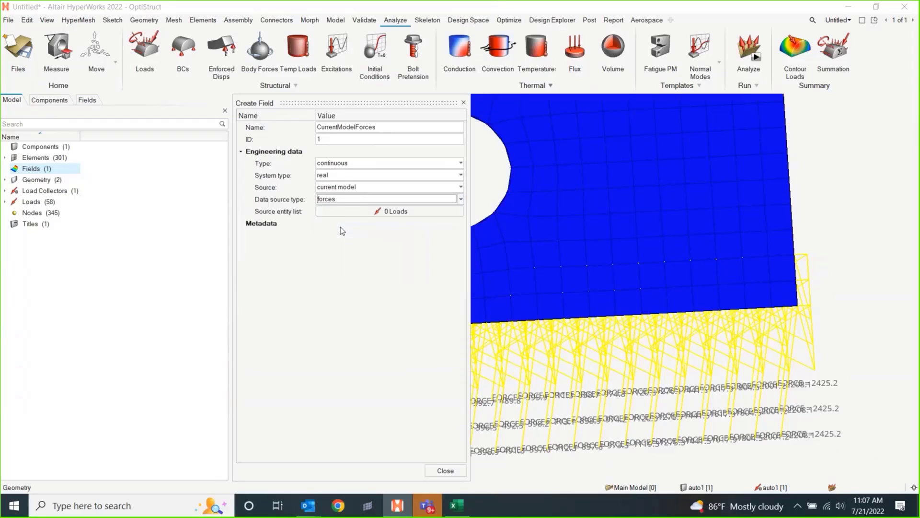
{"action": "left_click", "coordinate": [460, 199]}
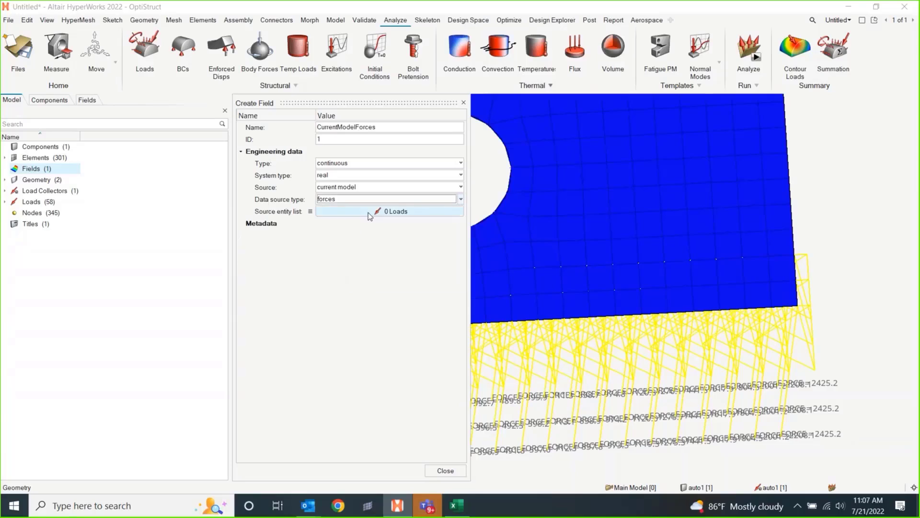
- Pick all 58 force loads as the field's source entity list
{"action": "left_click", "coordinate": [389, 211]}
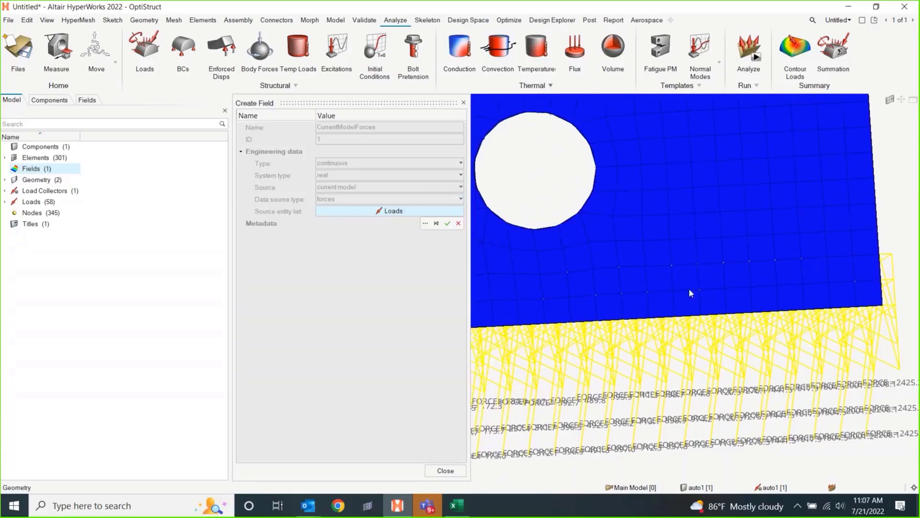
{"action": "left_click_drag", "start_coordinate": [689, 294], "coordinate": [581, 229]}
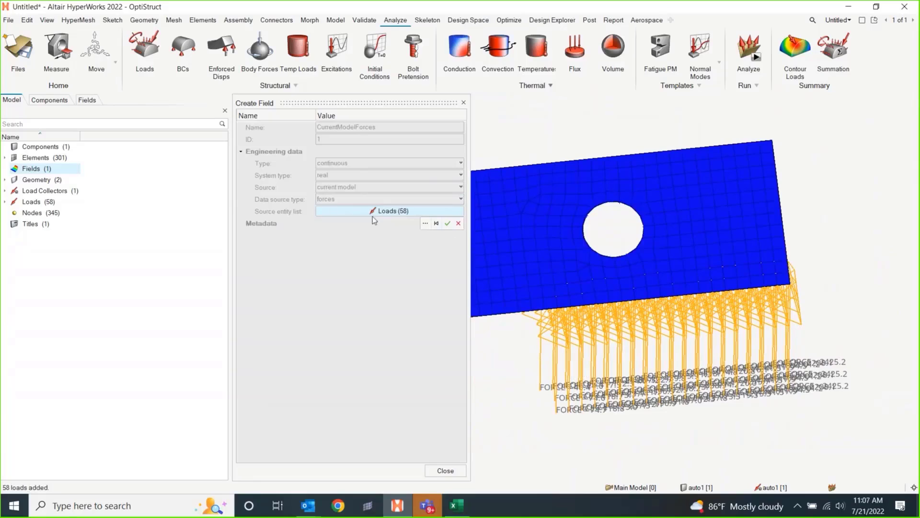
{"action": "mouse_move", "coordinate": [447, 224]}
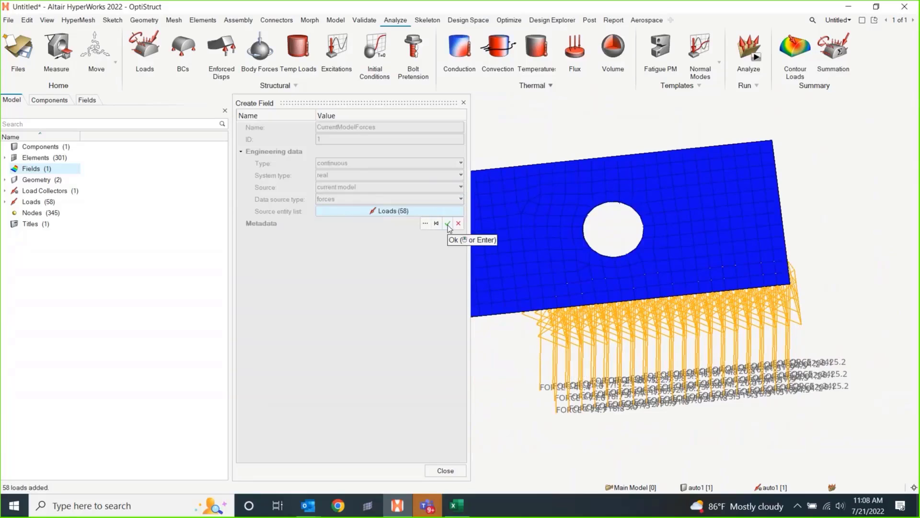
{"action": "left_click", "coordinate": [448, 223]}
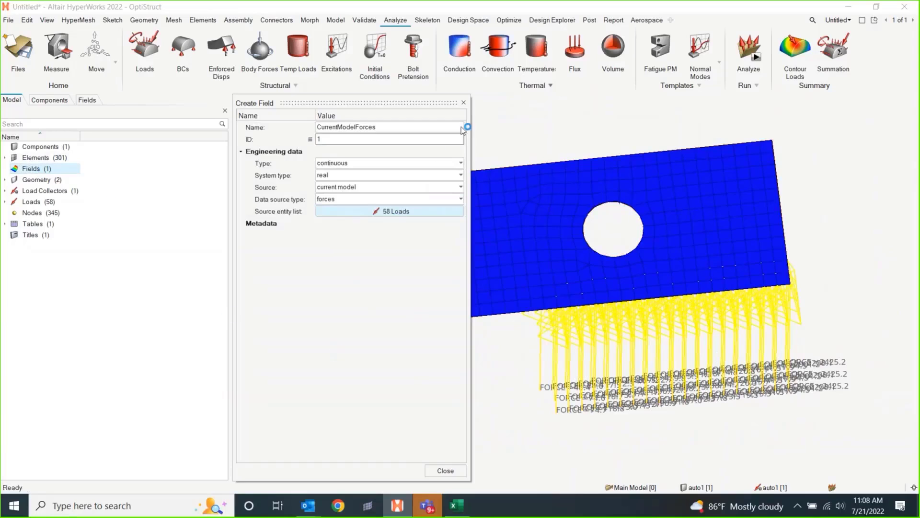
- Show the CurrentModelForces field's engineering data: continuous, real, forces from 58 current-model loads
{"action": "left_click", "coordinate": [445, 470]}
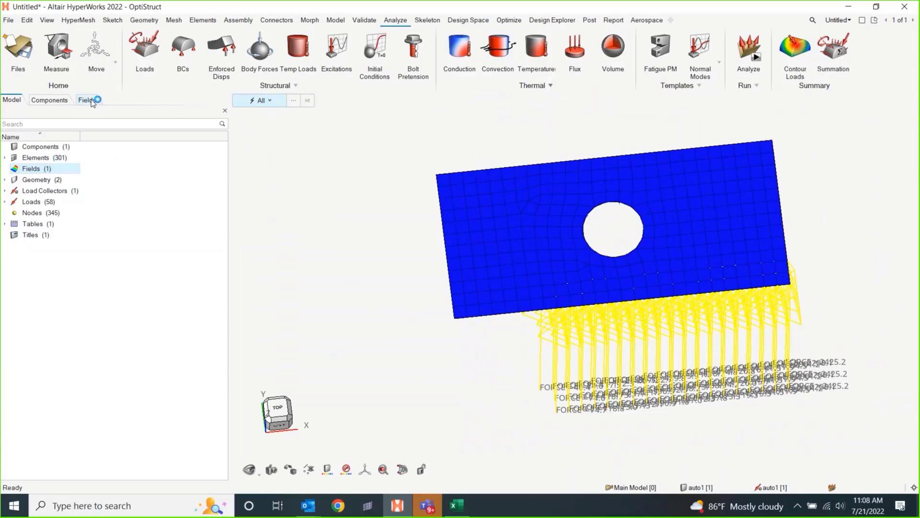
{"action": "left_click", "coordinate": [85, 99]}
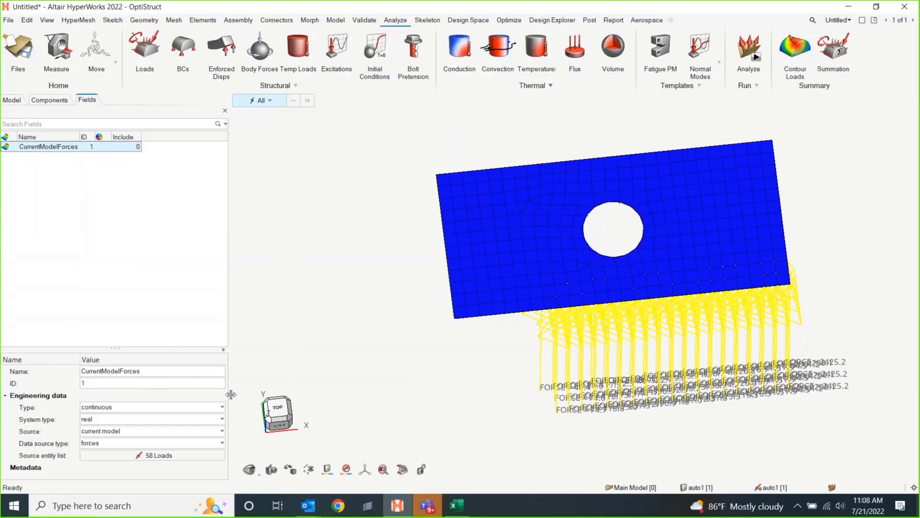
{"action": "left_click", "coordinate": [5, 395]}
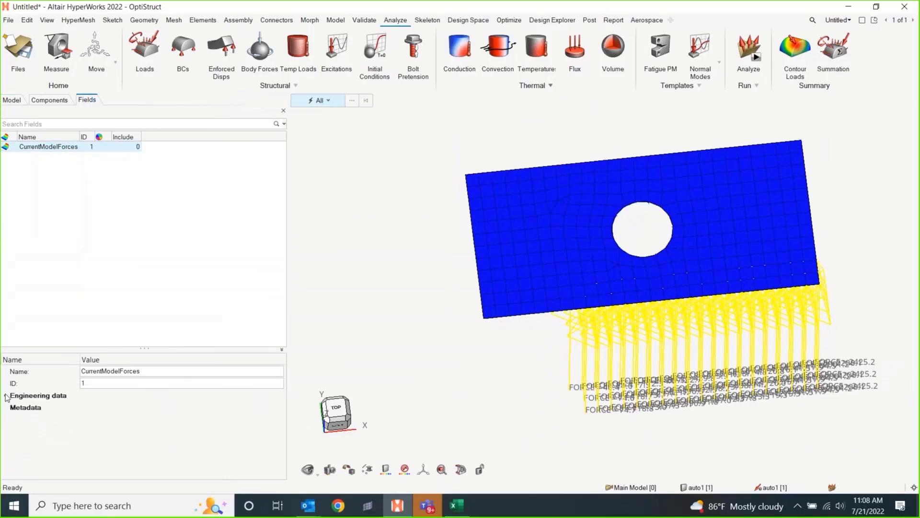
{"action": "left_click", "coordinate": [6, 395]}
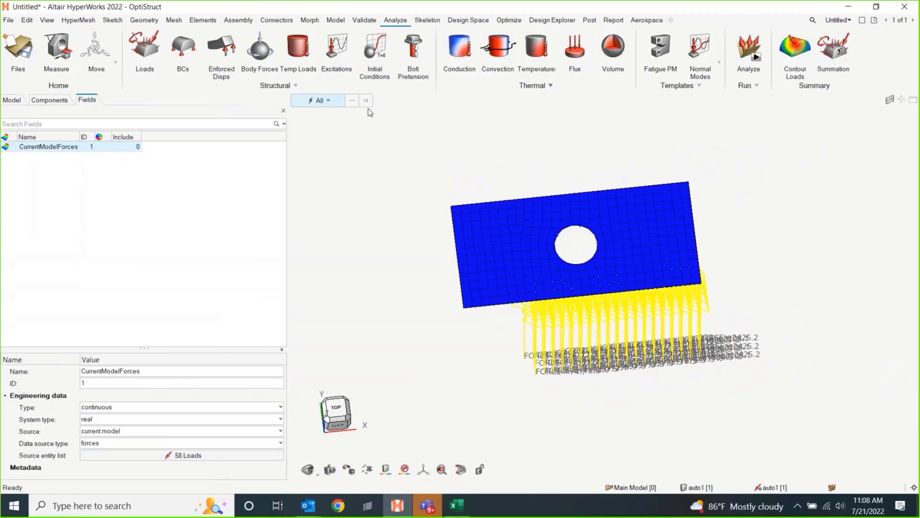
{"action": "left_click", "coordinate": [173, 19]}
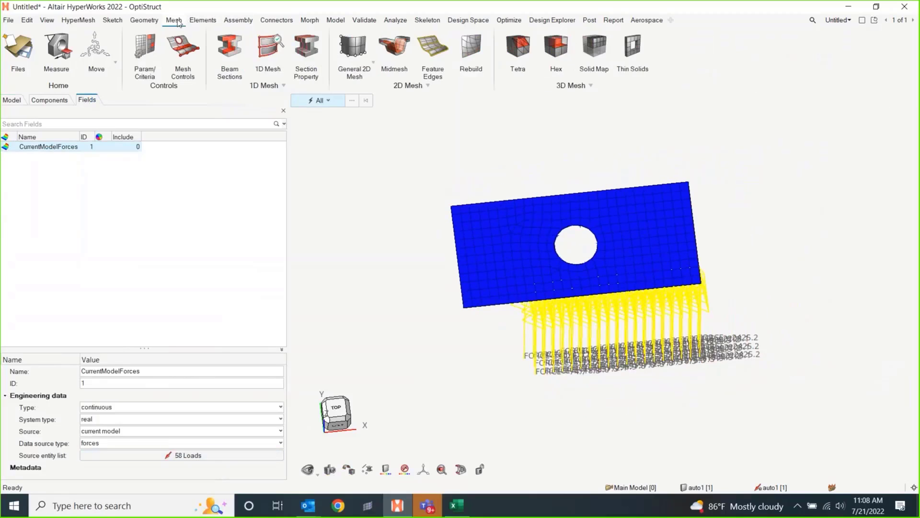
{"action": "left_click", "coordinate": [354, 46]}
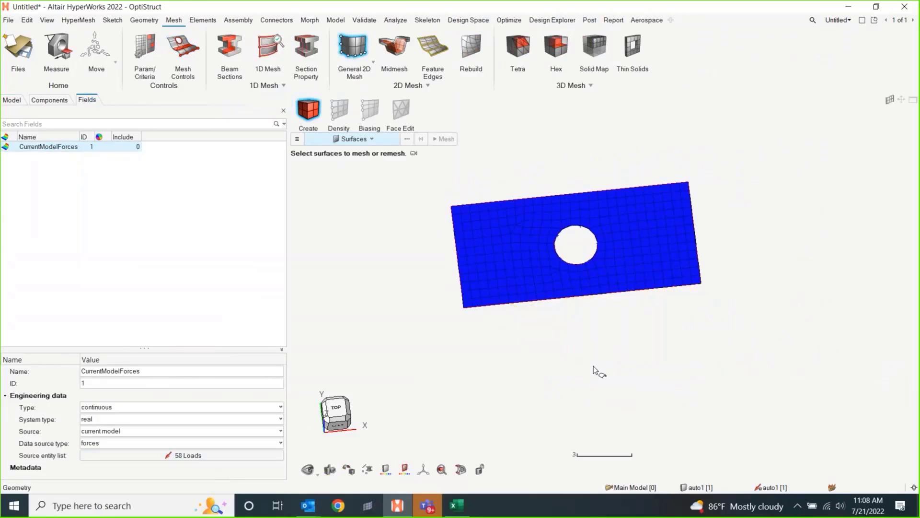
{"action": "mouse_move", "coordinate": [612, 283]}
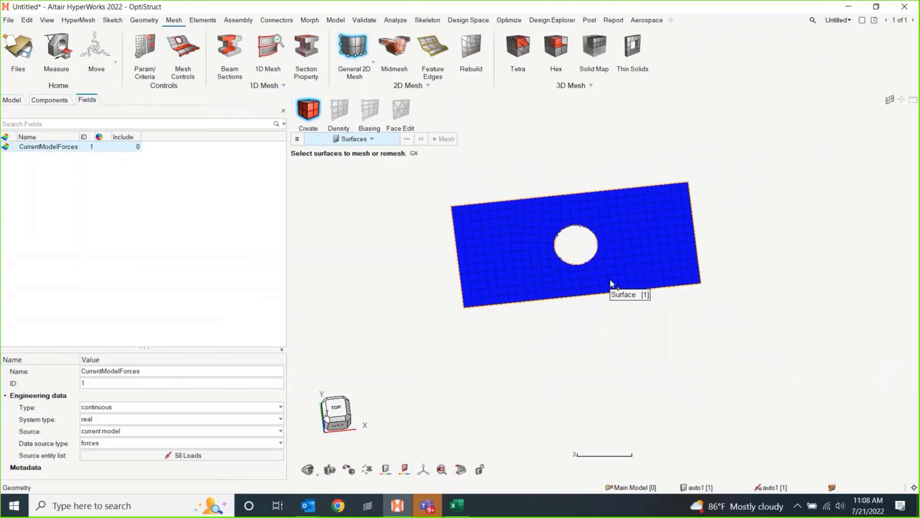
{"action": "left_click", "coordinate": [576, 248]}
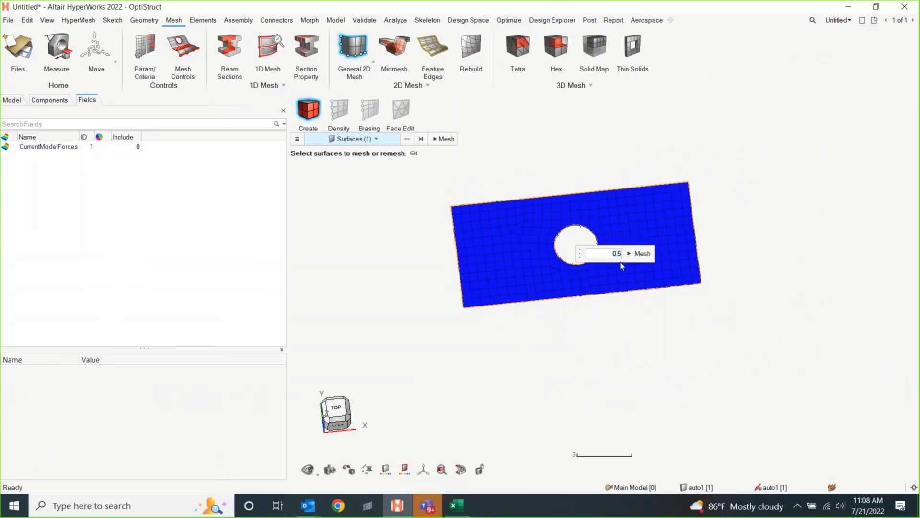
{"action": "type", "text": "0.1"}
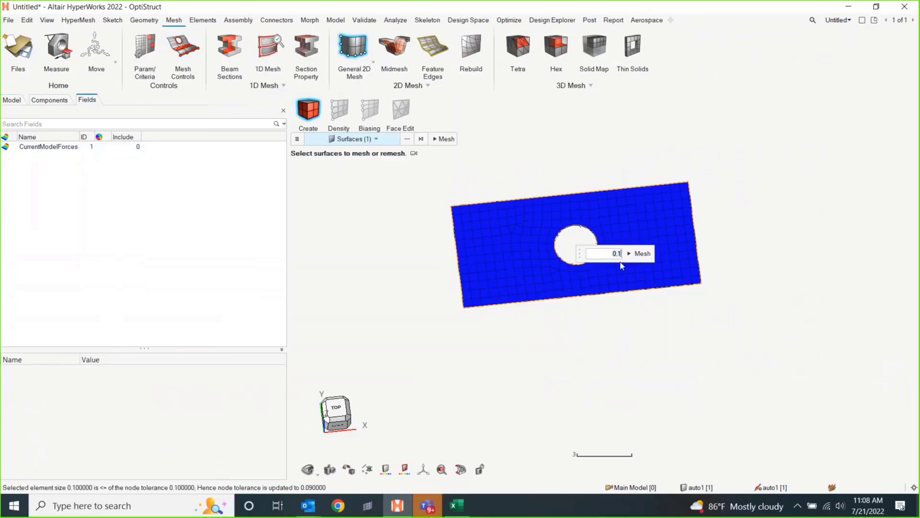
{"action": "left_click", "coordinate": [643, 253]}
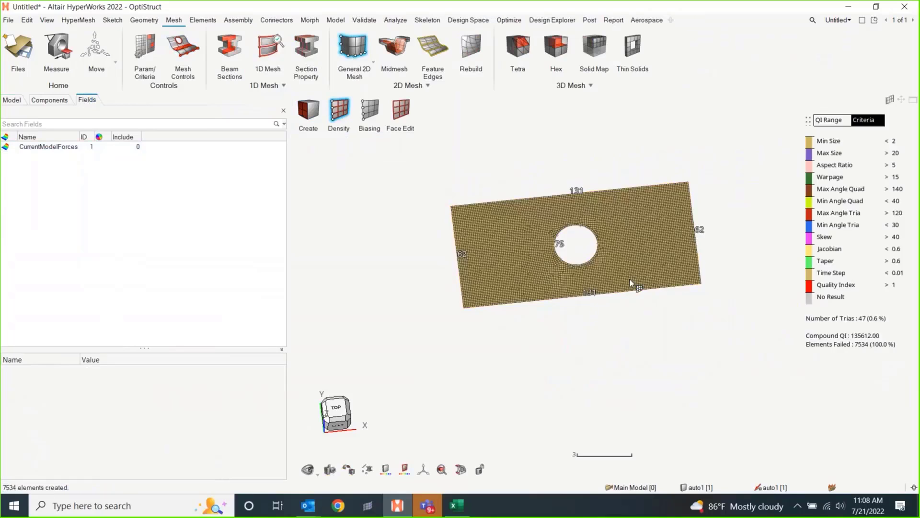
{"action": "left_click", "coordinate": [338, 111]}
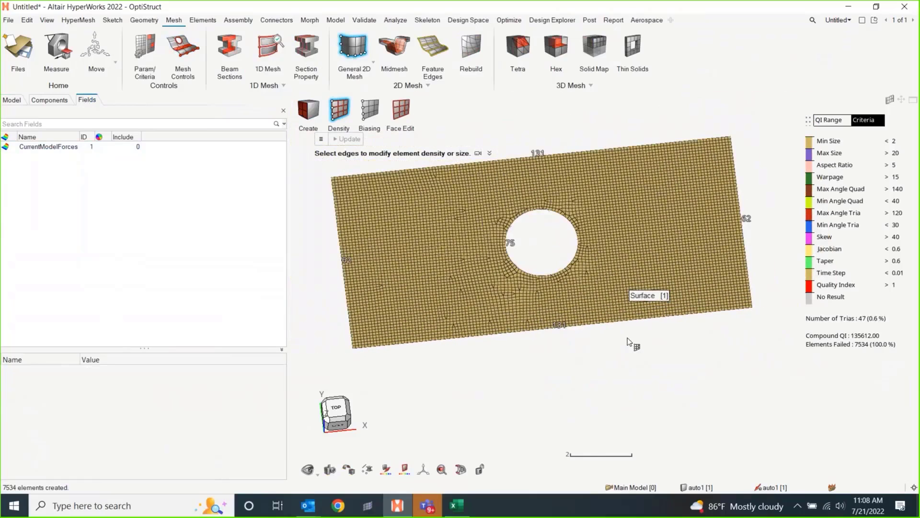
{"action": "left_click", "coordinate": [11, 101]}
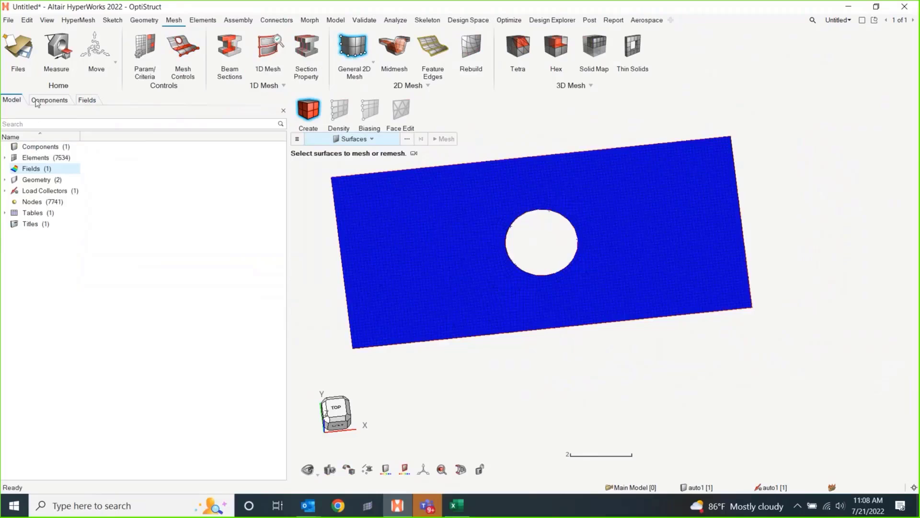
{"action": "left_click", "coordinate": [87, 99]}
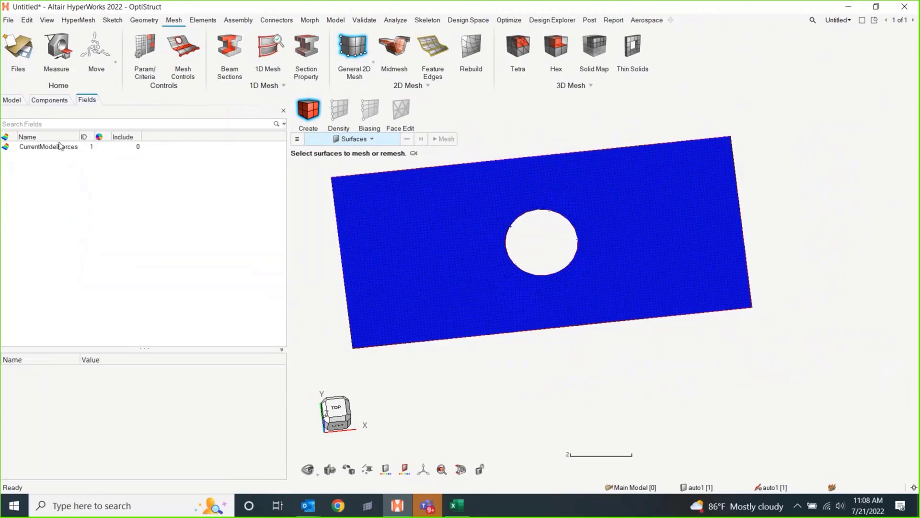
{"action": "left_click", "coordinate": [48, 146]}
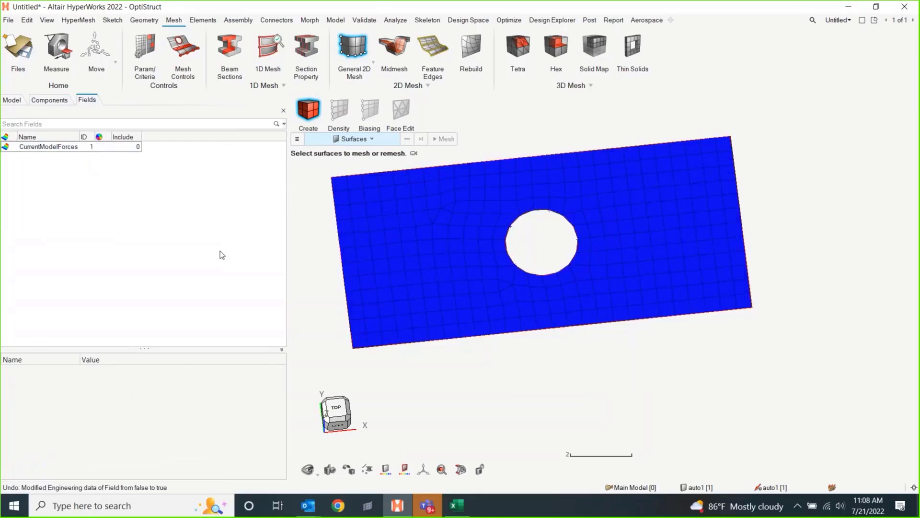
{"action": "left_click", "coordinate": [48, 146]}
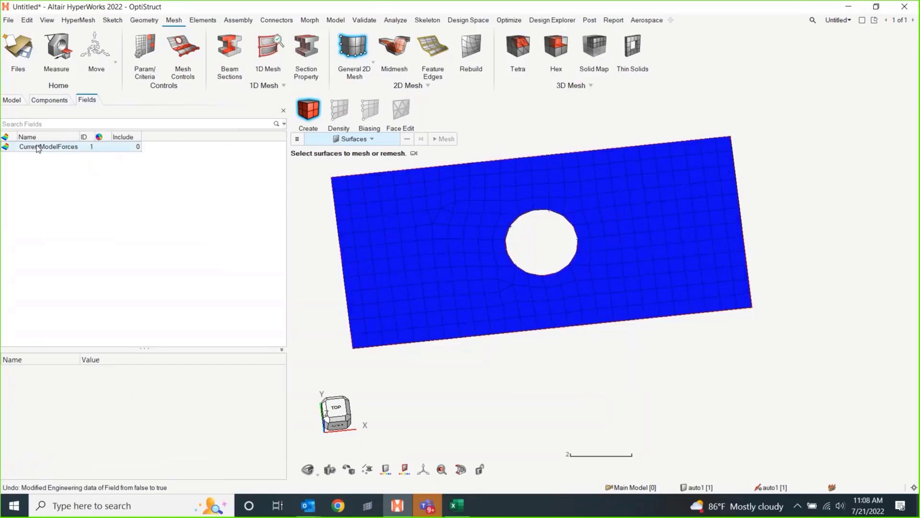
{"action": "left_click", "coordinate": [48, 146]}
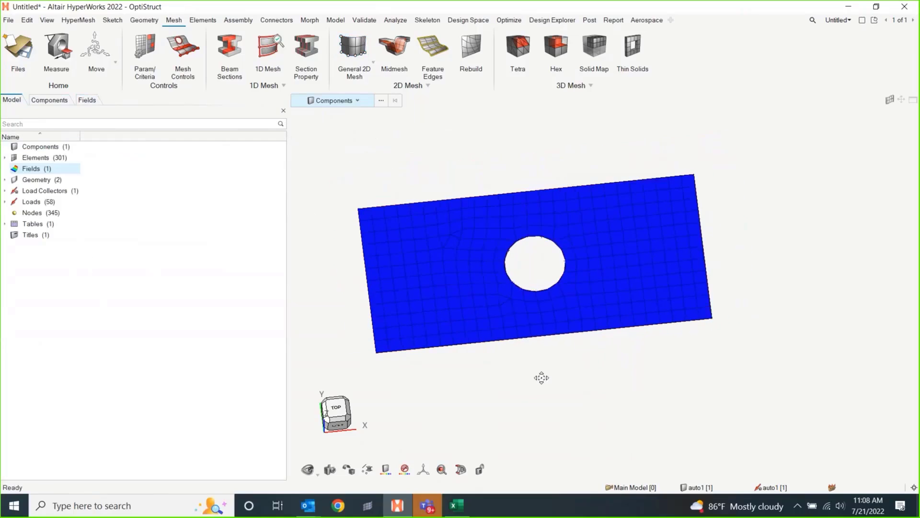
- Display only the loads on the plate, then restore the display filter to all entities
{"action": "left_click", "coordinate": [356, 101]}
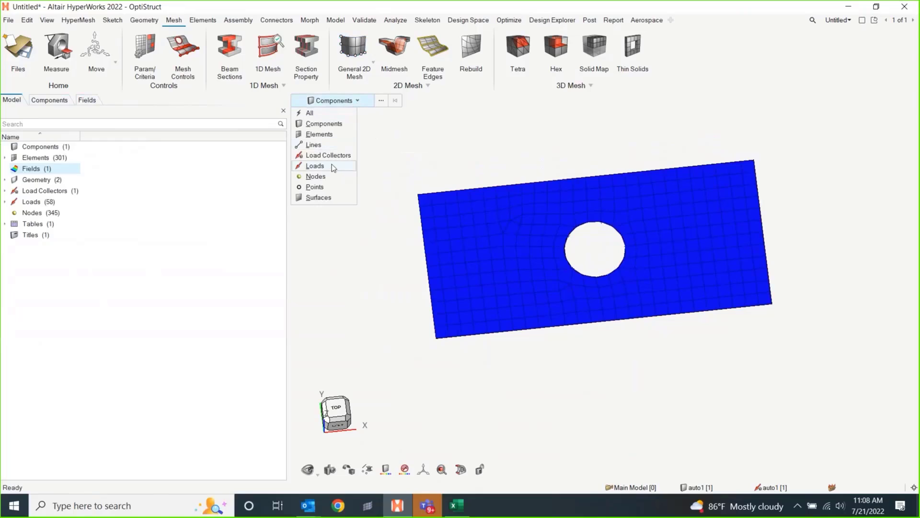
{"action": "left_click", "coordinate": [315, 165]}
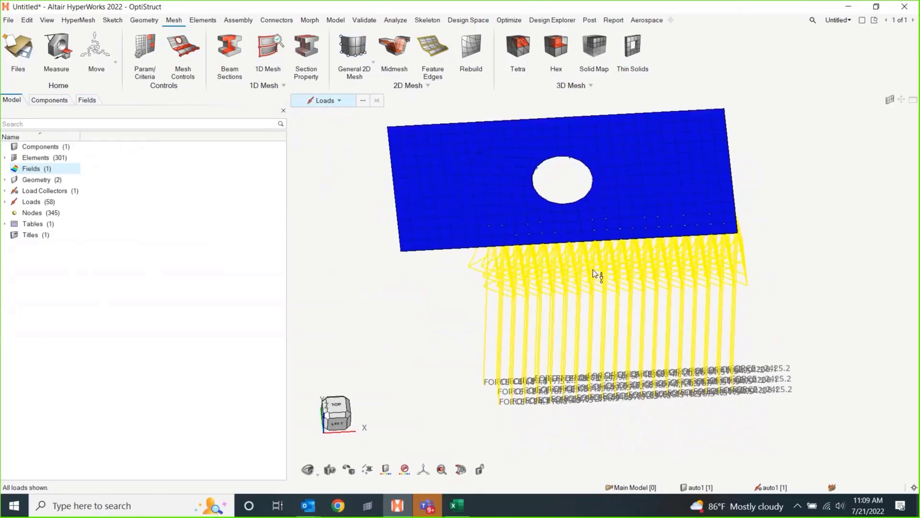
{"action": "left_click", "coordinate": [339, 100]}
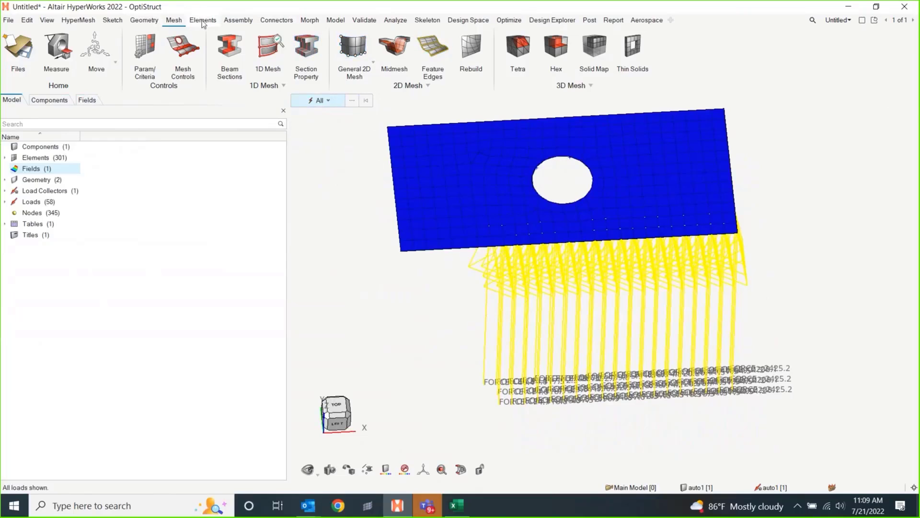
- Remesh the plate surface with General 2D Mesh at element size 0.1, giving 7534 elements
{"action": "left_click", "coordinate": [353, 47]}
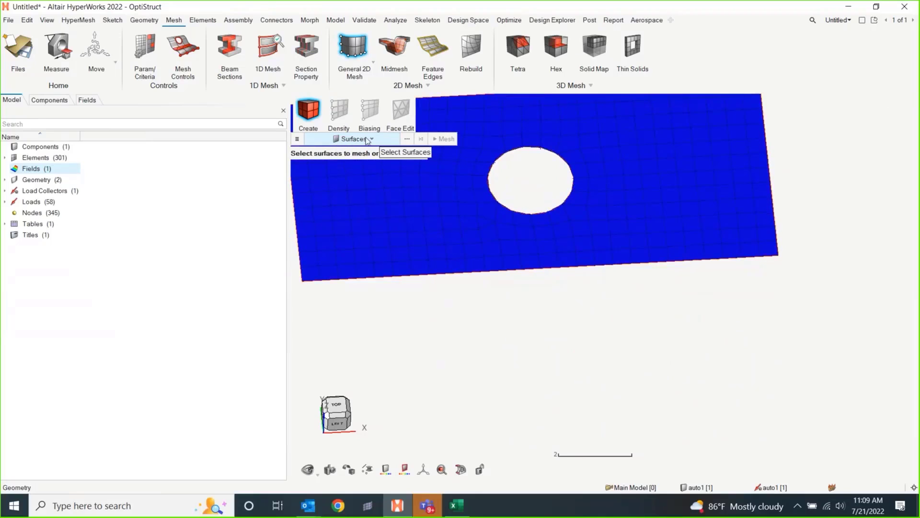
{"action": "left_click", "coordinate": [372, 138]}
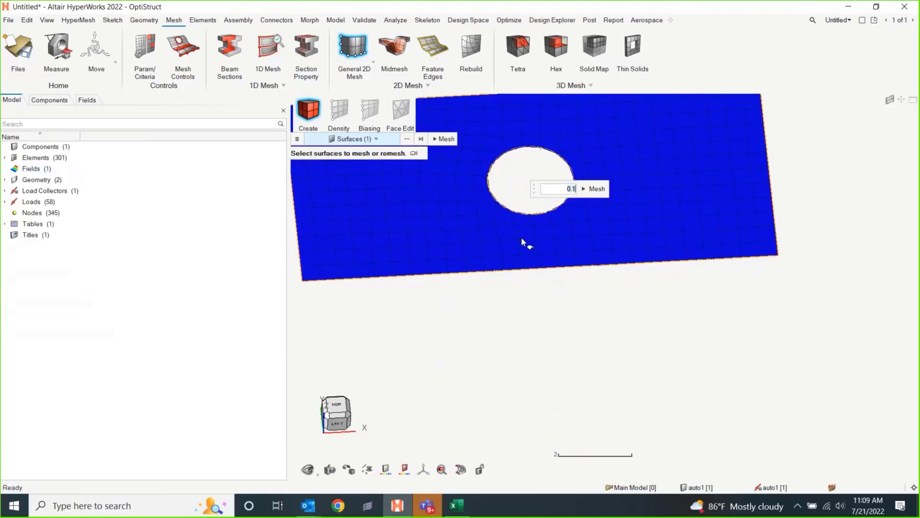
{"action": "left_click", "coordinate": [595, 188]}
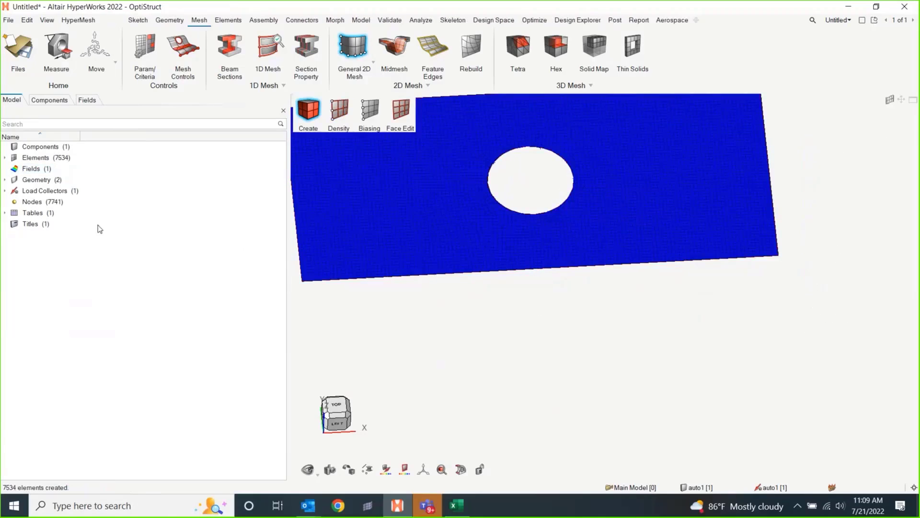
{"action": "left_click", "coordinate": [4, 212]}
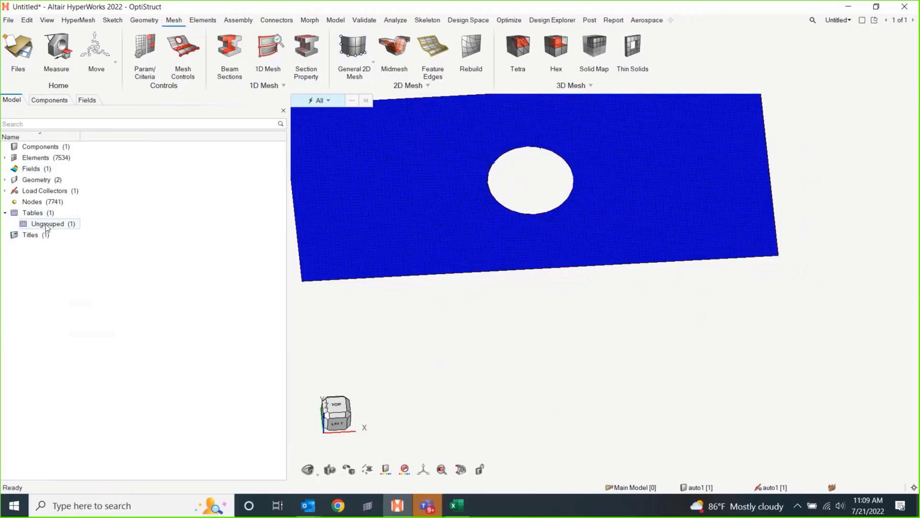
{"action": "double_click", "coordinate": [48, 225]}
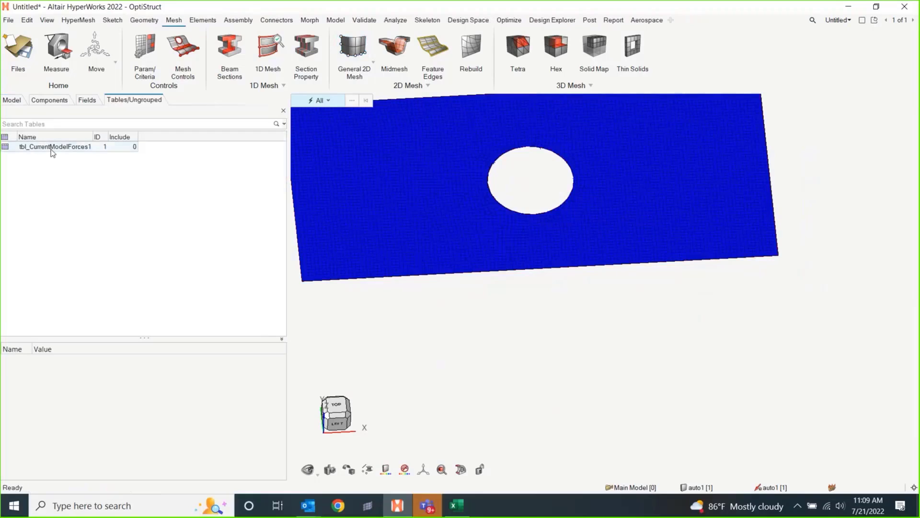
{"action": "left_click", "coordinate": [54, 146]}
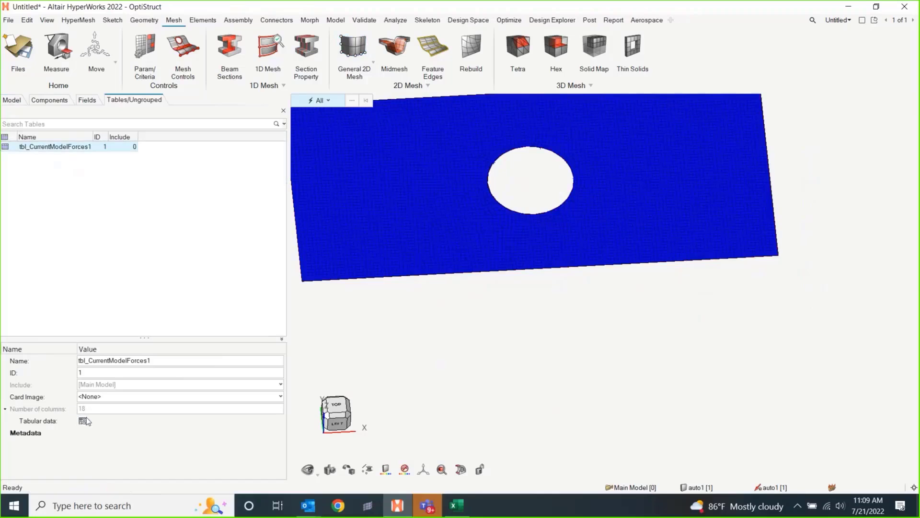
{"action": "left_click", "coordinate": [80, 420]}
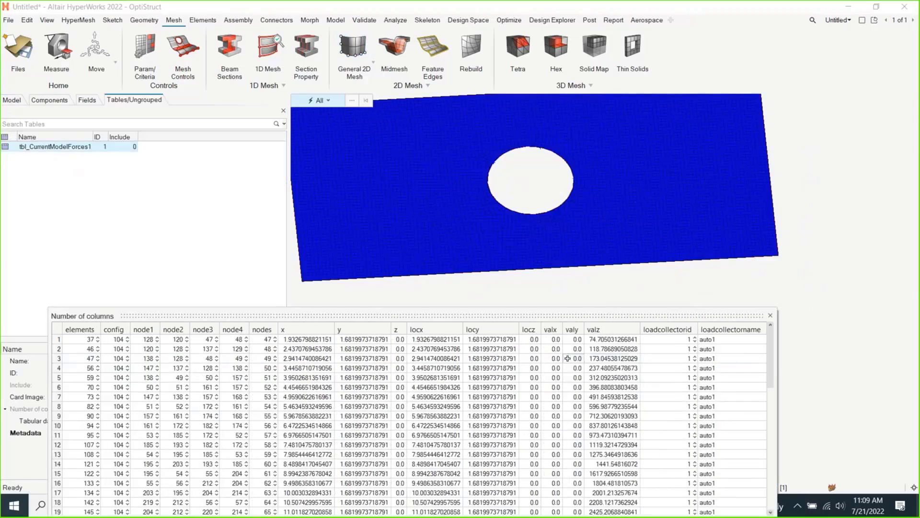
{"action": "scroll", "scroll_direction": "down", "scroll_amount": 3}
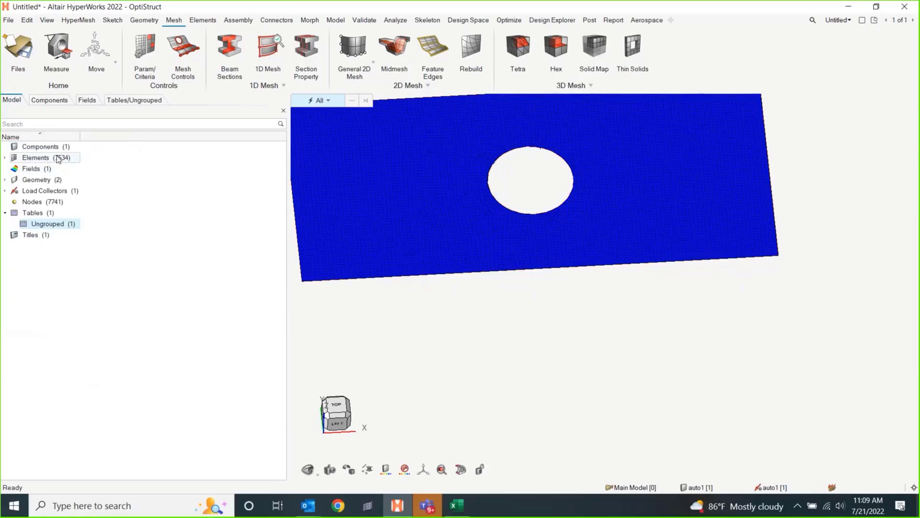
- Start realizing CurrentModelForces as forces onto the plate's 1711 nodes and list the interpolation methods
{"action": "right_click", "coordinate": [30, 168]}
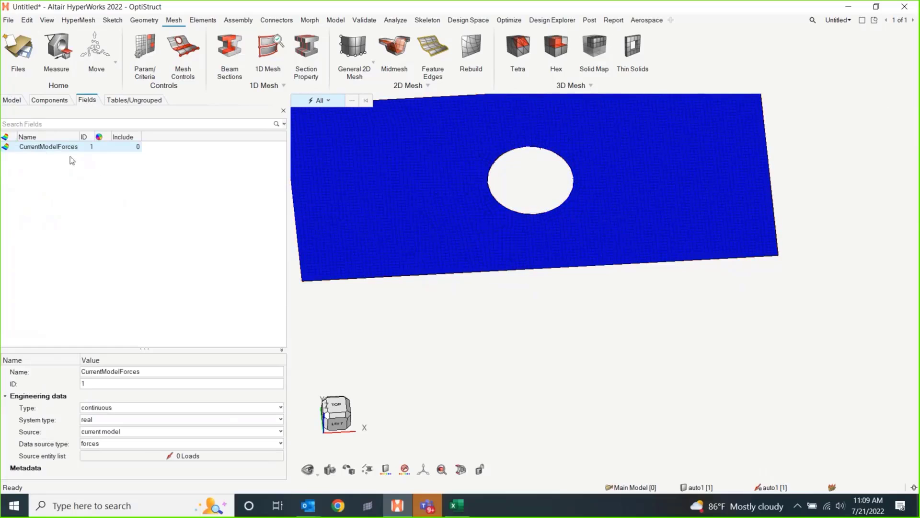
{"action": "right_click", "coordinate": [48, 147]}
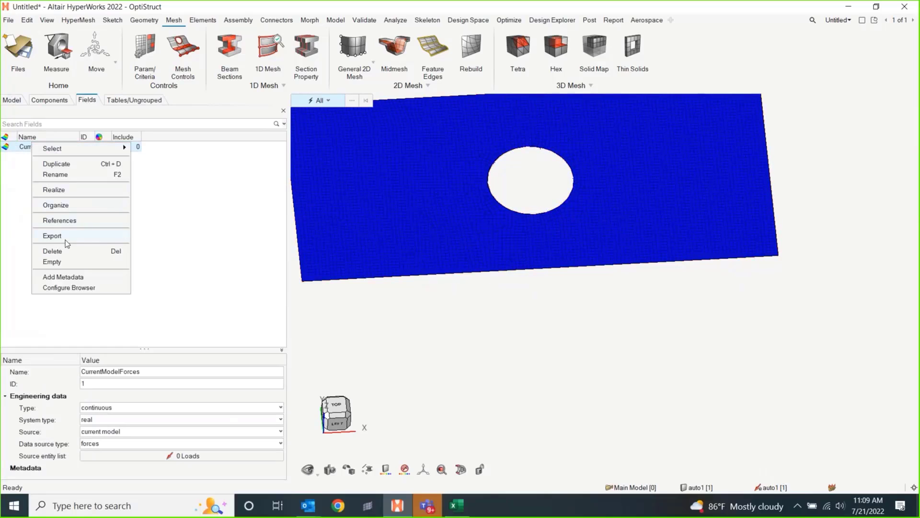
{"action": "left_click", "coordinate": [54, 189]}
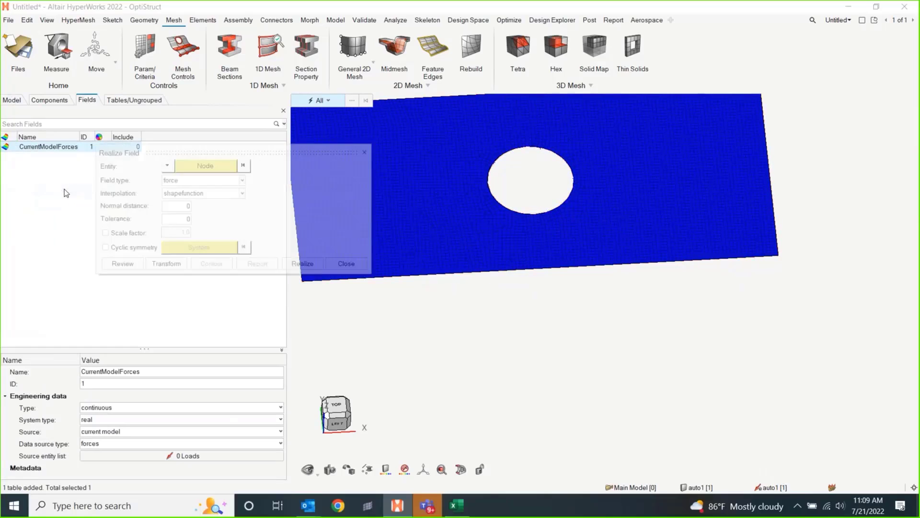
{"action": "left_click", "coordinate": [205, 165]}
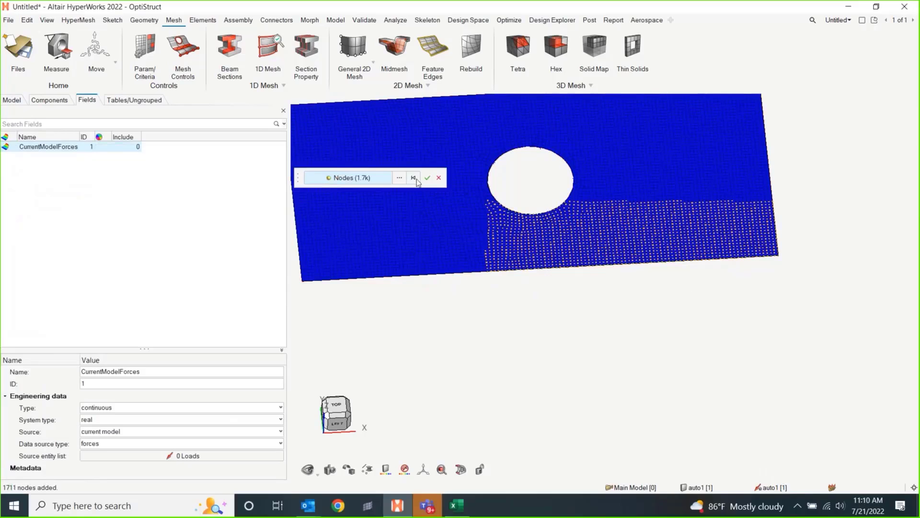
{"action": "left_click", "coordinate": [428, 177]}
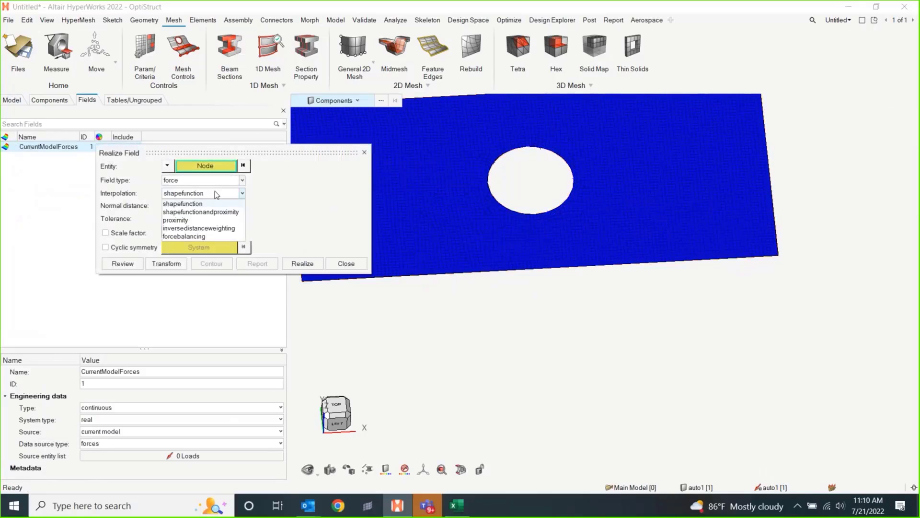
{"action": "mouse_move", "coordinate": [197, 220]}
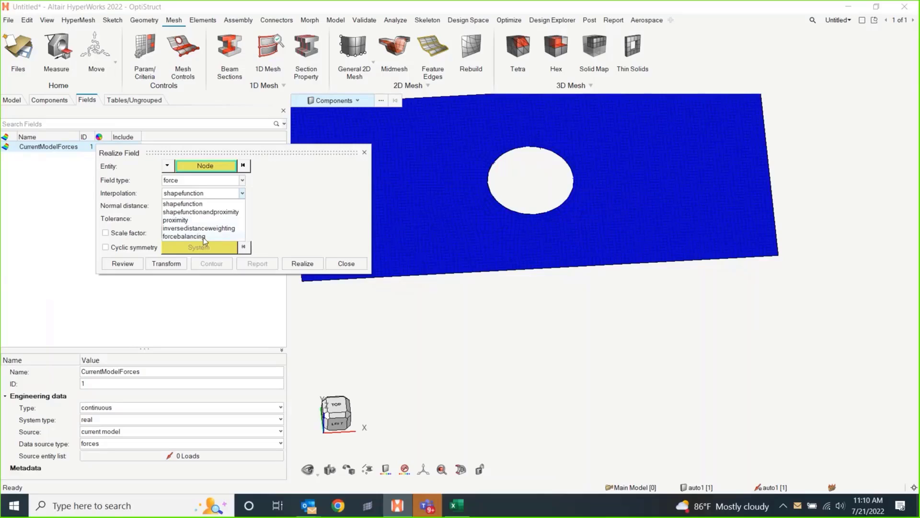
- Use forcebalancing interpolation with search radius 5 and review the source elements on the plate
{"action": "left_click", "coordinate": [184, 236]}
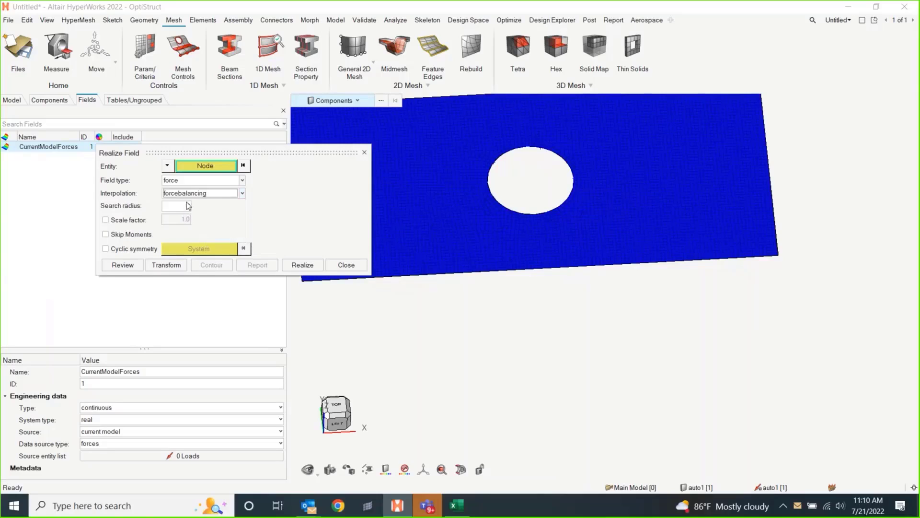
{"action": "type", "text": "0"}
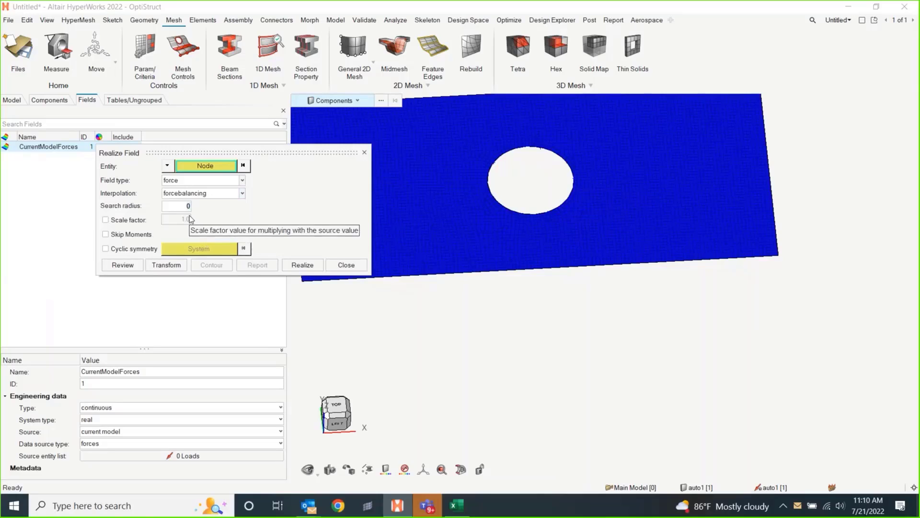
{"action": "type", "text": "5"}
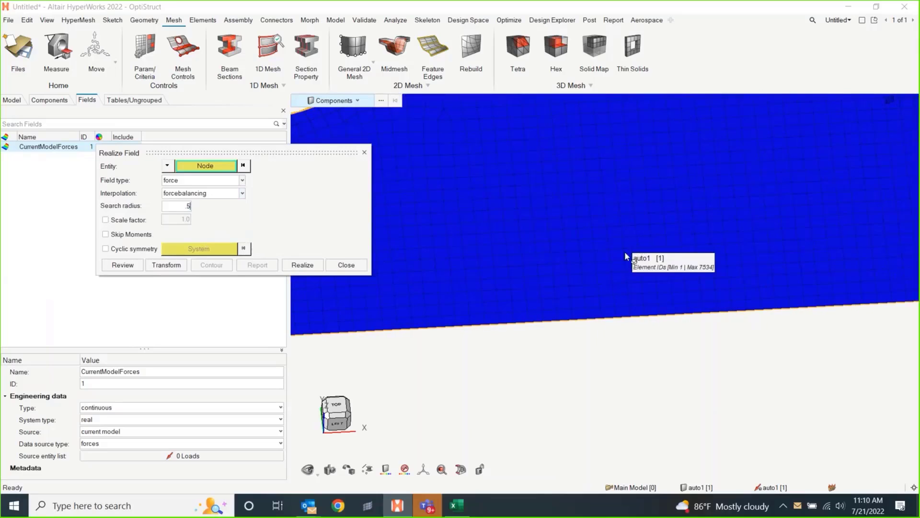
{"action": "left_click", "coordinate": [122, 265]}
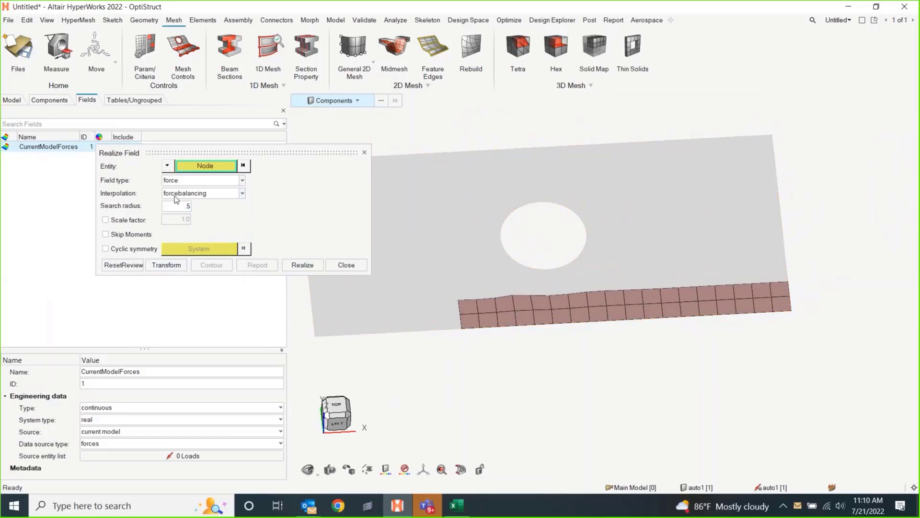
- Realize the field despite the search radius warning, adding 1246 loads, and return to the model tree
{"action": "left_click", "coordinate": [303, 265]}
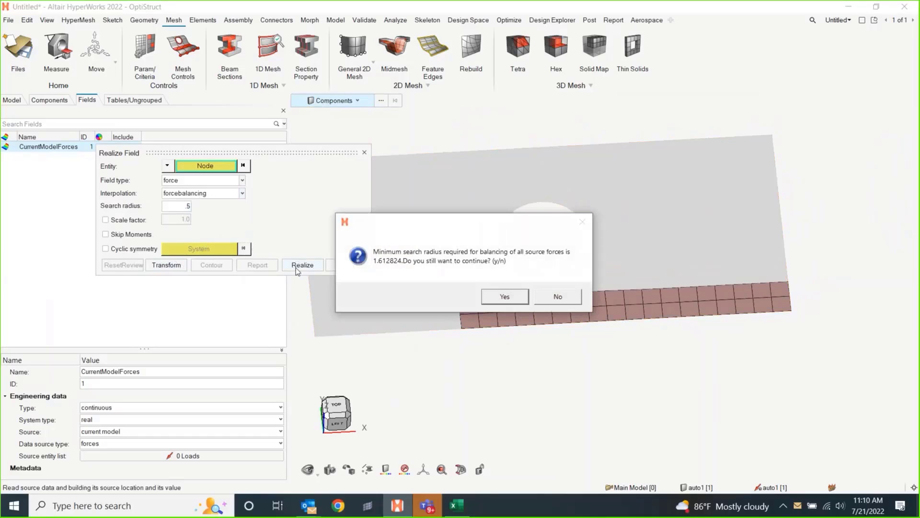
{"action": "mouse_move", "coordinate": [491, 300]}
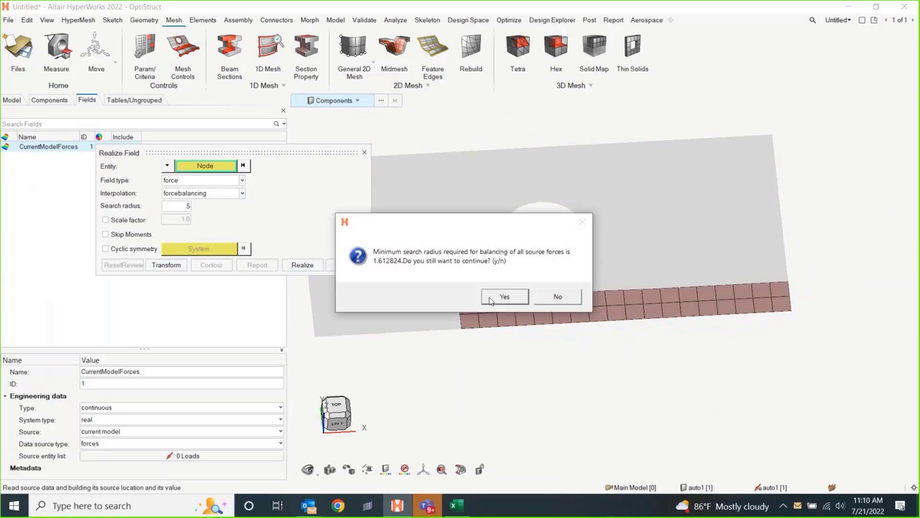
{"action": "left_click", "coordinate": [504, 296]}
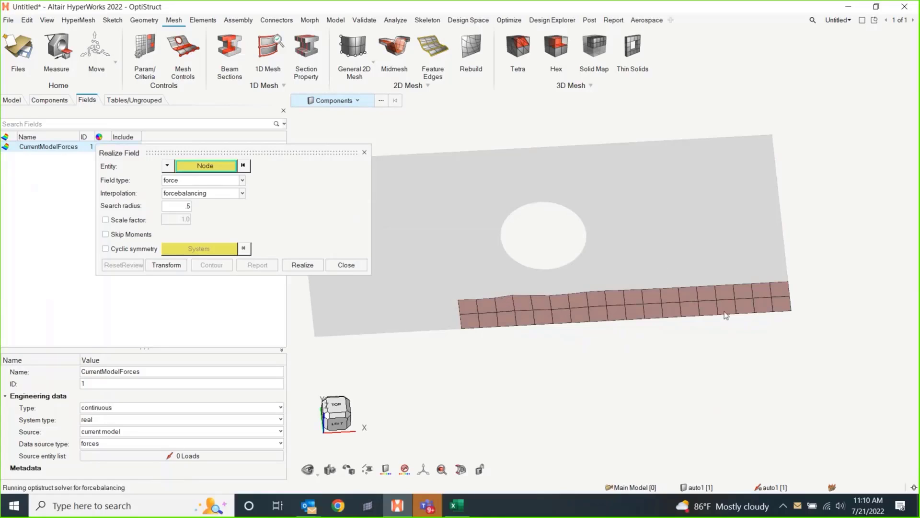
{"action": "left_click", "coordinate": [303, 264]}
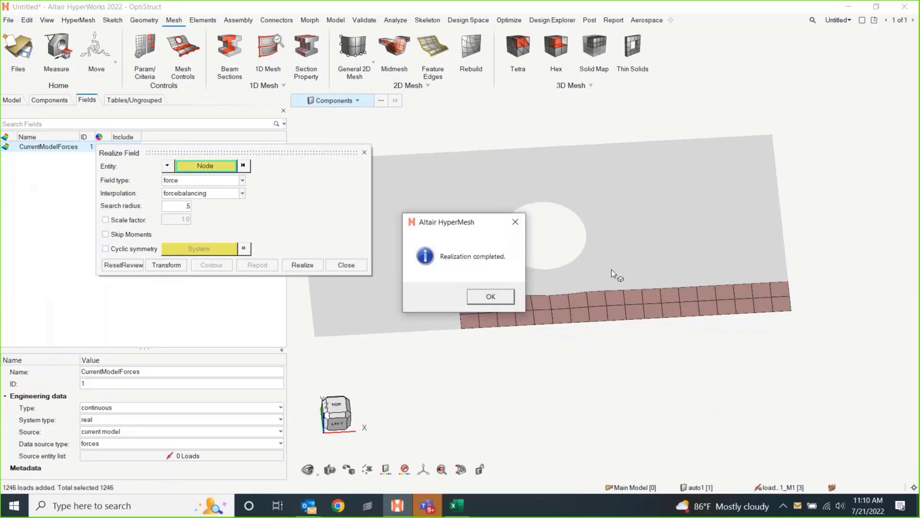
{"action": "left_click", "coordinate": [490, 296]}
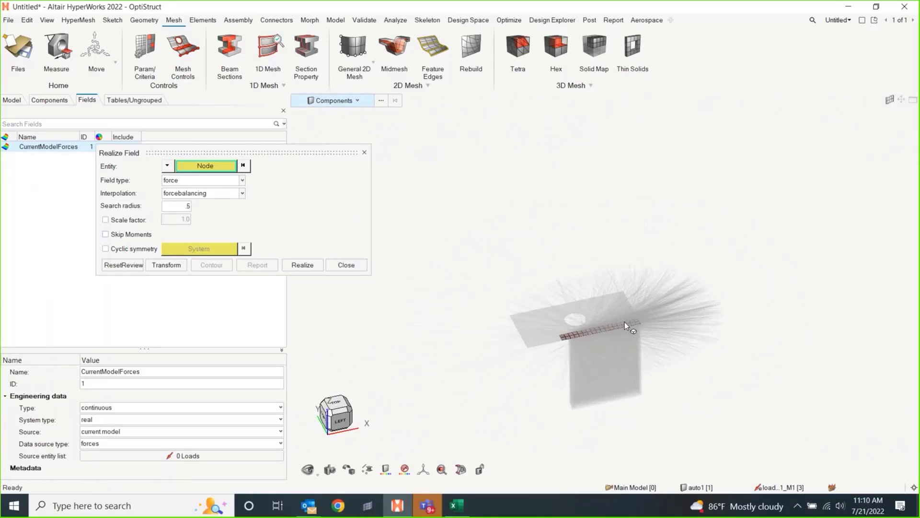
{"action": "left_click", "coordinate": [346, 265]}
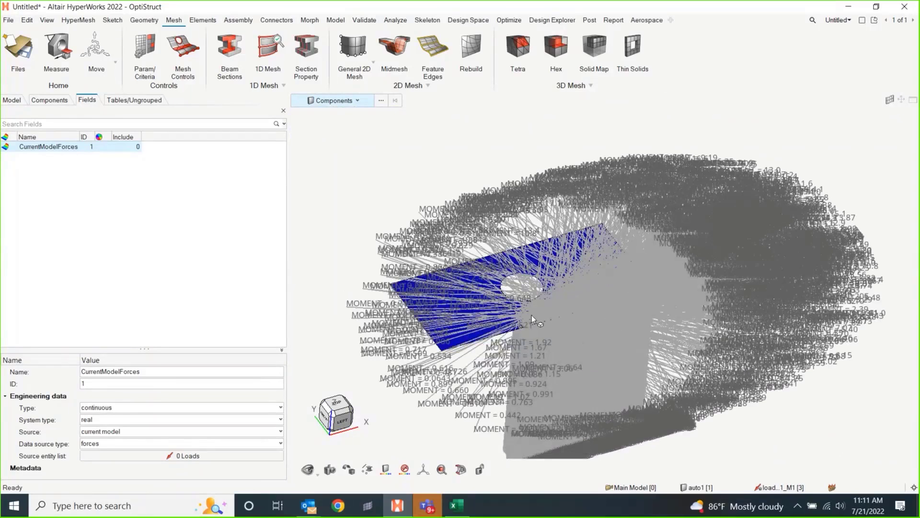
{"action": "mouse_move", "coordinate": [520, 345]}
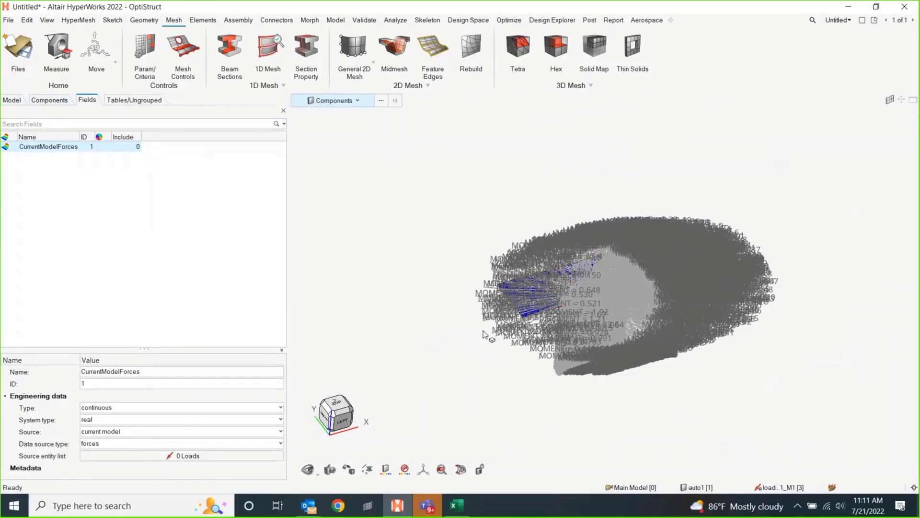
{"action": "mouse_move", "coordinate": [510, 262]}
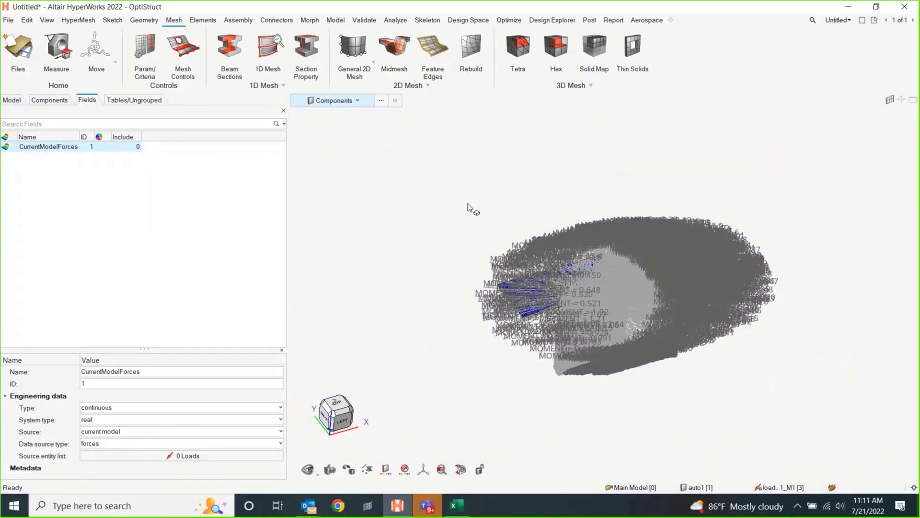
{"action": "mouse_move", "coordinate": [472, 228]}
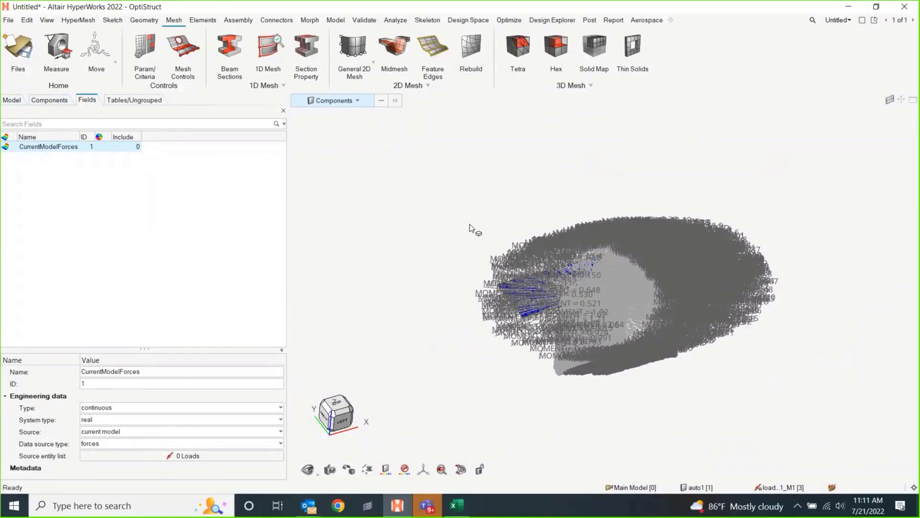
{"action": "mouse_move", "coordinate": [393, 276]}
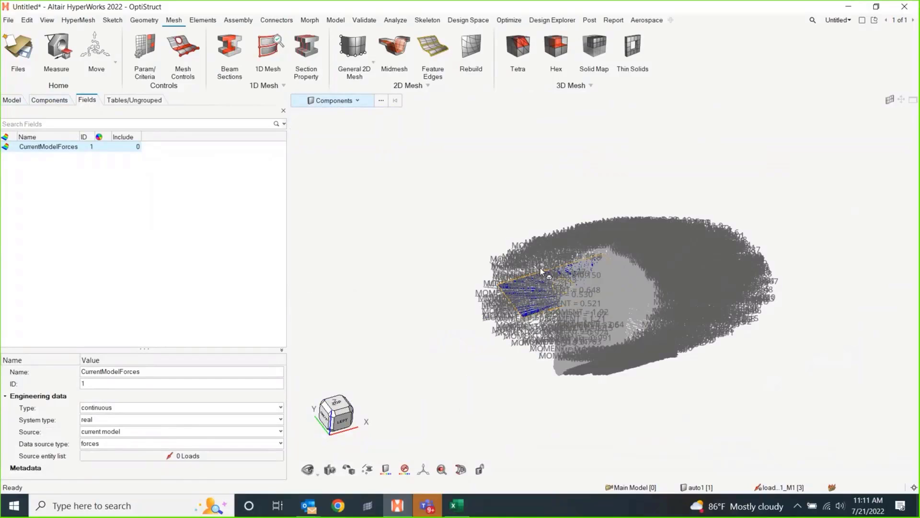
{"action": "left_click", "coordinate": [9, 100]}
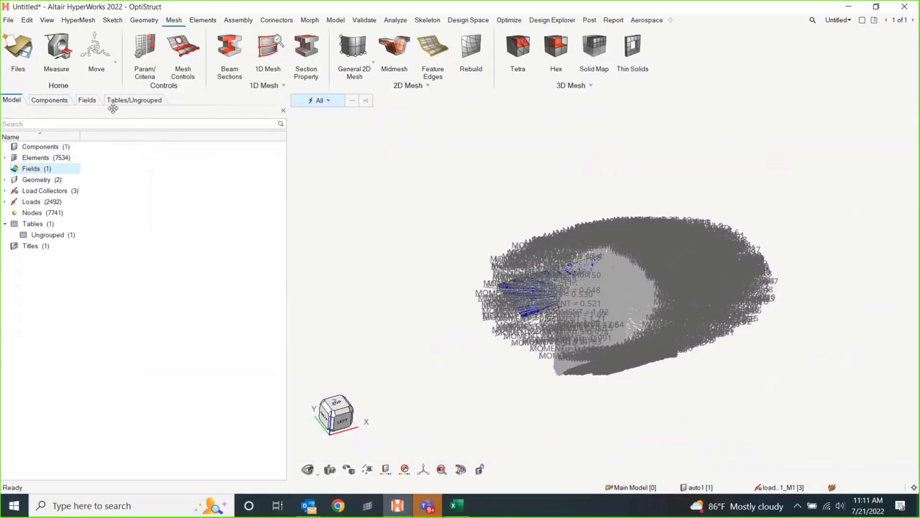
- Cycle through the Components and Model browsers back to Fields, where CurrentModelForces shows 0 source loads
{"action": "left_click", "coordinate": [88, 101]}
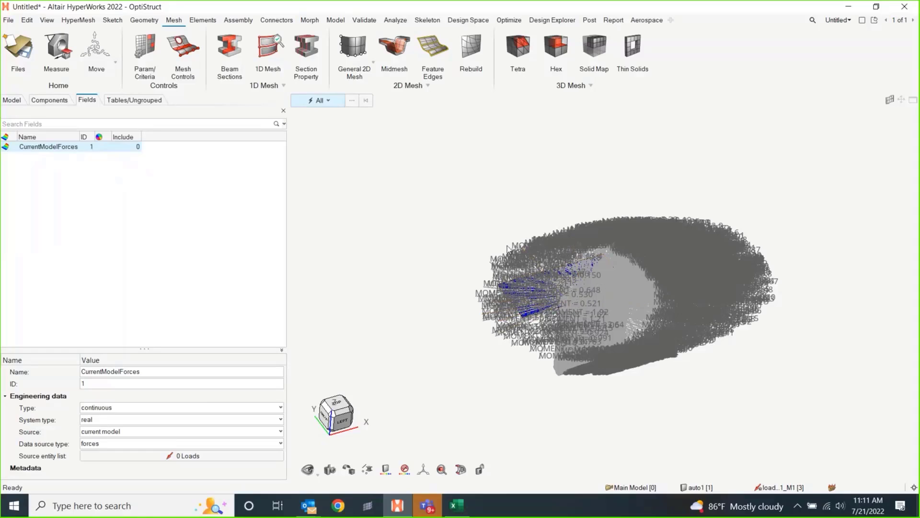
{"action": "mouse_move", "coordinate": [255, 326]}
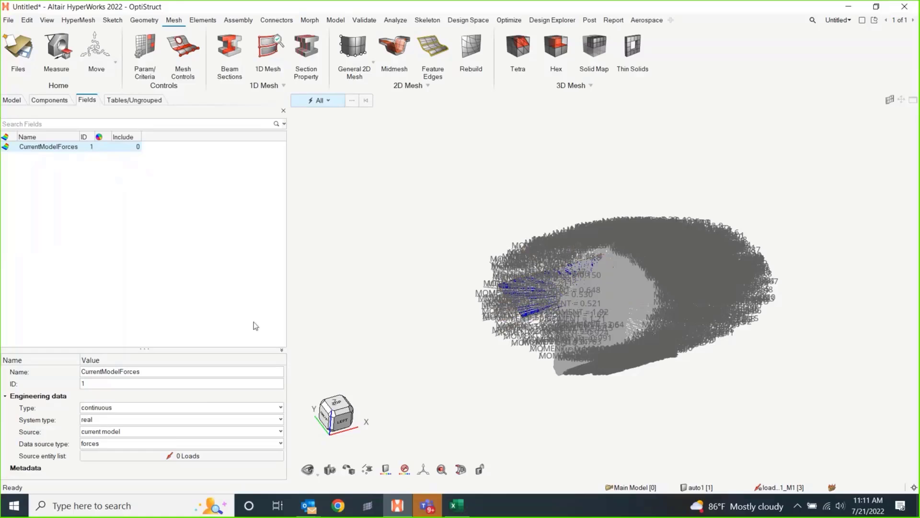
{"action": "mouse_move", "coordinate": [388, 207]}
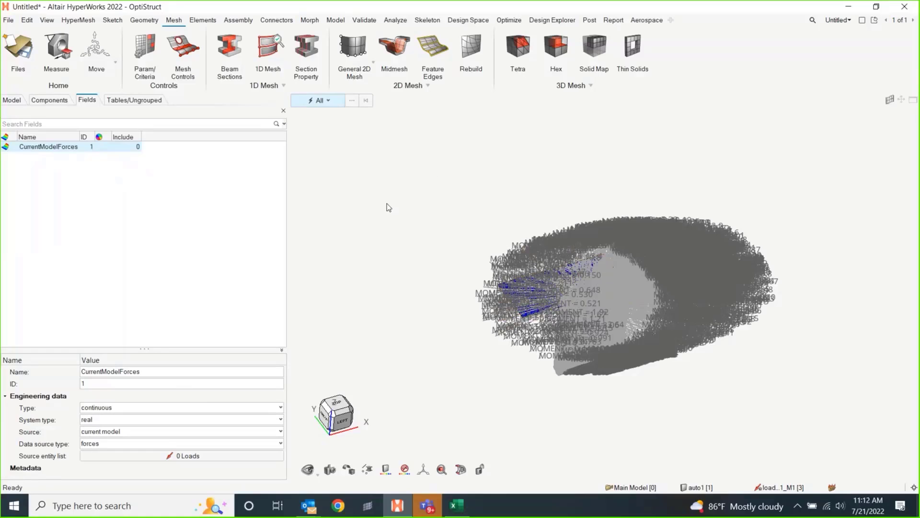
{"action": "mouse_move", "coordinate": [73, 131]}
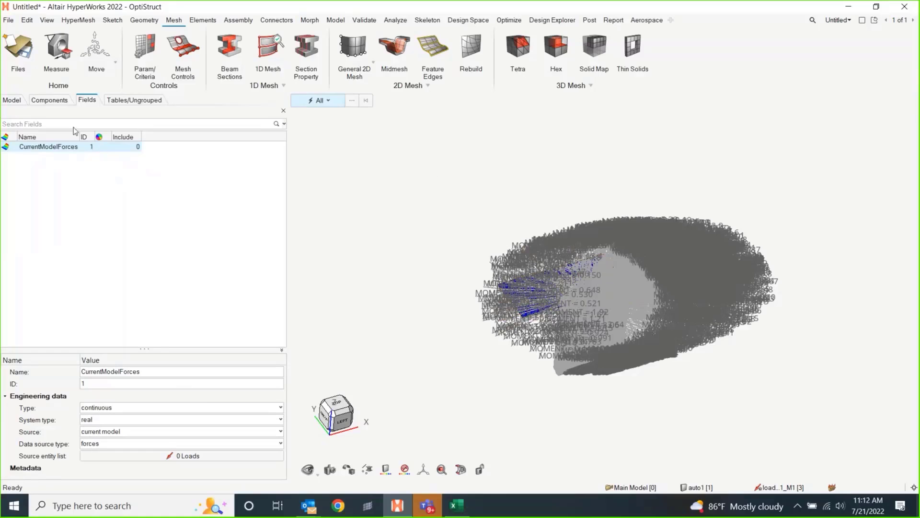
{"action": "left_click", "coordinate": [48, 100]}
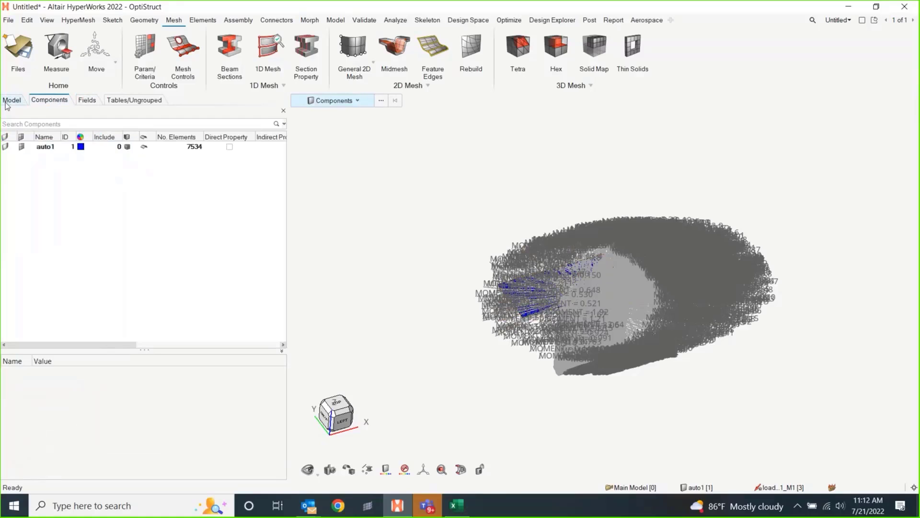
{"action": "left_click", "coordinate": [11, 99]}
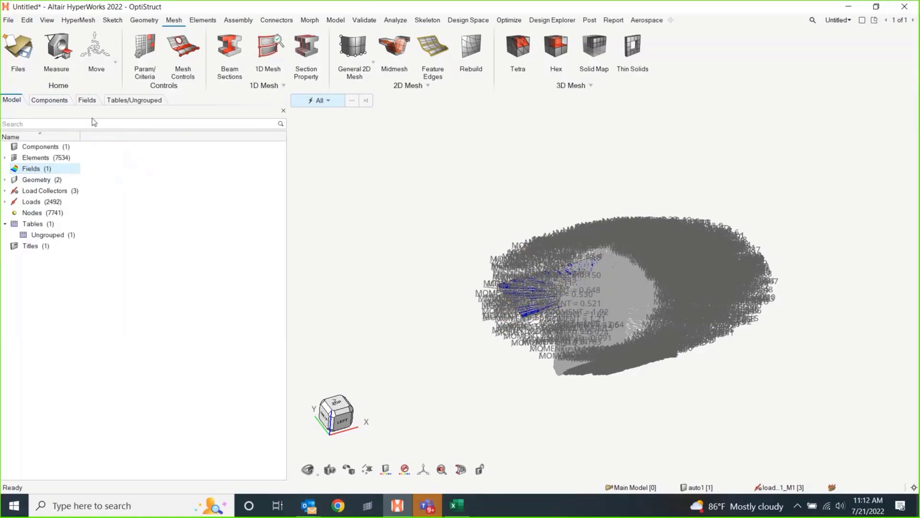
{"action": "left_click", "coordinate": [87, 100]}
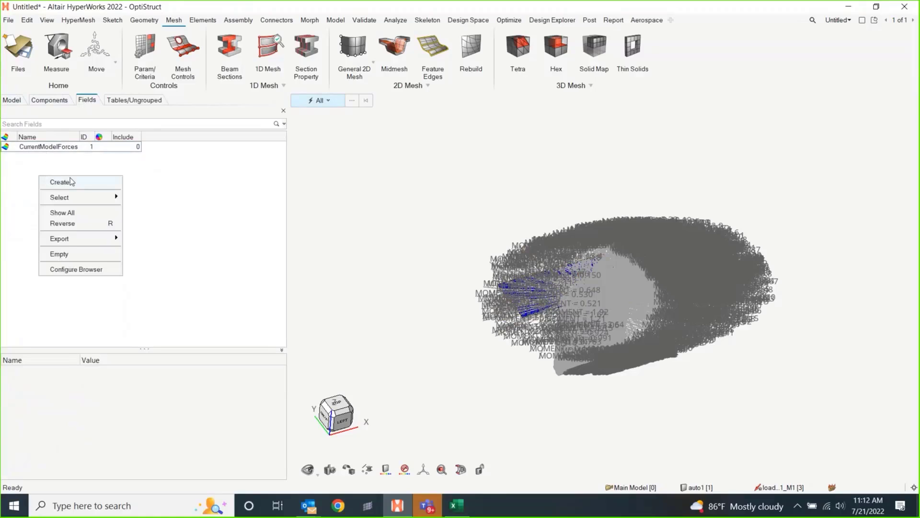
- Create a second field, field1, and set its data source to a results file
{"action": "left_click", "coordinate": [62, 183]}
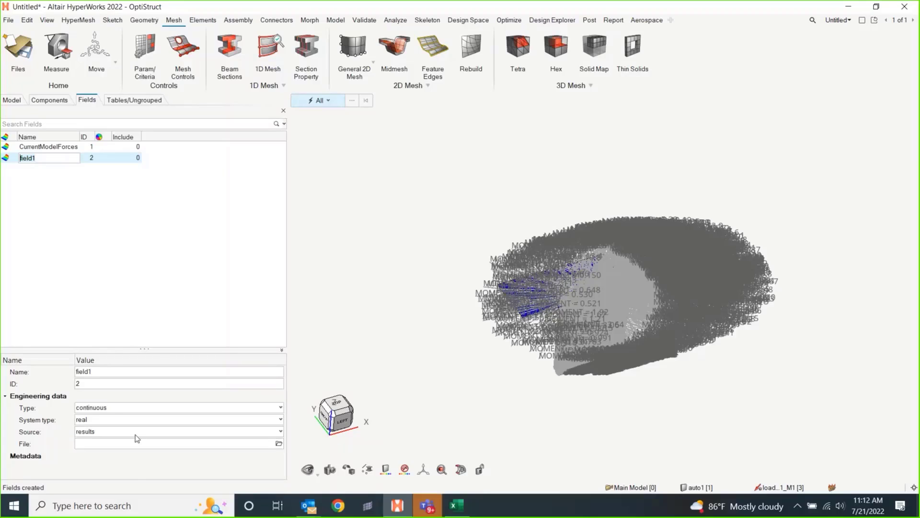
{"action": "left_click", "coordinate": [50, 147]}
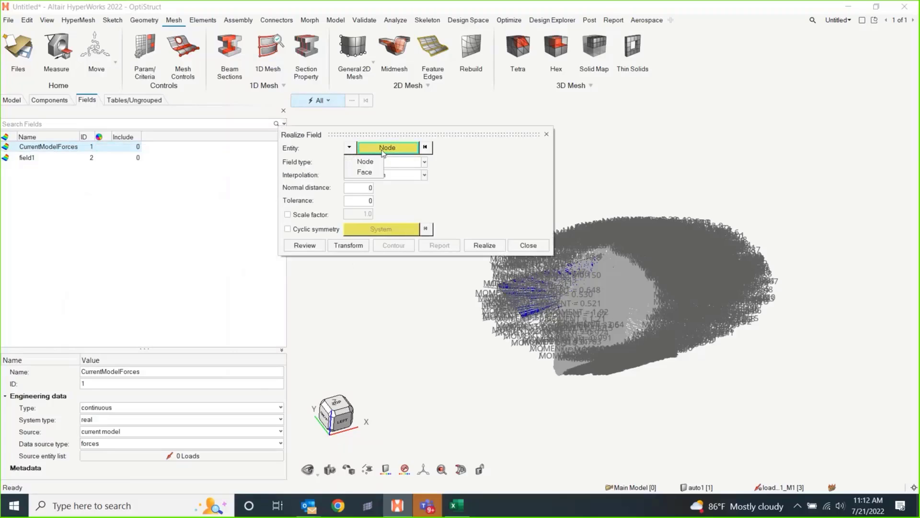
- Keep Node target, force type and shapefunction interpolation, then dismiss the Realize Field settings unrealized
{"action": "left_click", "coordinate": [365, 161]}
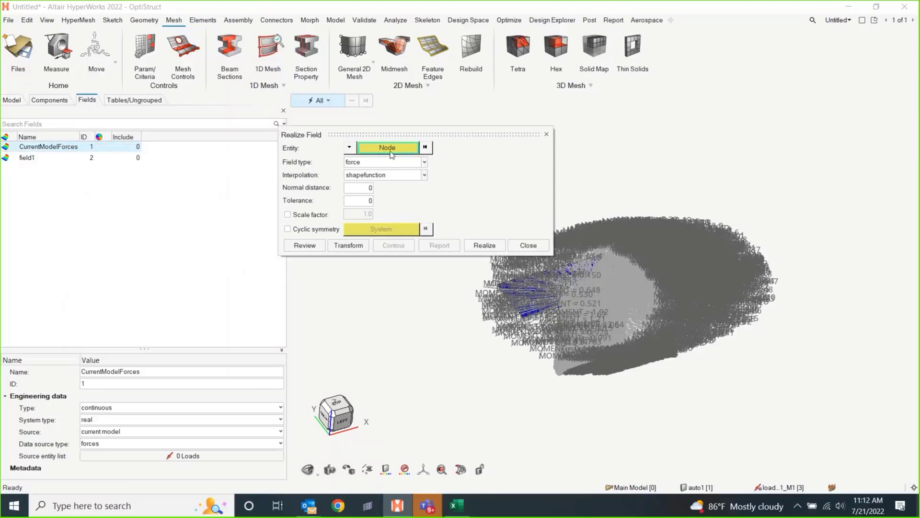
{"action": "mouse_move", "coordinate": [411, 198]}
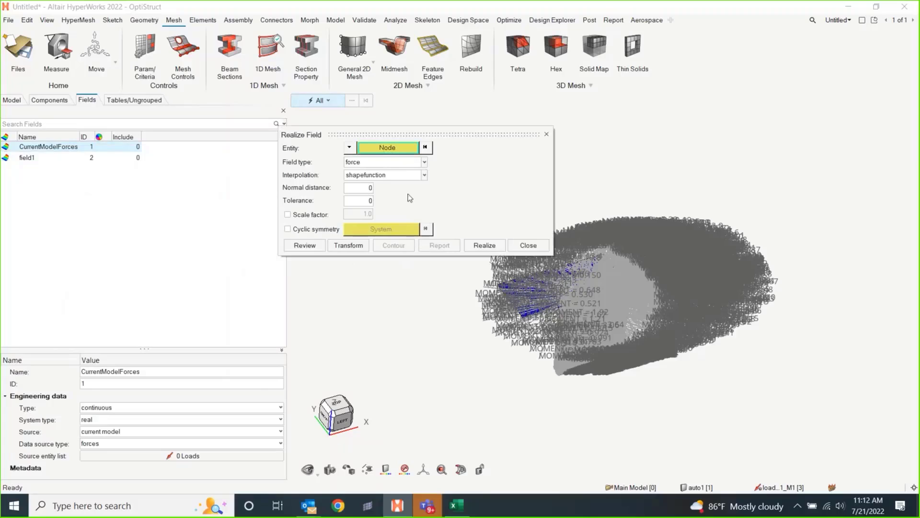
{"action": "mouse_move", "coordinate": [380, 150]}
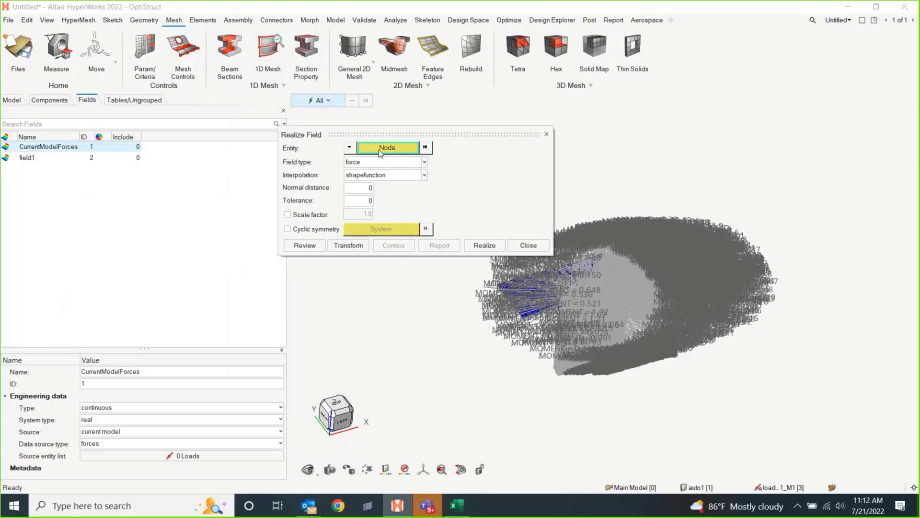
{"action": "mouse_move", "coordinate": [485, 200]}
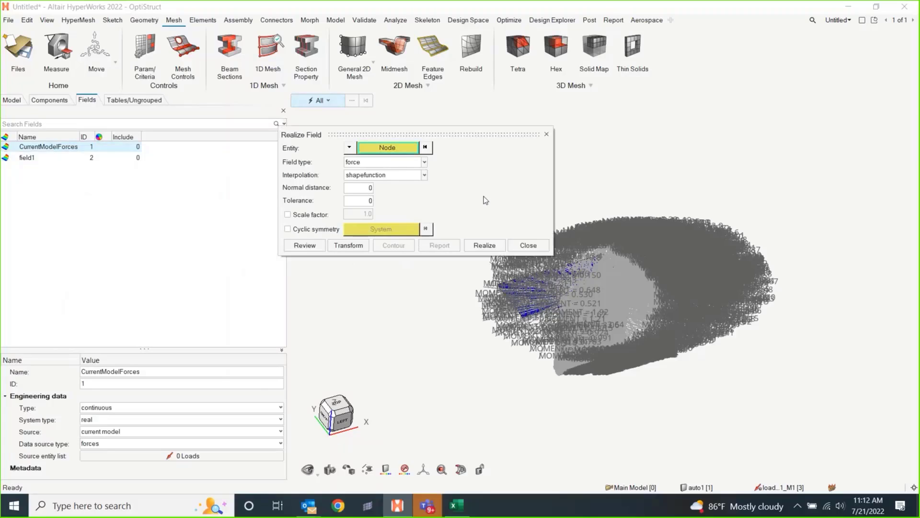
{"action": "mouse_move", "coordinate": [409, 163]}
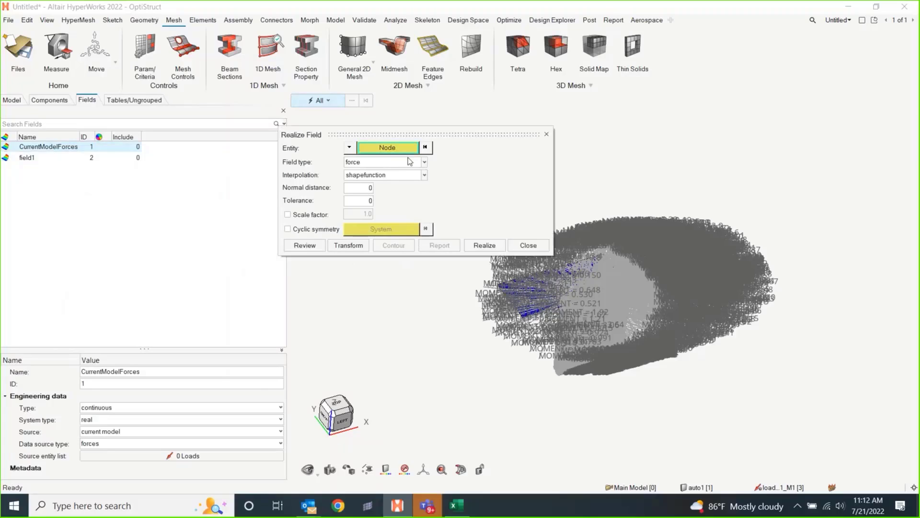
{"action": "left_click", "coordinate": [349, 147]}
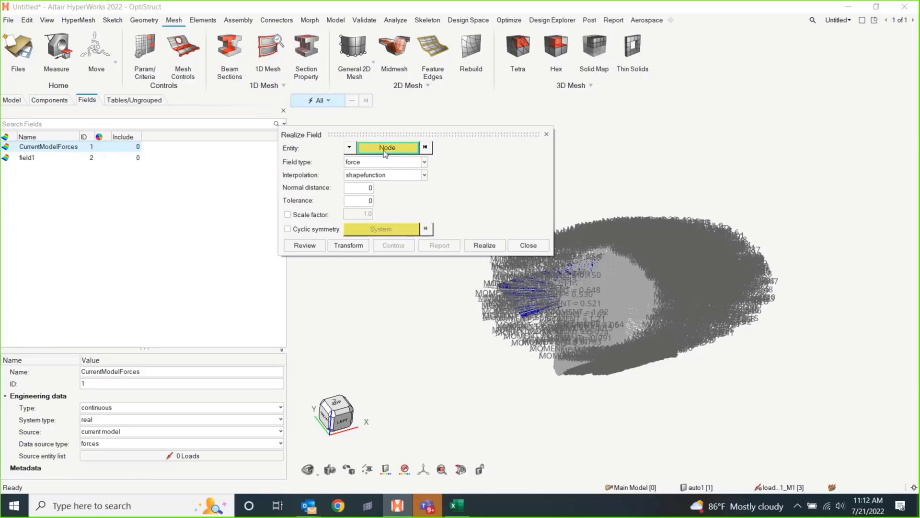
{"action": "mouse_move", "coordinate": [484, 194]}
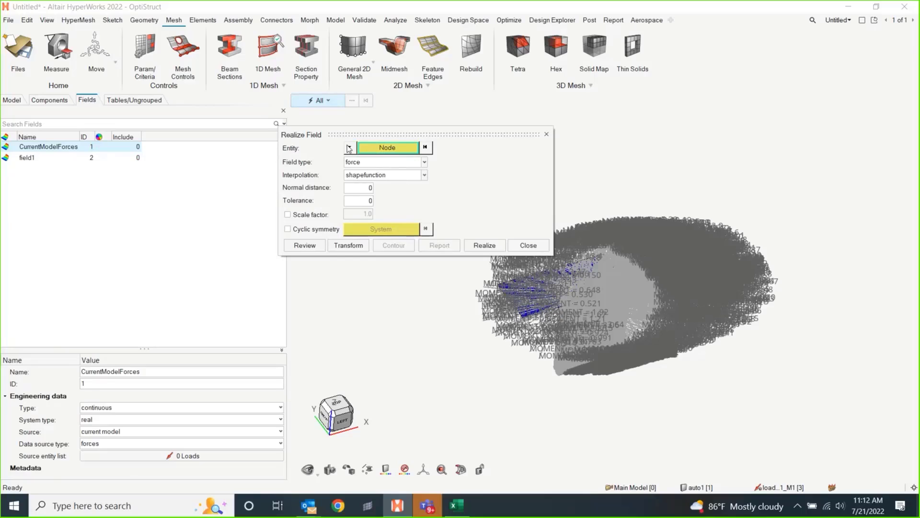
{"action": "mouse_move", "coordinate": [445, 165]}
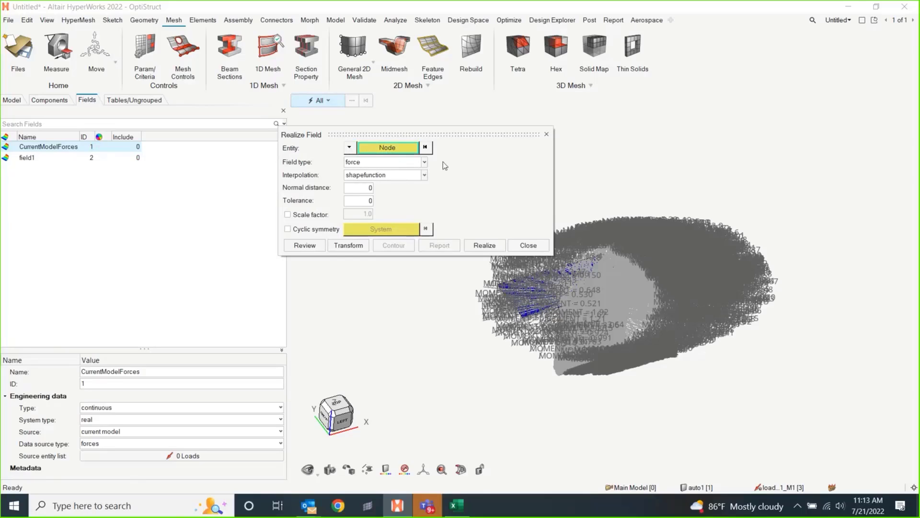
{"action": "mouse_move", "coordinate": [431, 183]}
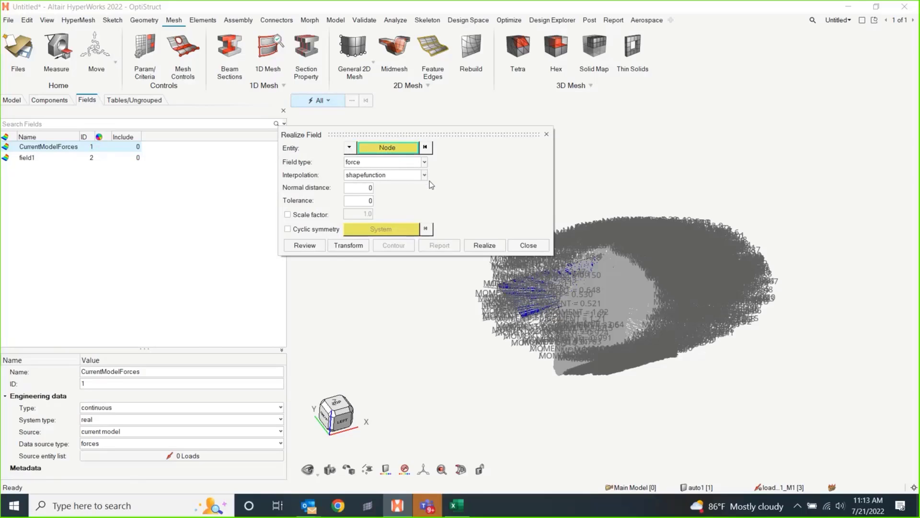
{"action": "mouse_move", "coordinate": [450, 171]}
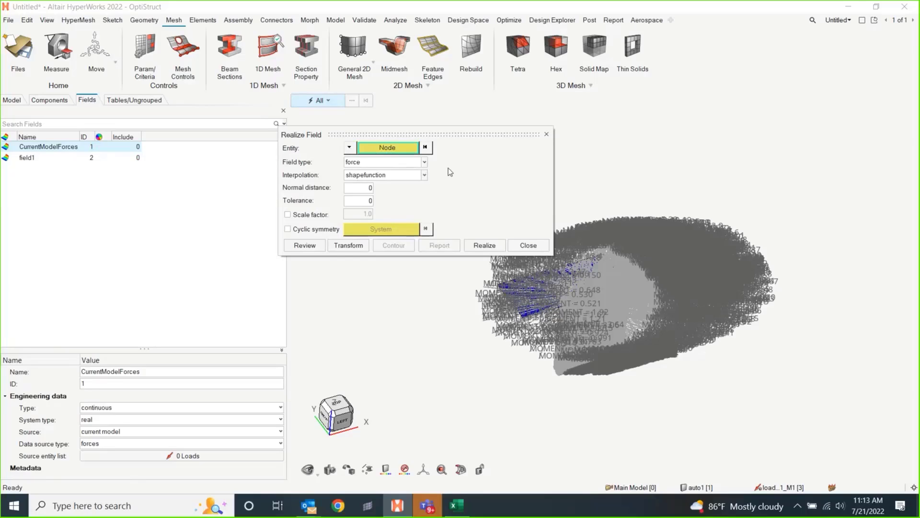
{"action": "mouse_move", "coordinate": [446, 203]}
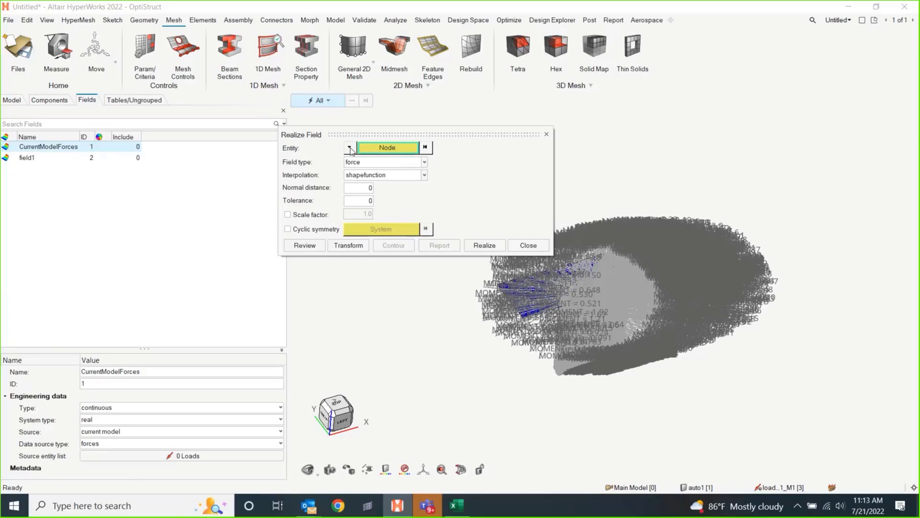
{"action": "mouse_move", "coordinate": [370, 155]}
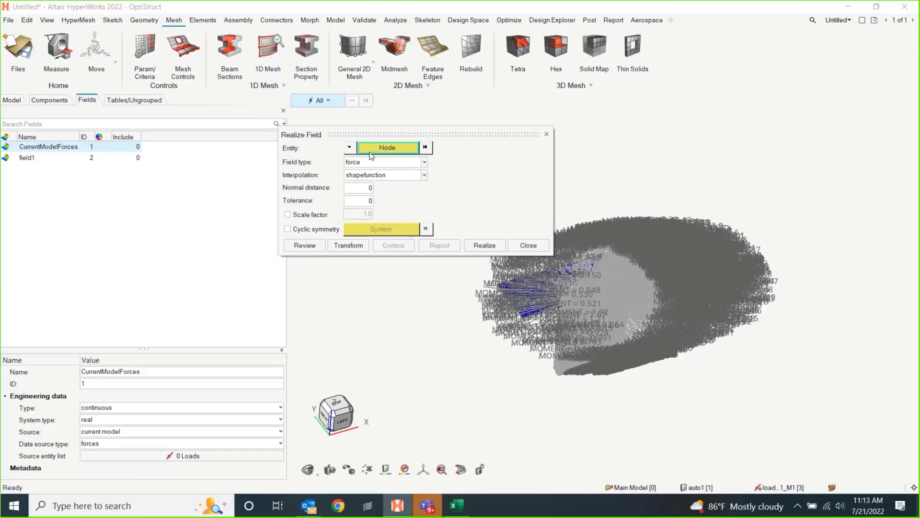
{"action": "mouse_move", "coordinate": [409, 179]}
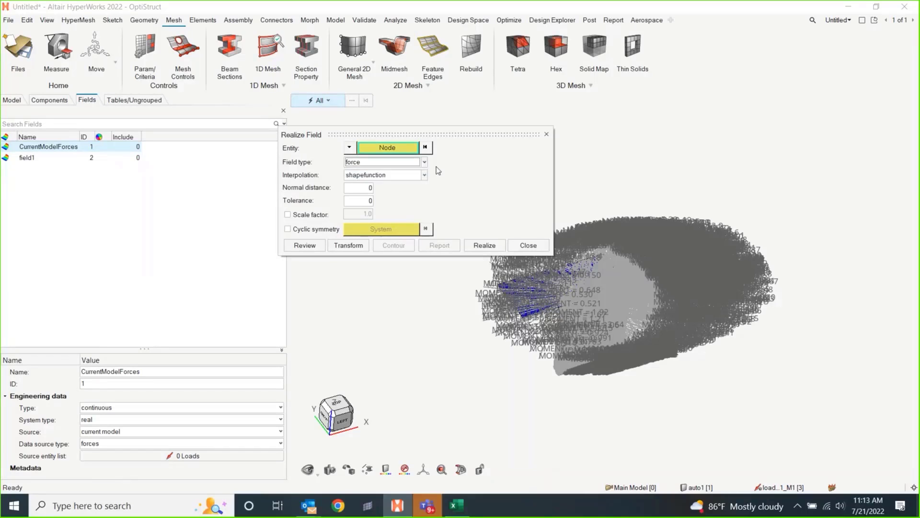
{"action": "mouse_move", "coordinate": [180, 153]}
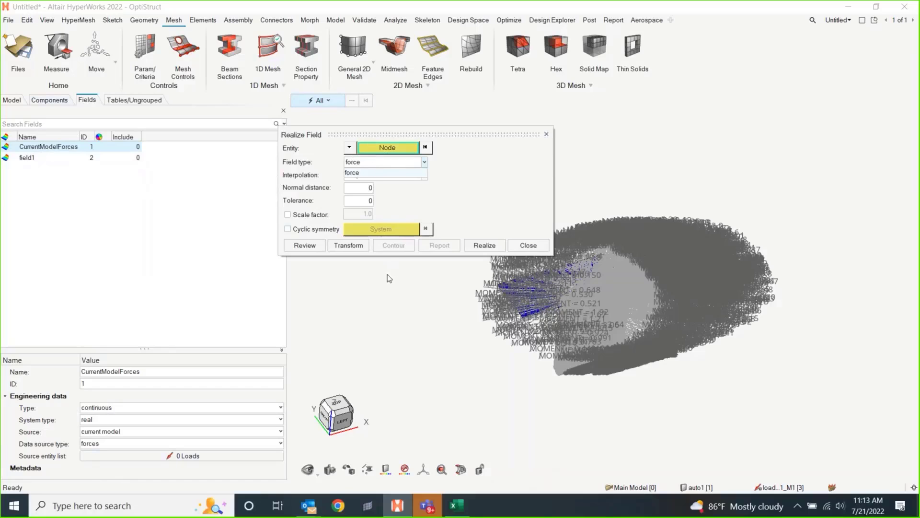
{"action": "mouse_move", "coordinate": [528, 250]}
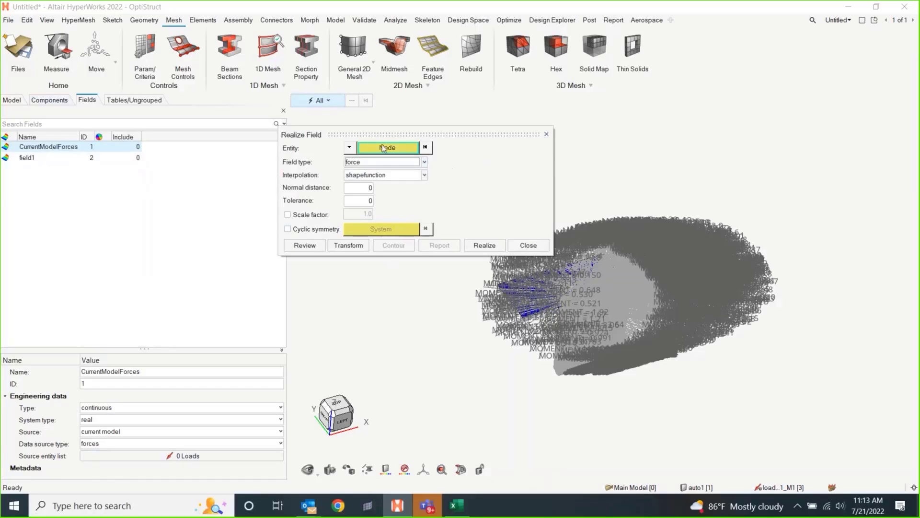
{"action": "mouse_move", "coordinate": [405, 210]}
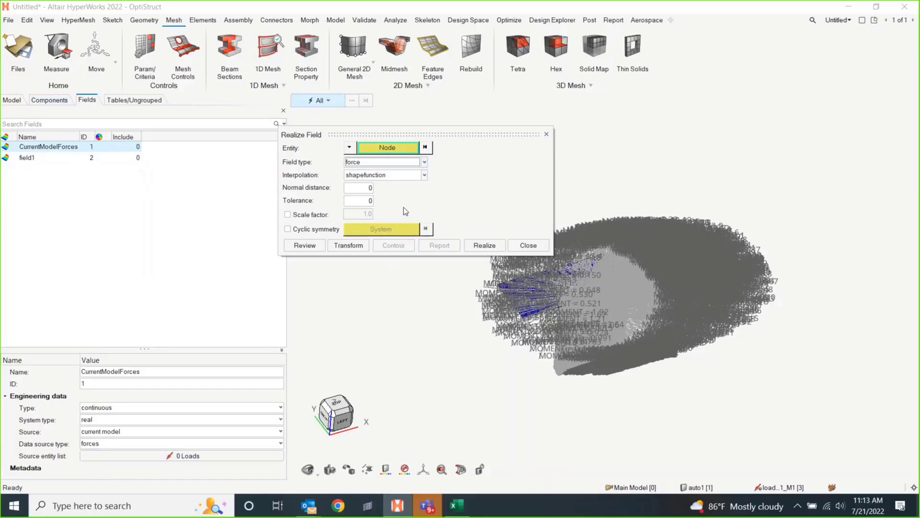
{"action": "mouse_move", "coordinate": [499, 209]}
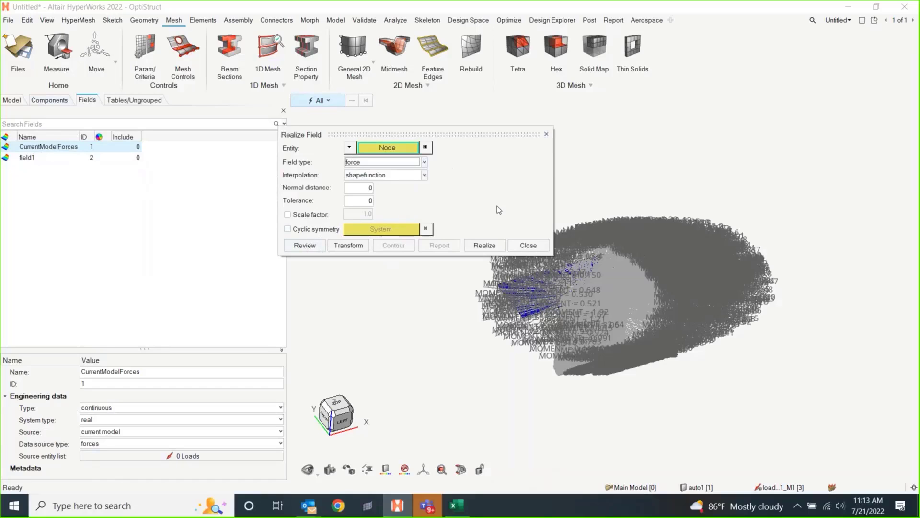
{"action": "mouse_move", "coordinate": [491, 162]}
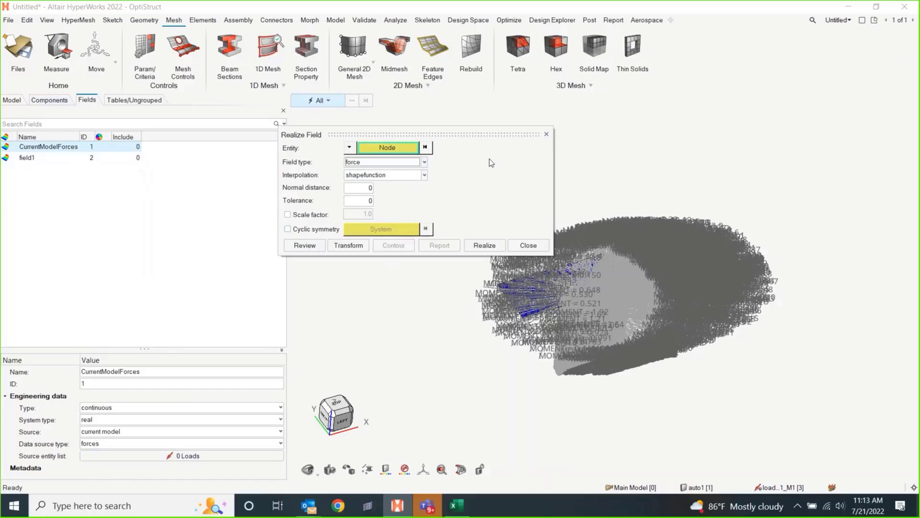
{"action": "mouse_move", "coordinate": [546, 134]}
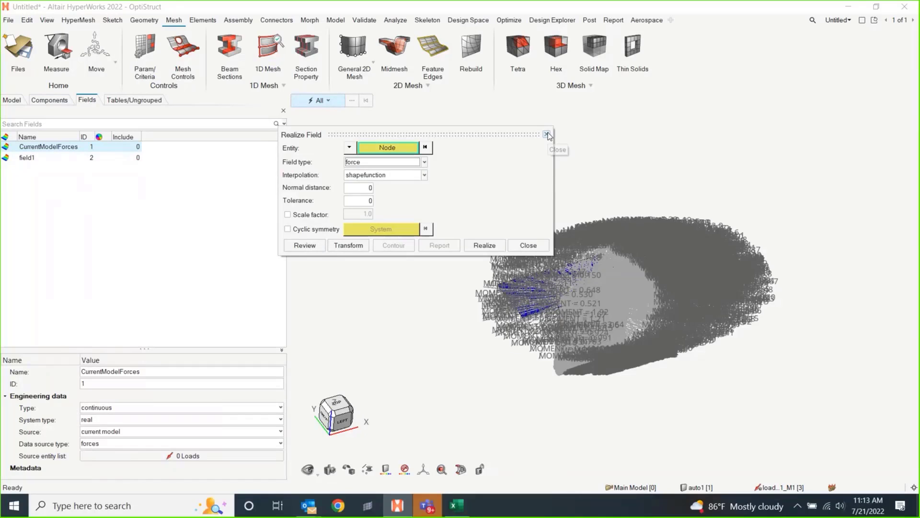
{"action": "left_click", "coordinate": [547, 135]}
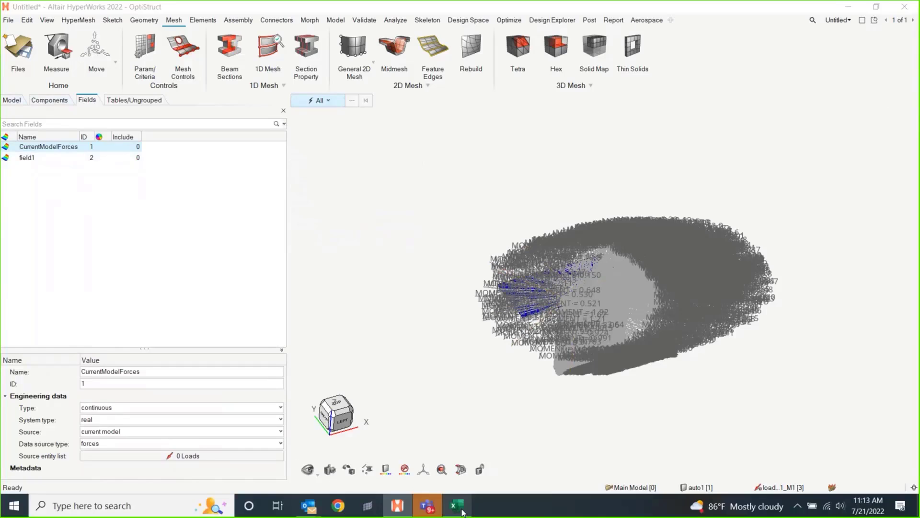
- Bring Book1 forward in Excel and highlight the X, Y, Z, ForceX, ForceY, Temp, DispX header block A7:F12
{"action": "left_click", "coordinate": [458, 504]}
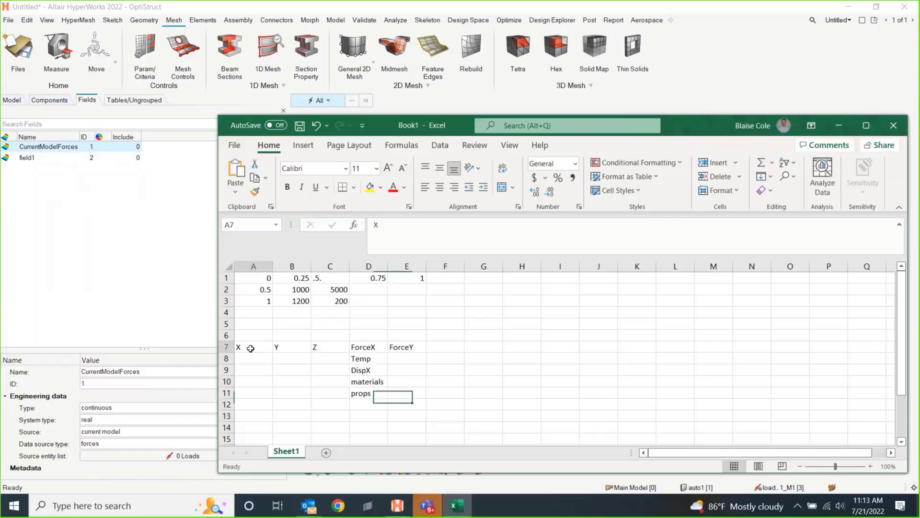
{"action": "left_click_drag", "start_coordinate": [238, 347], "coordinate": [443, 405]}
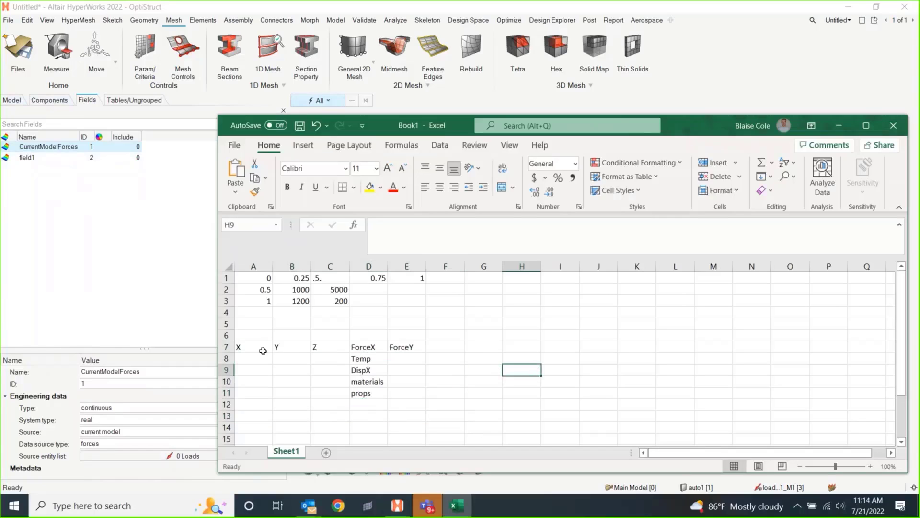
{"action": "left_click_drag", "start_coordinate": [253, 347], "coordinate": [445, 404]}
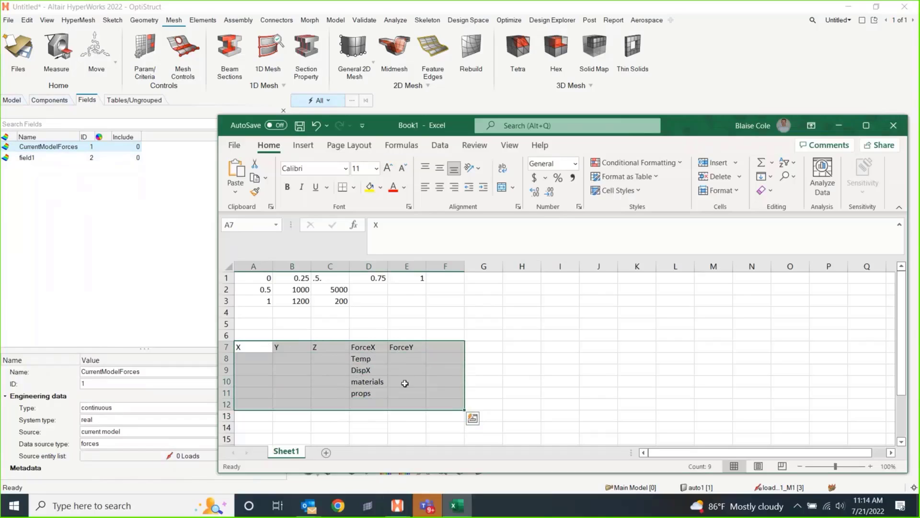
{"action": "mouse_move", "coordinate": [366, 372]}
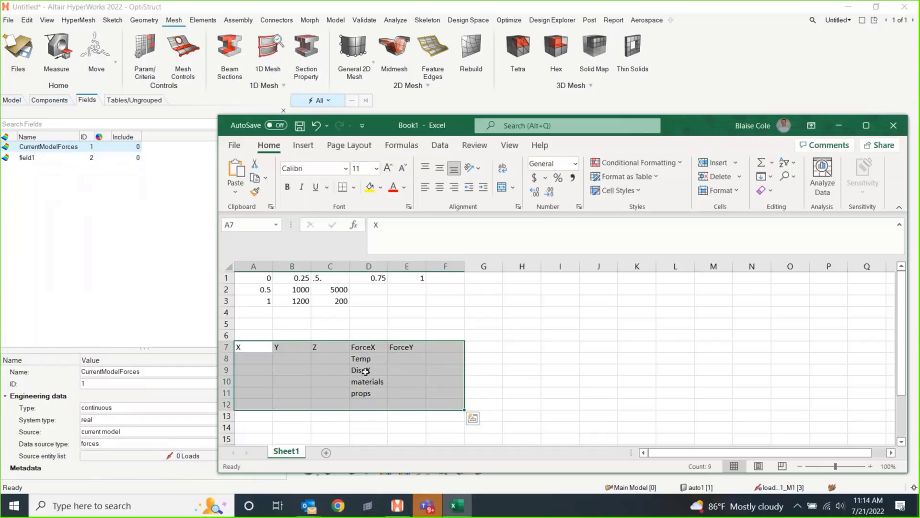